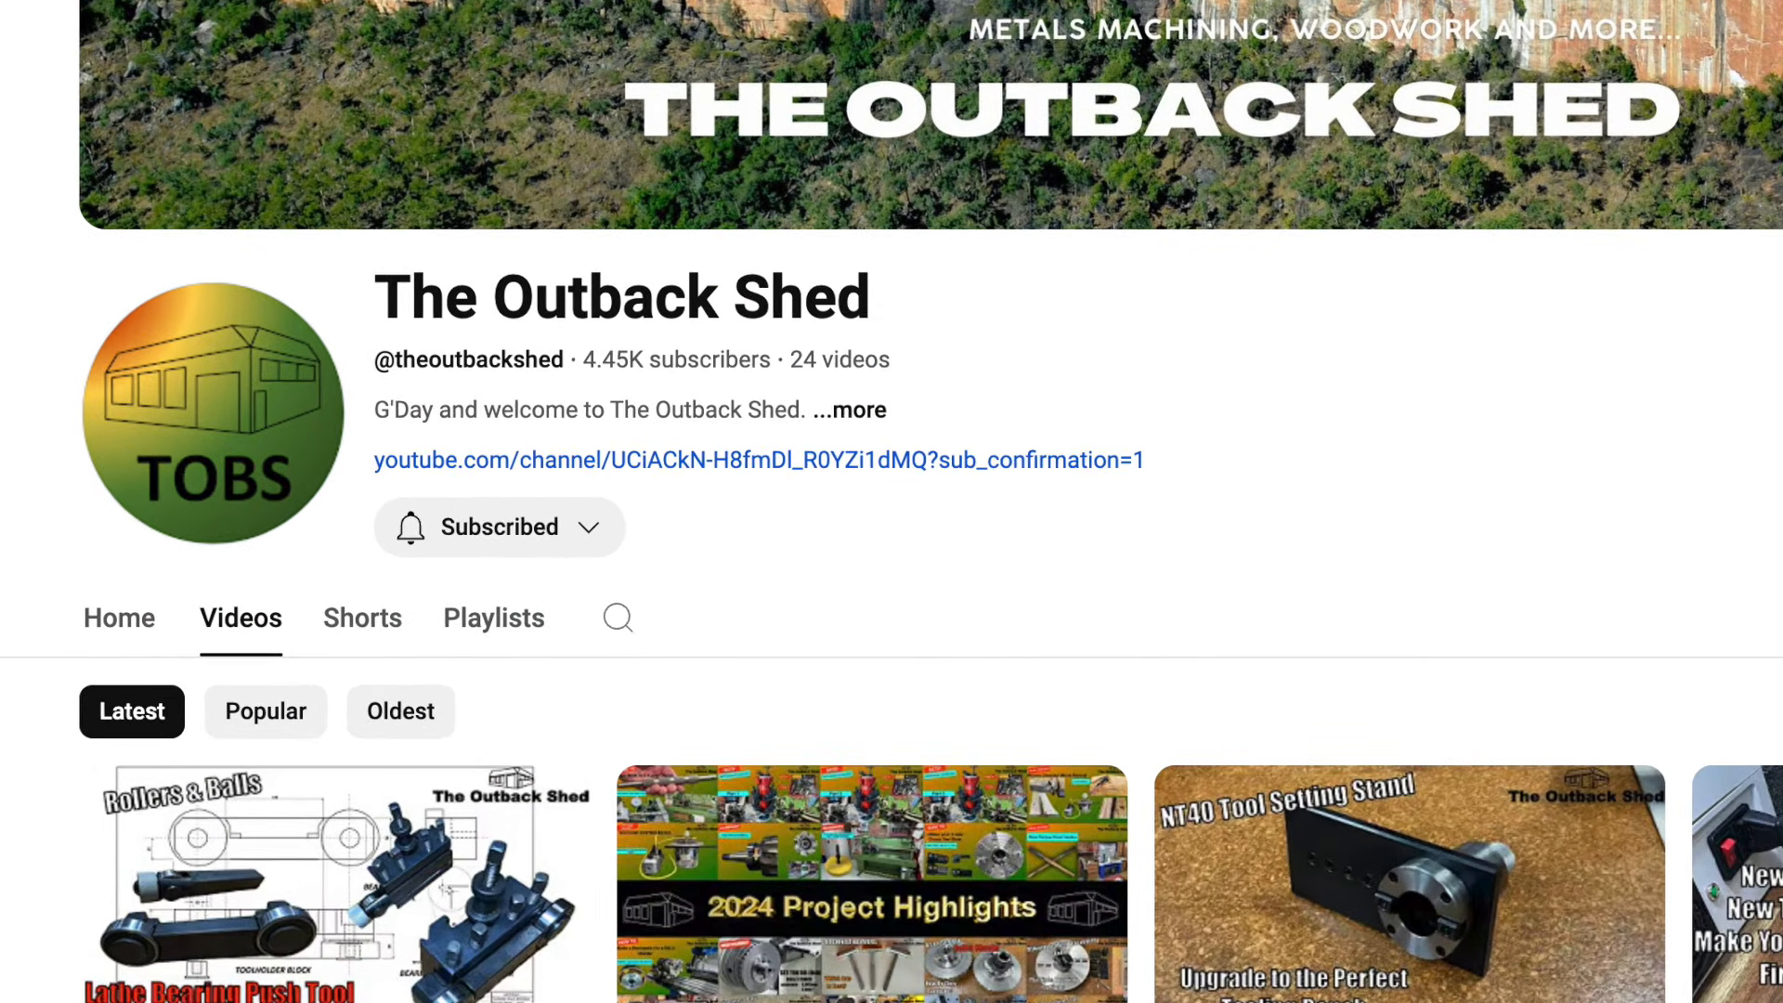
# Scroll down the winch gear notes and orbit the 3D gear model to view another side
pyautogui.scroll(-3)
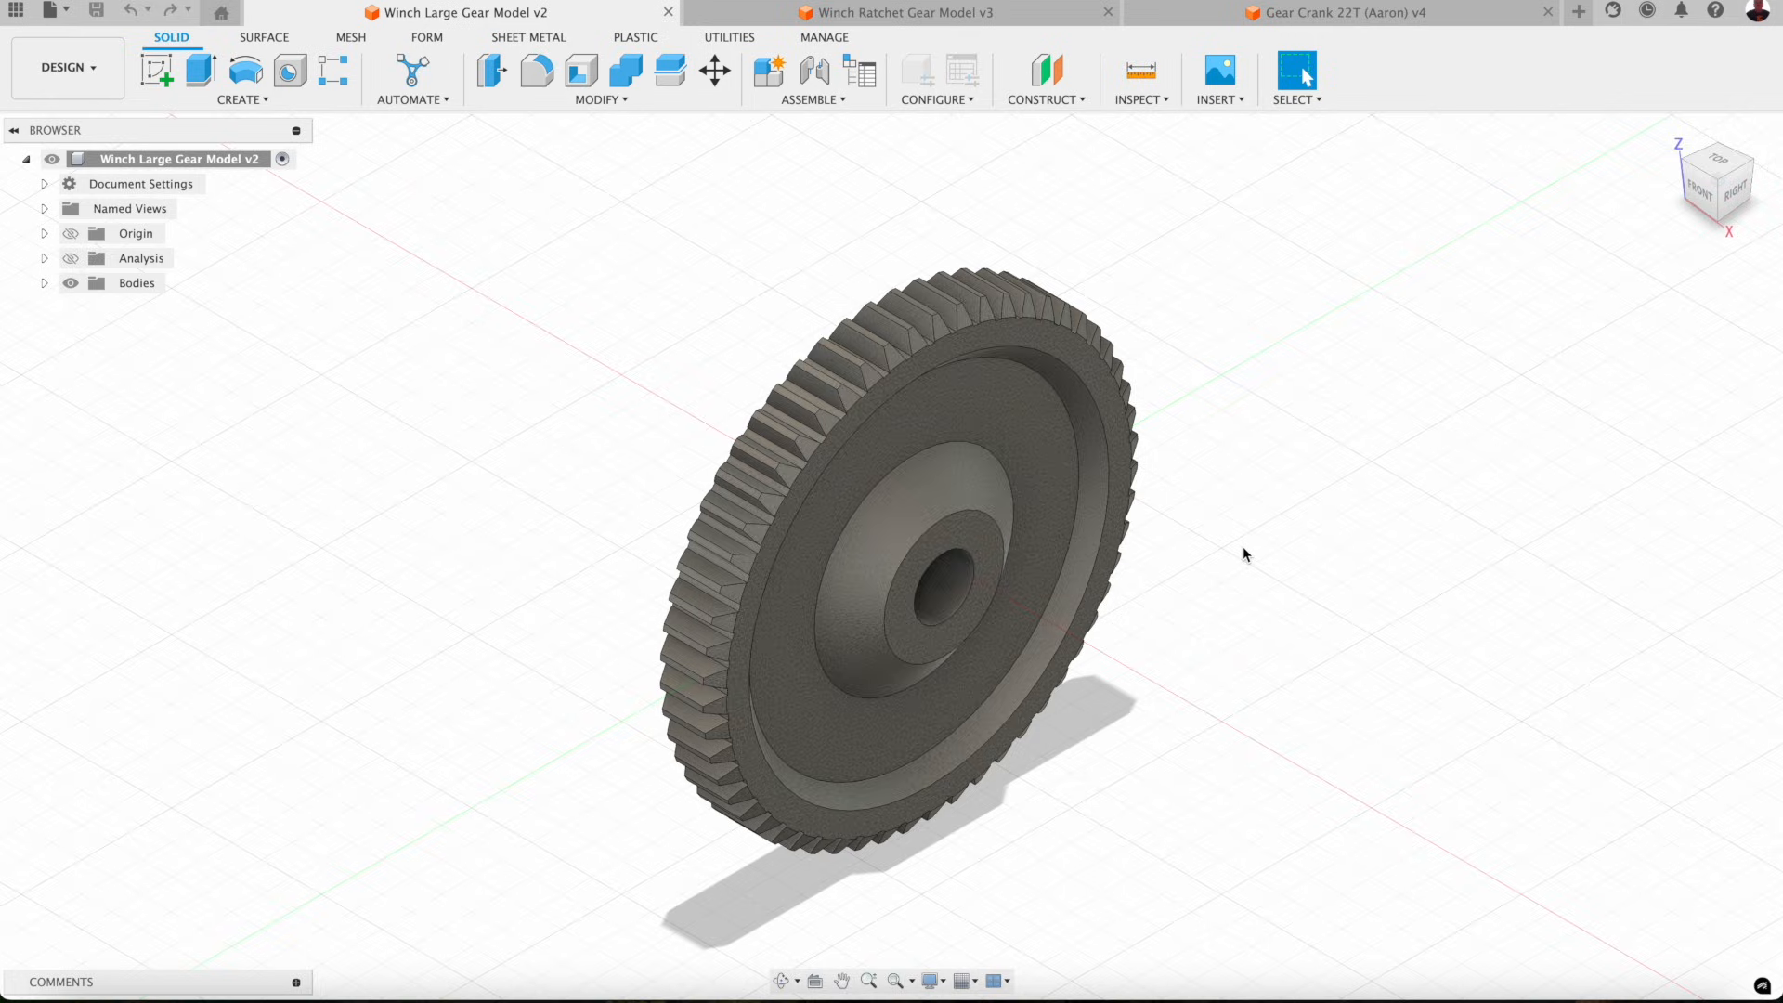
pyautogui.moveTo(873, 975)
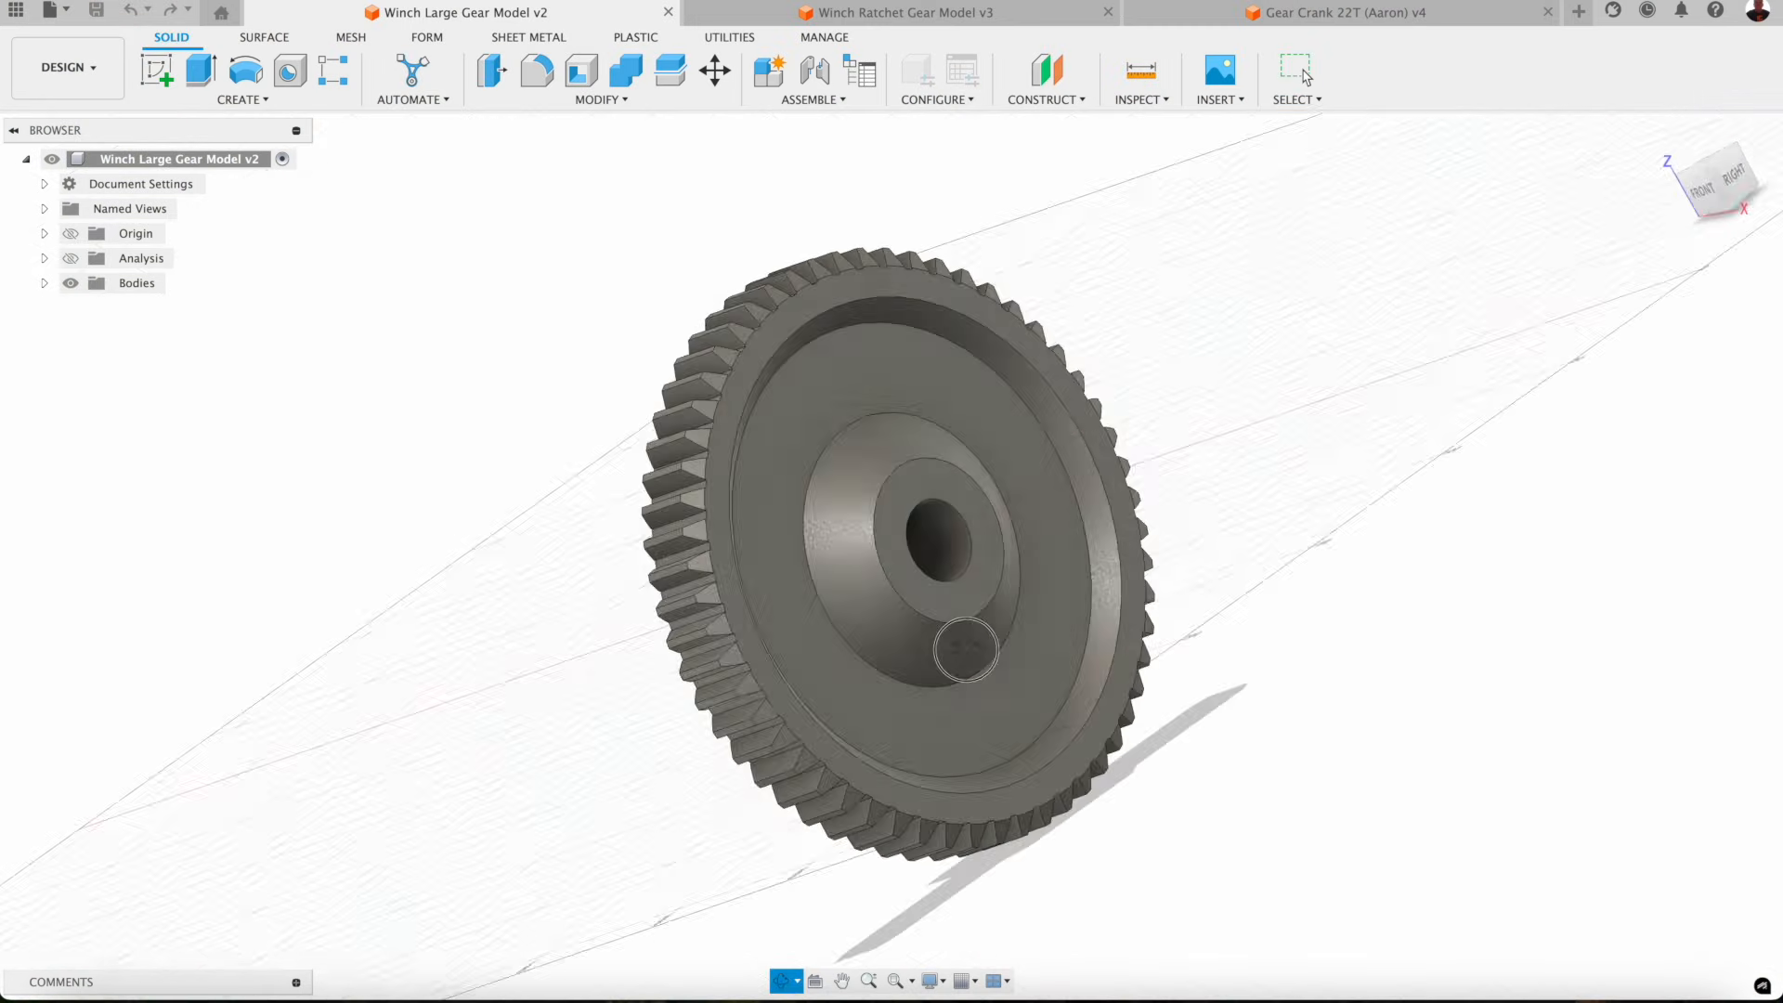
pyautogui.moveTo(966, 648); pyautogui.dragTo(1036, 620)
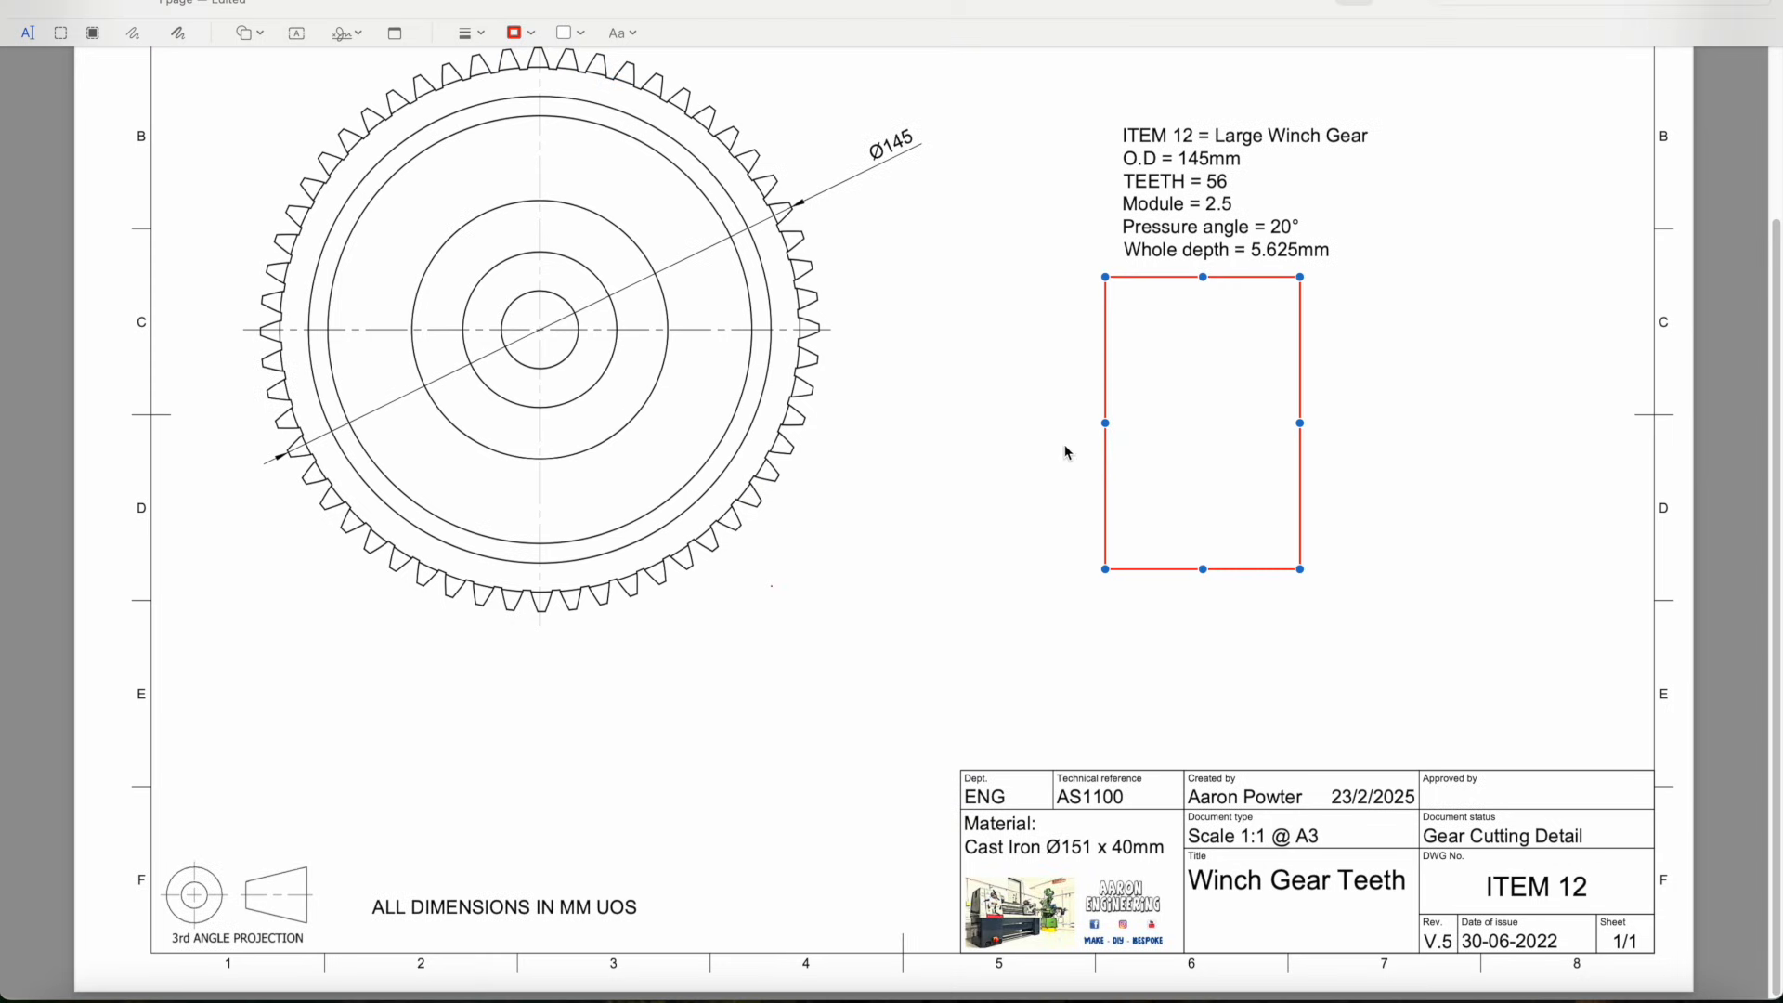
pyautogui.moveTo(1179, 530)
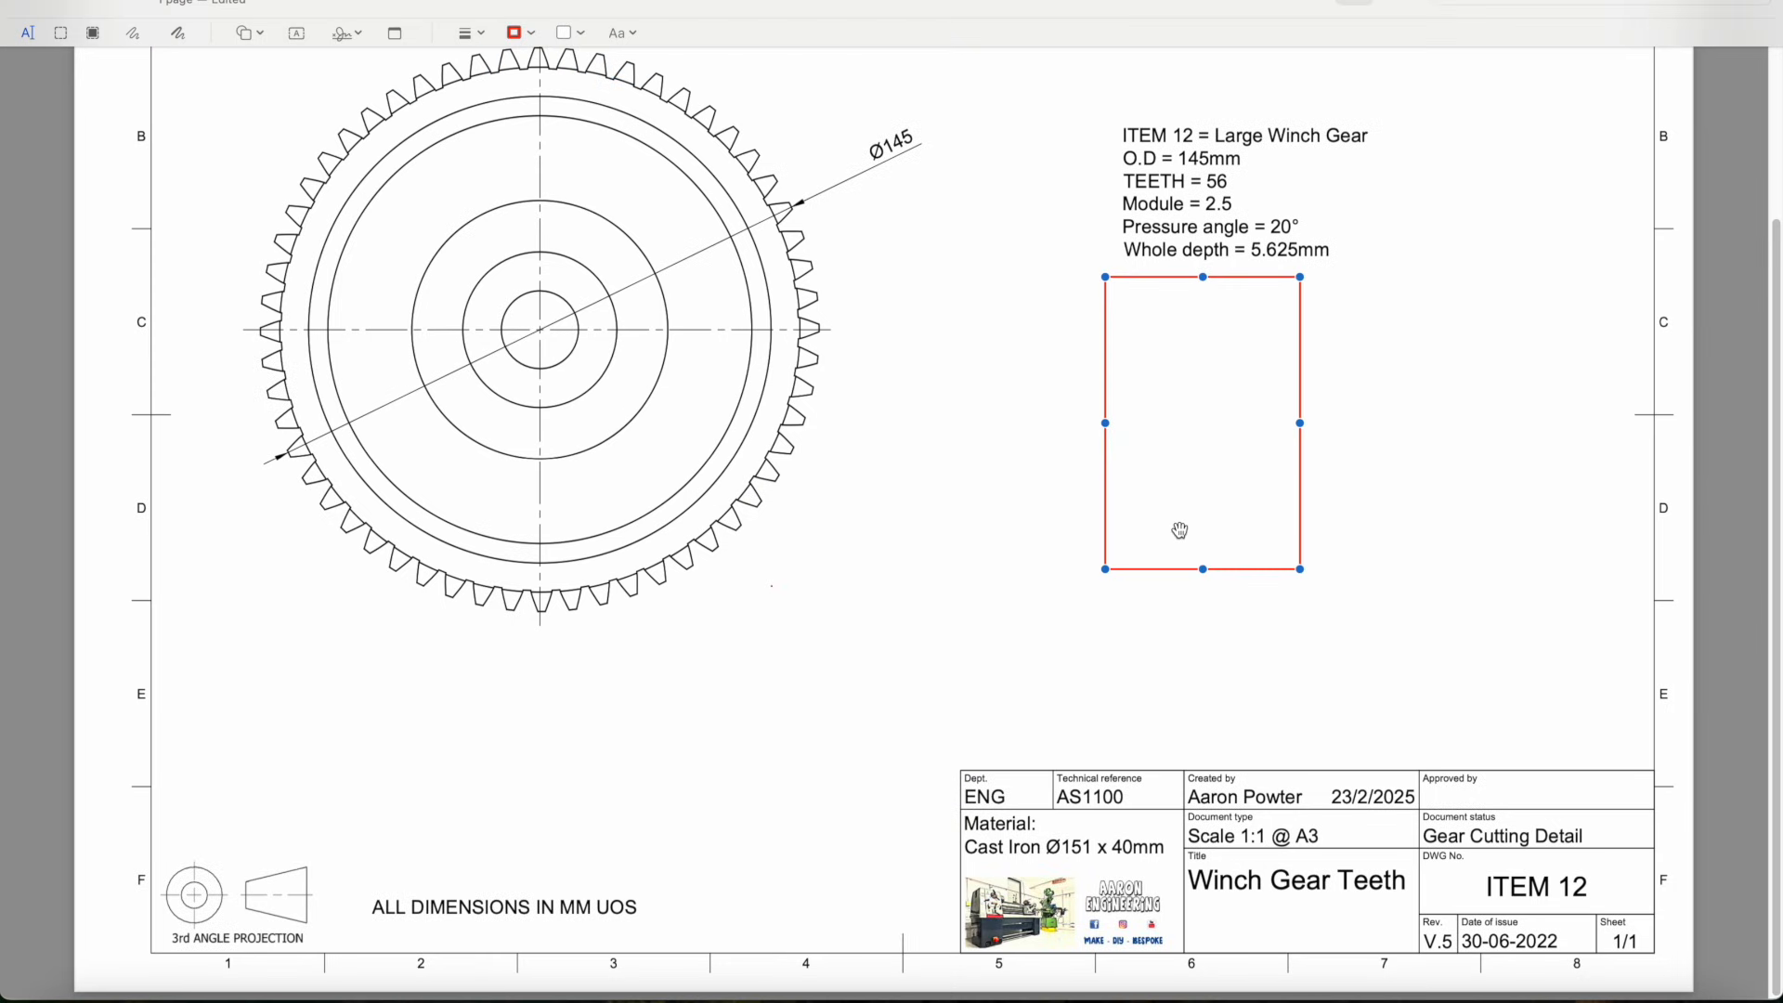
pyautogui.moveTo(1251, 379)
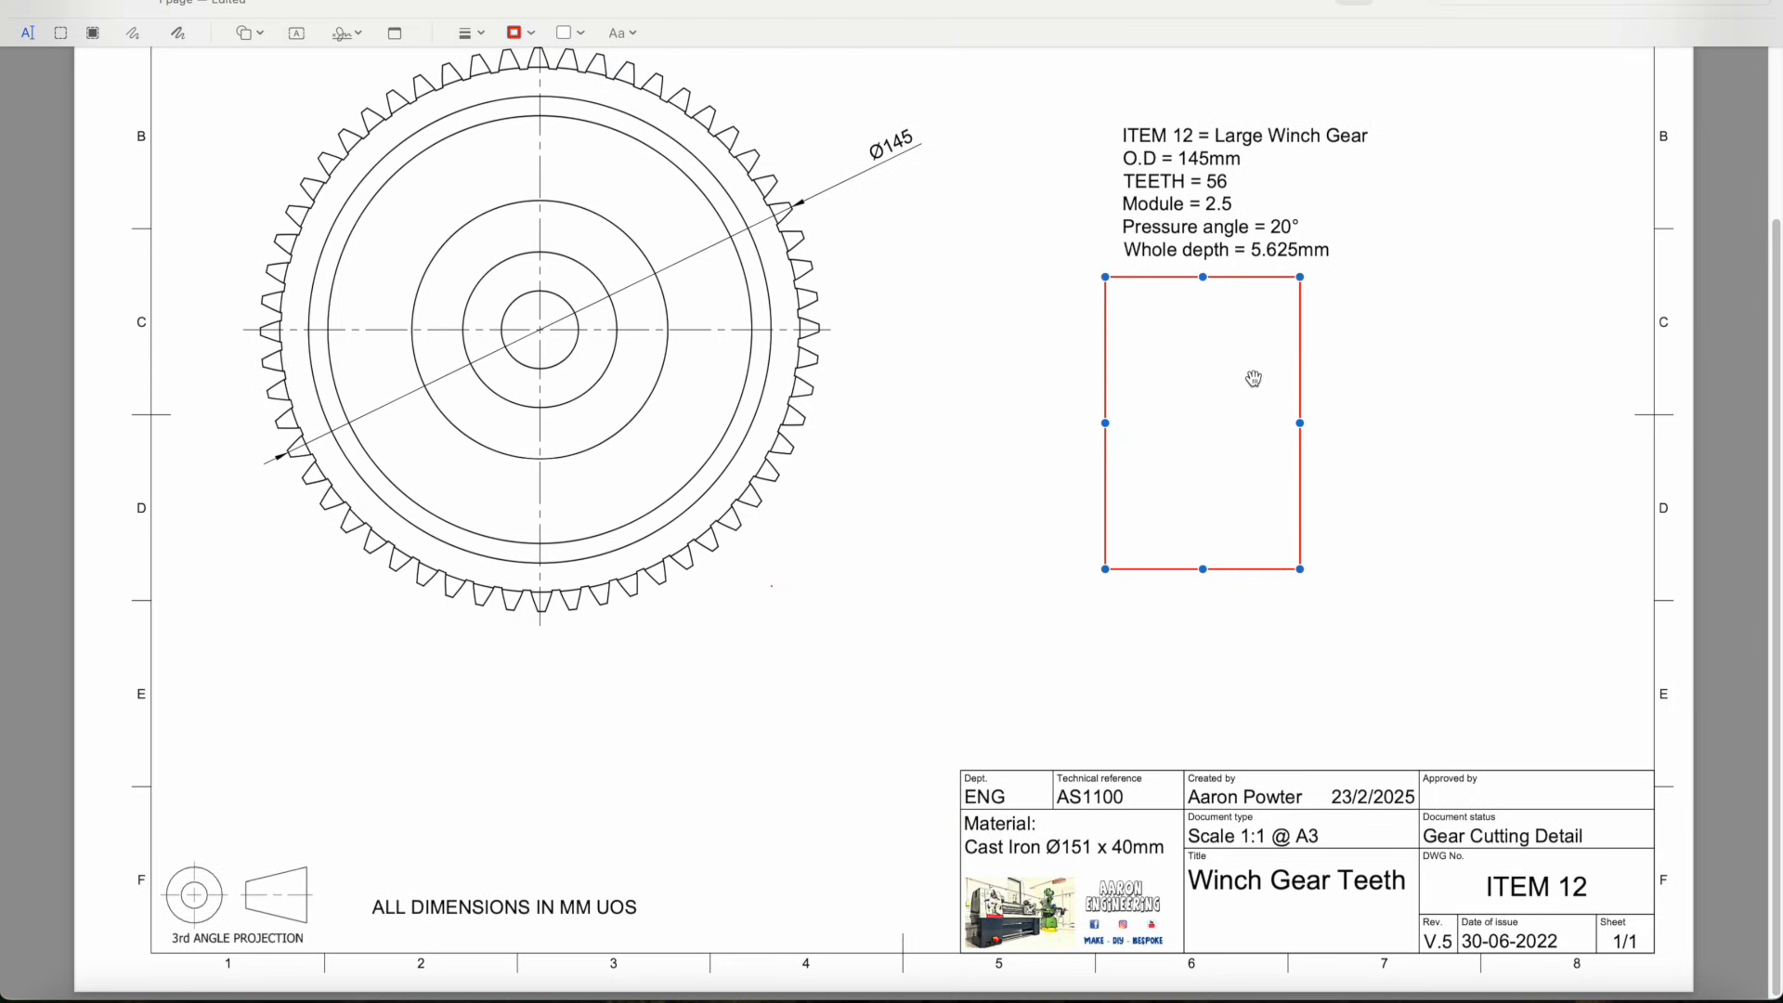
pyautogui.moveTo(1092, 376)
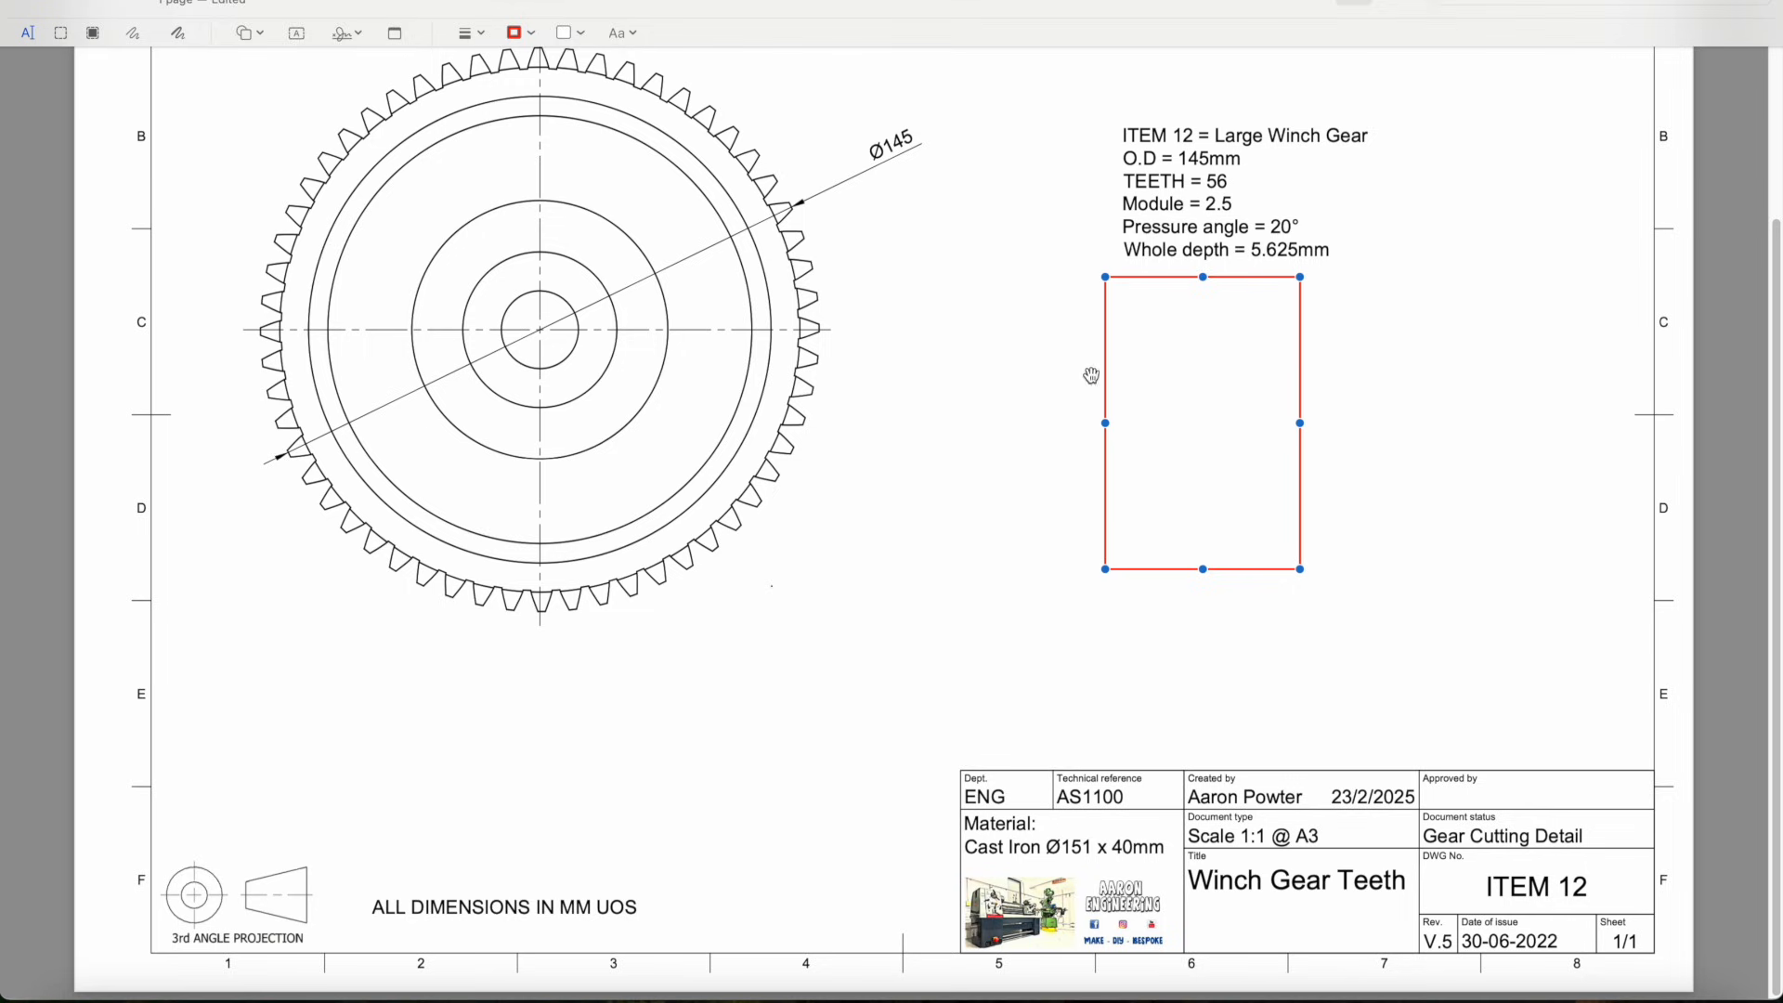
pyautogui.moveTo(1088, 362)
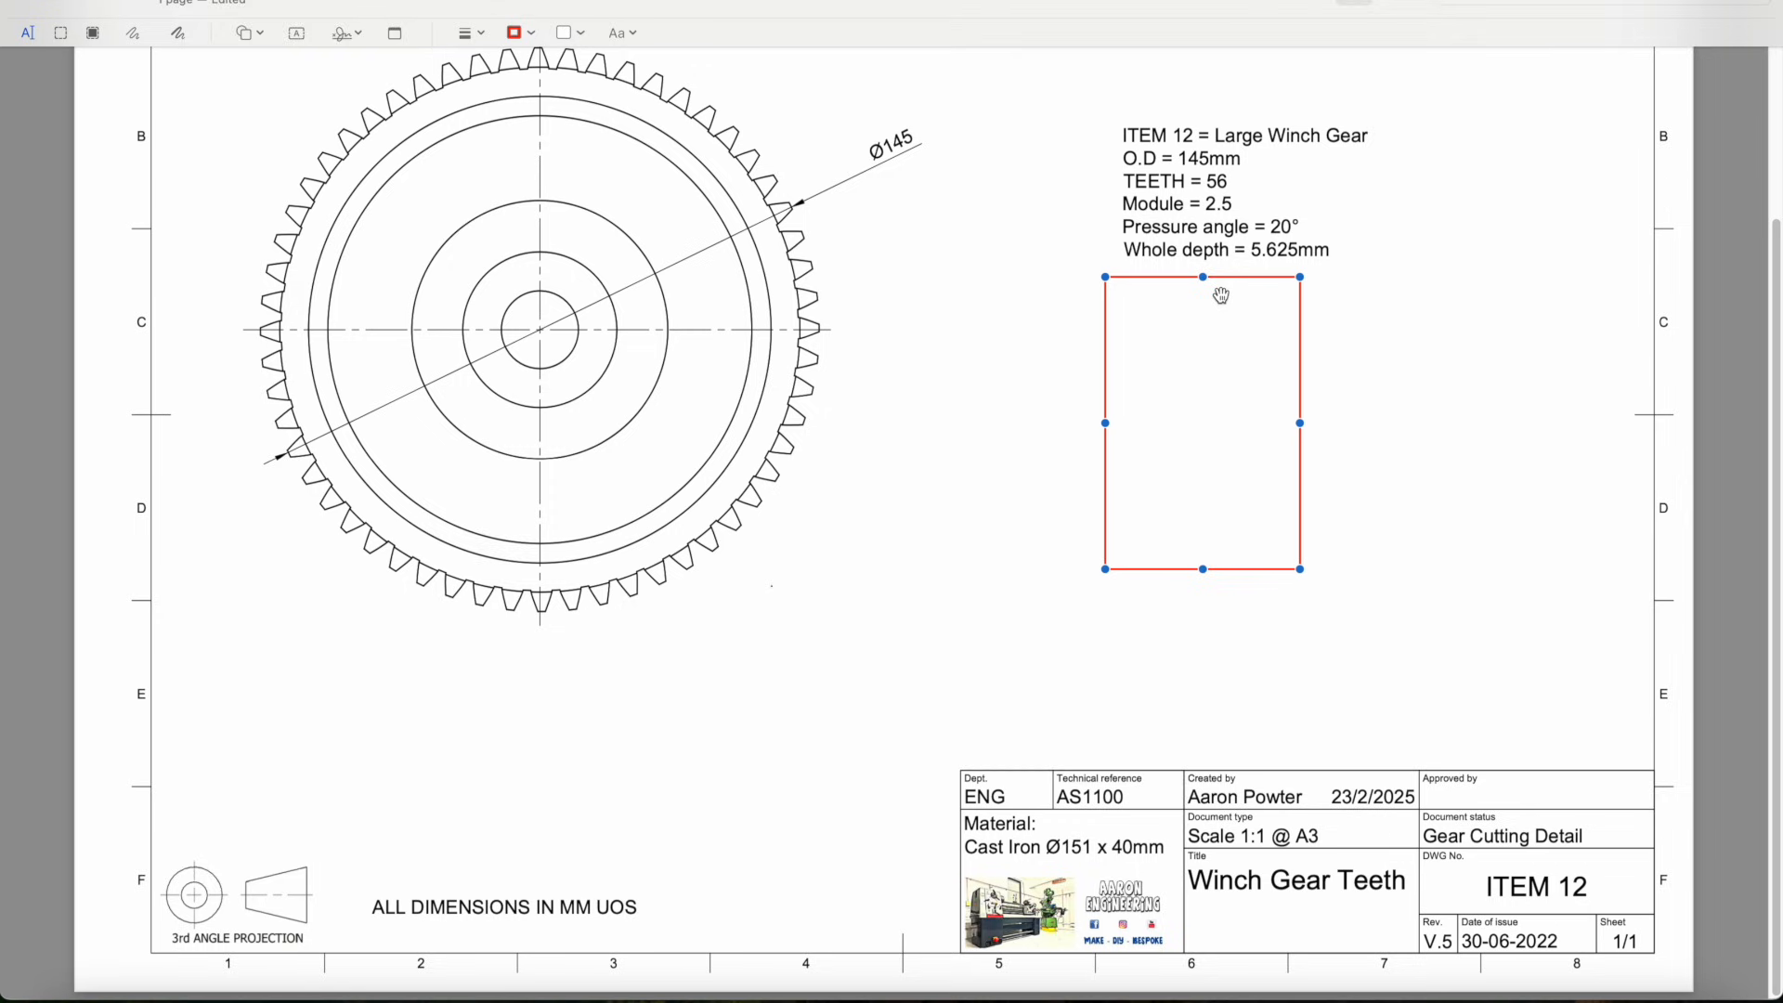
pyautogui.moveTo(1216, 278)
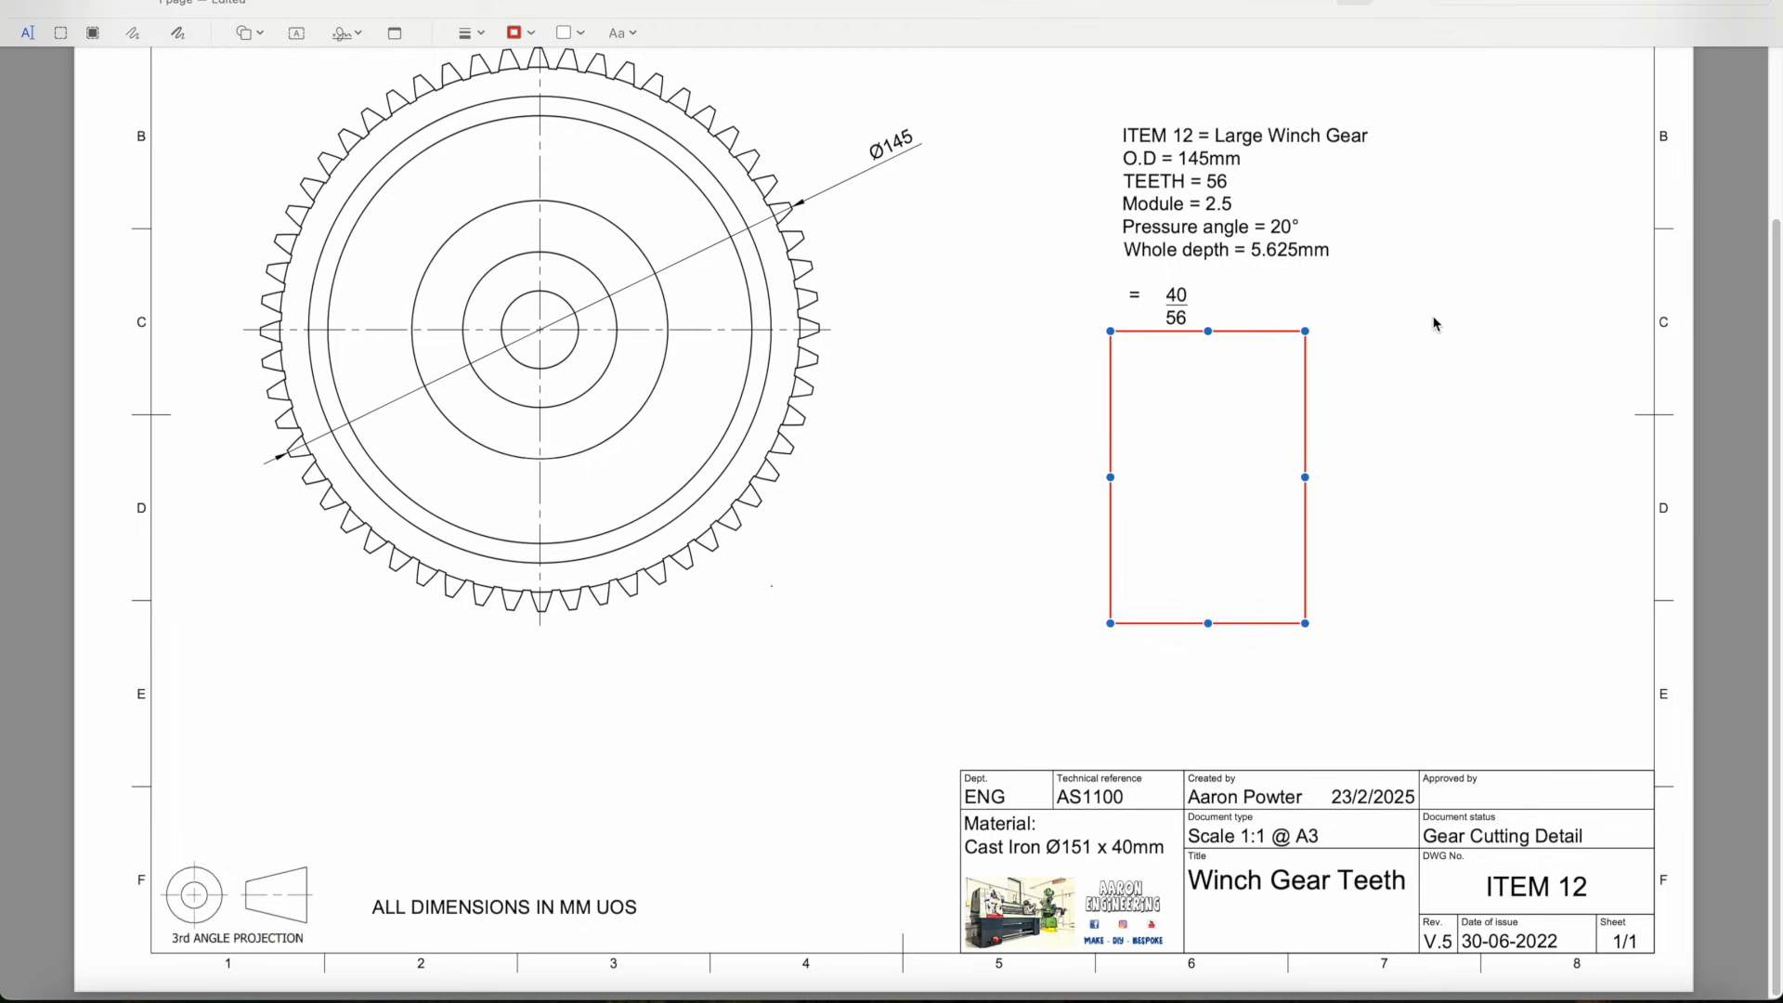
pyautogui.moveTo(1220, 317)
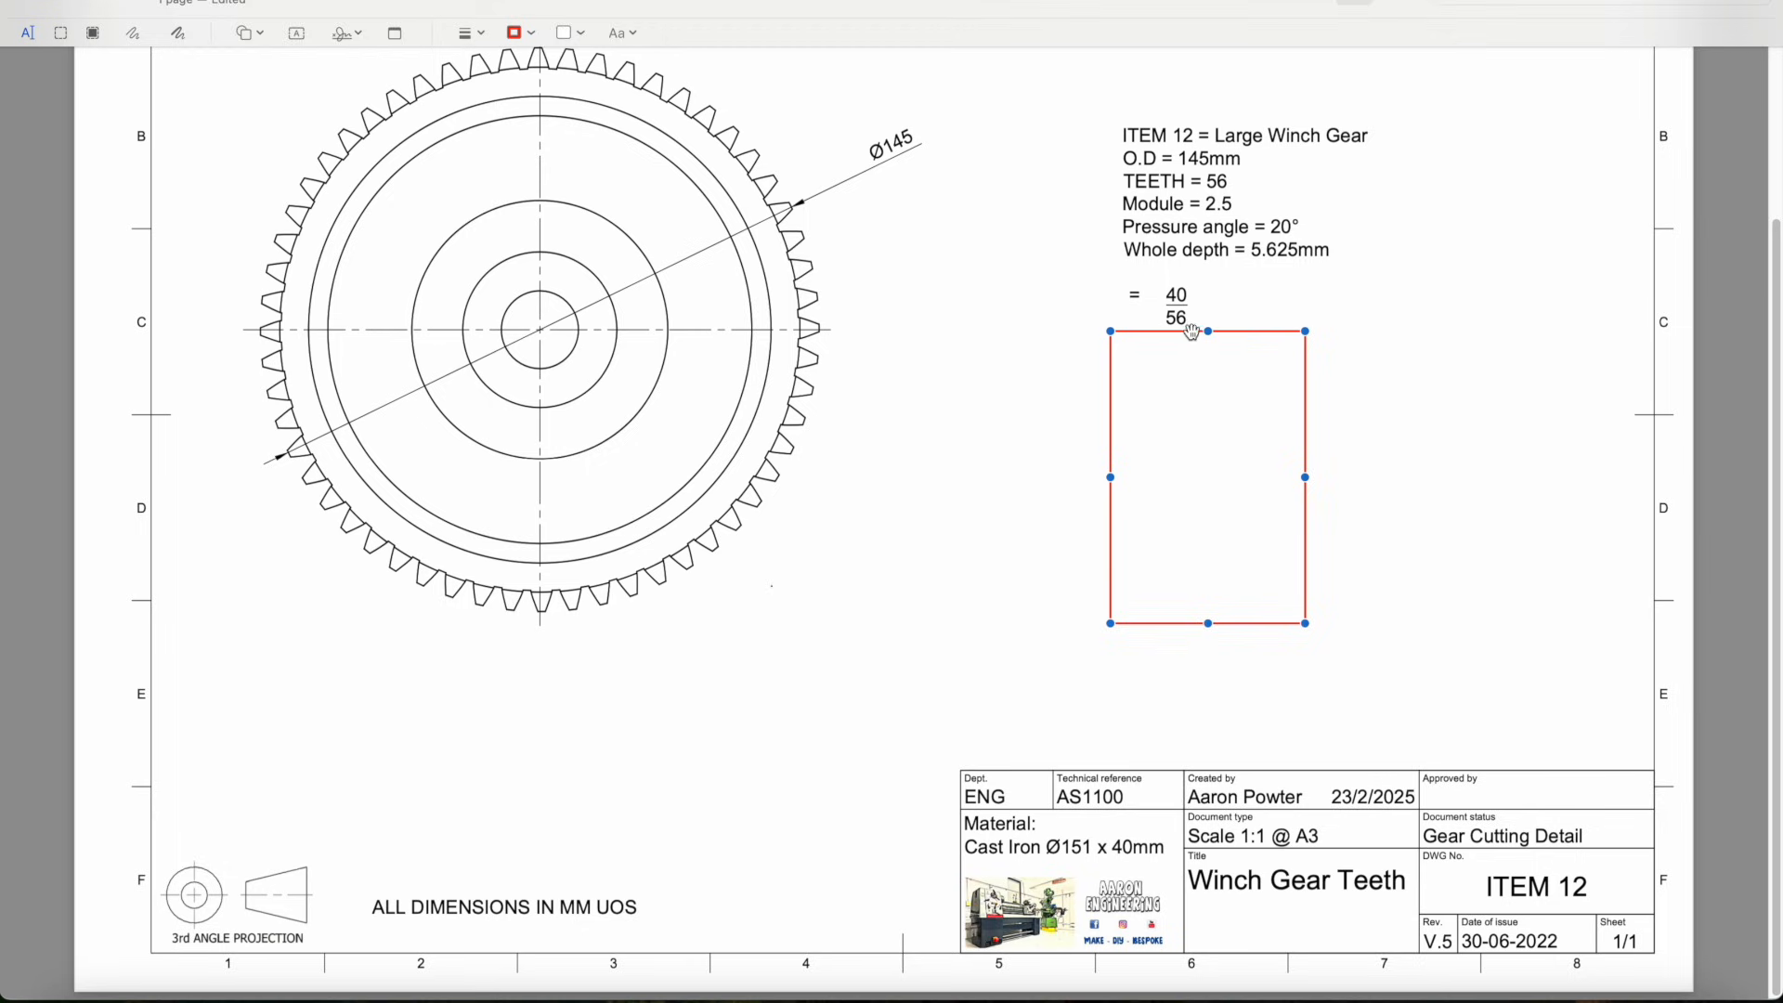
pyautogui.moveTo(1244, 323)
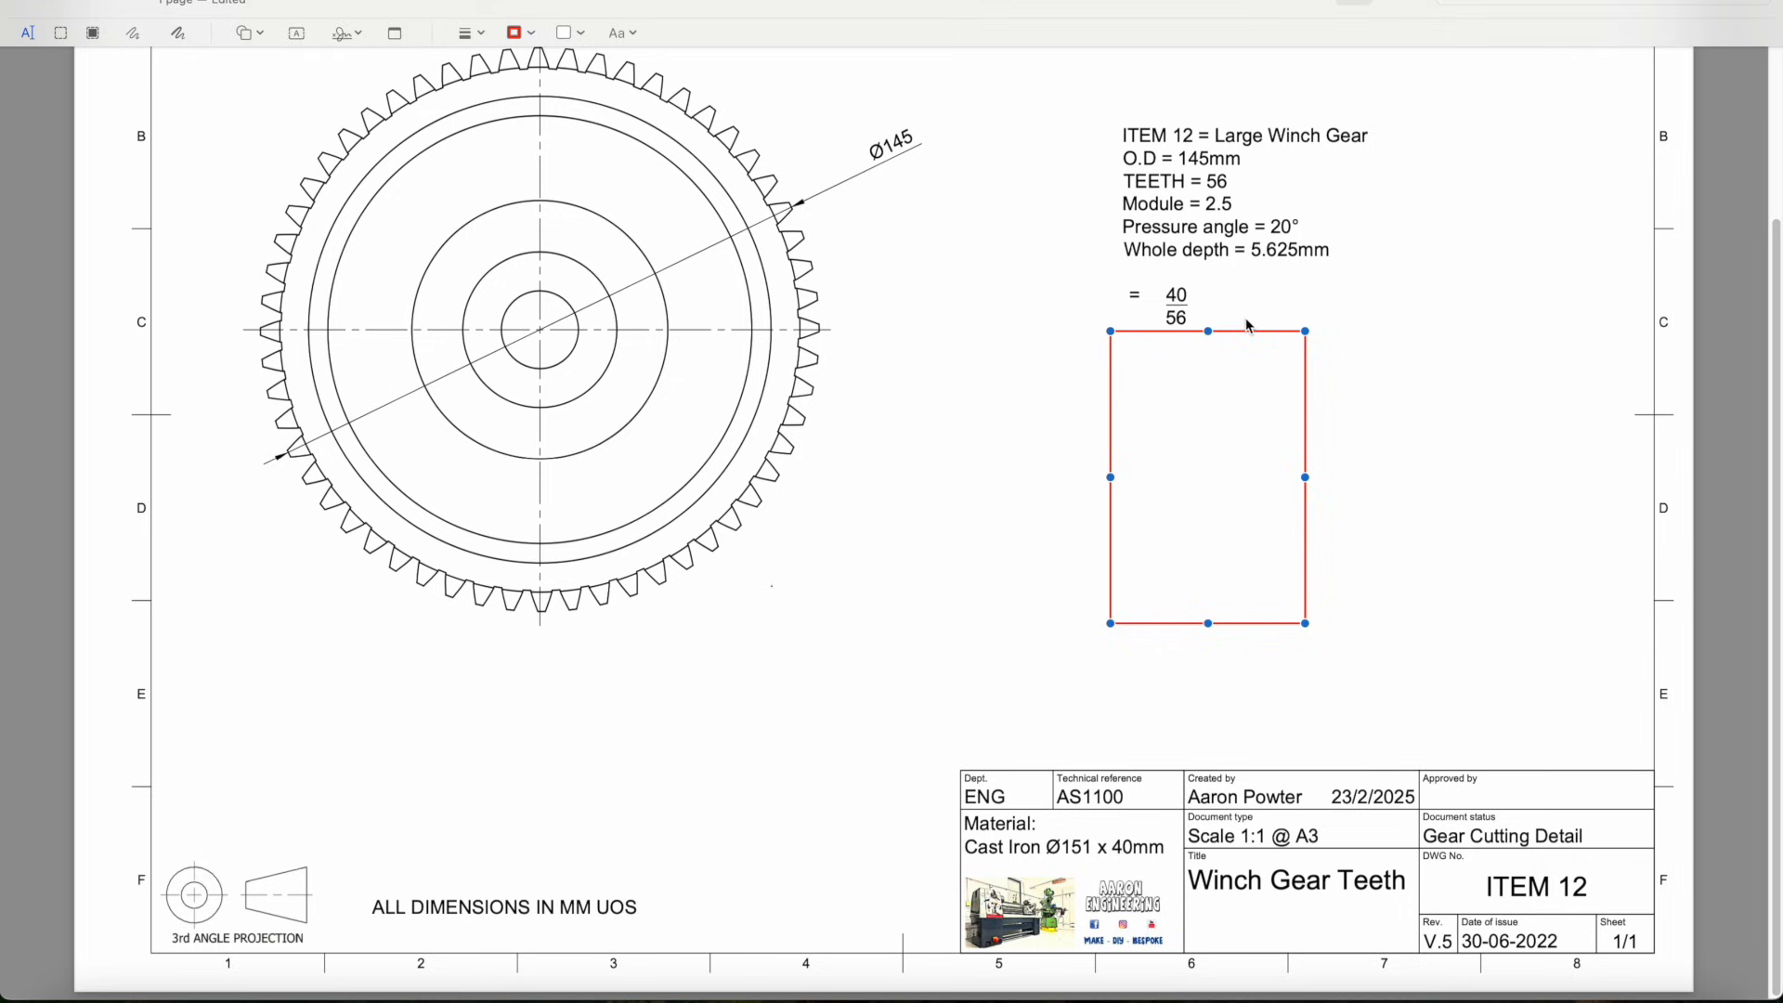
pyautogui.moveTo(1187, 295)
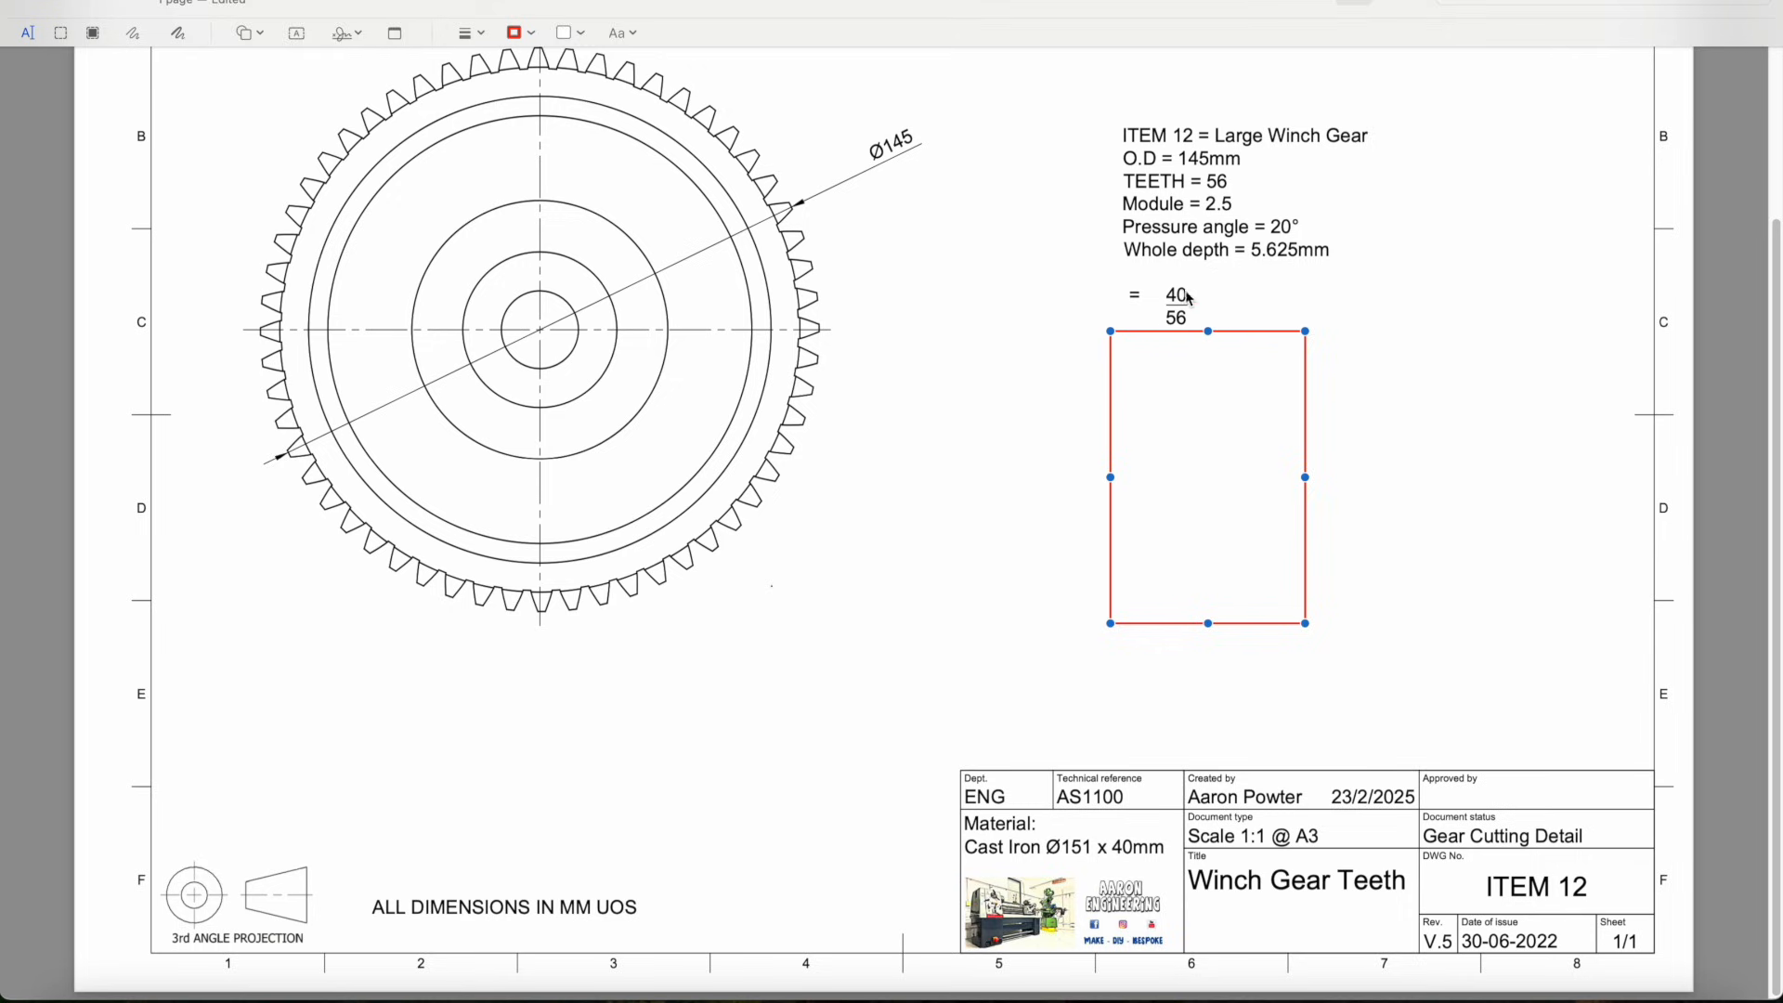
pyautogui.moveTo(1227, 329)
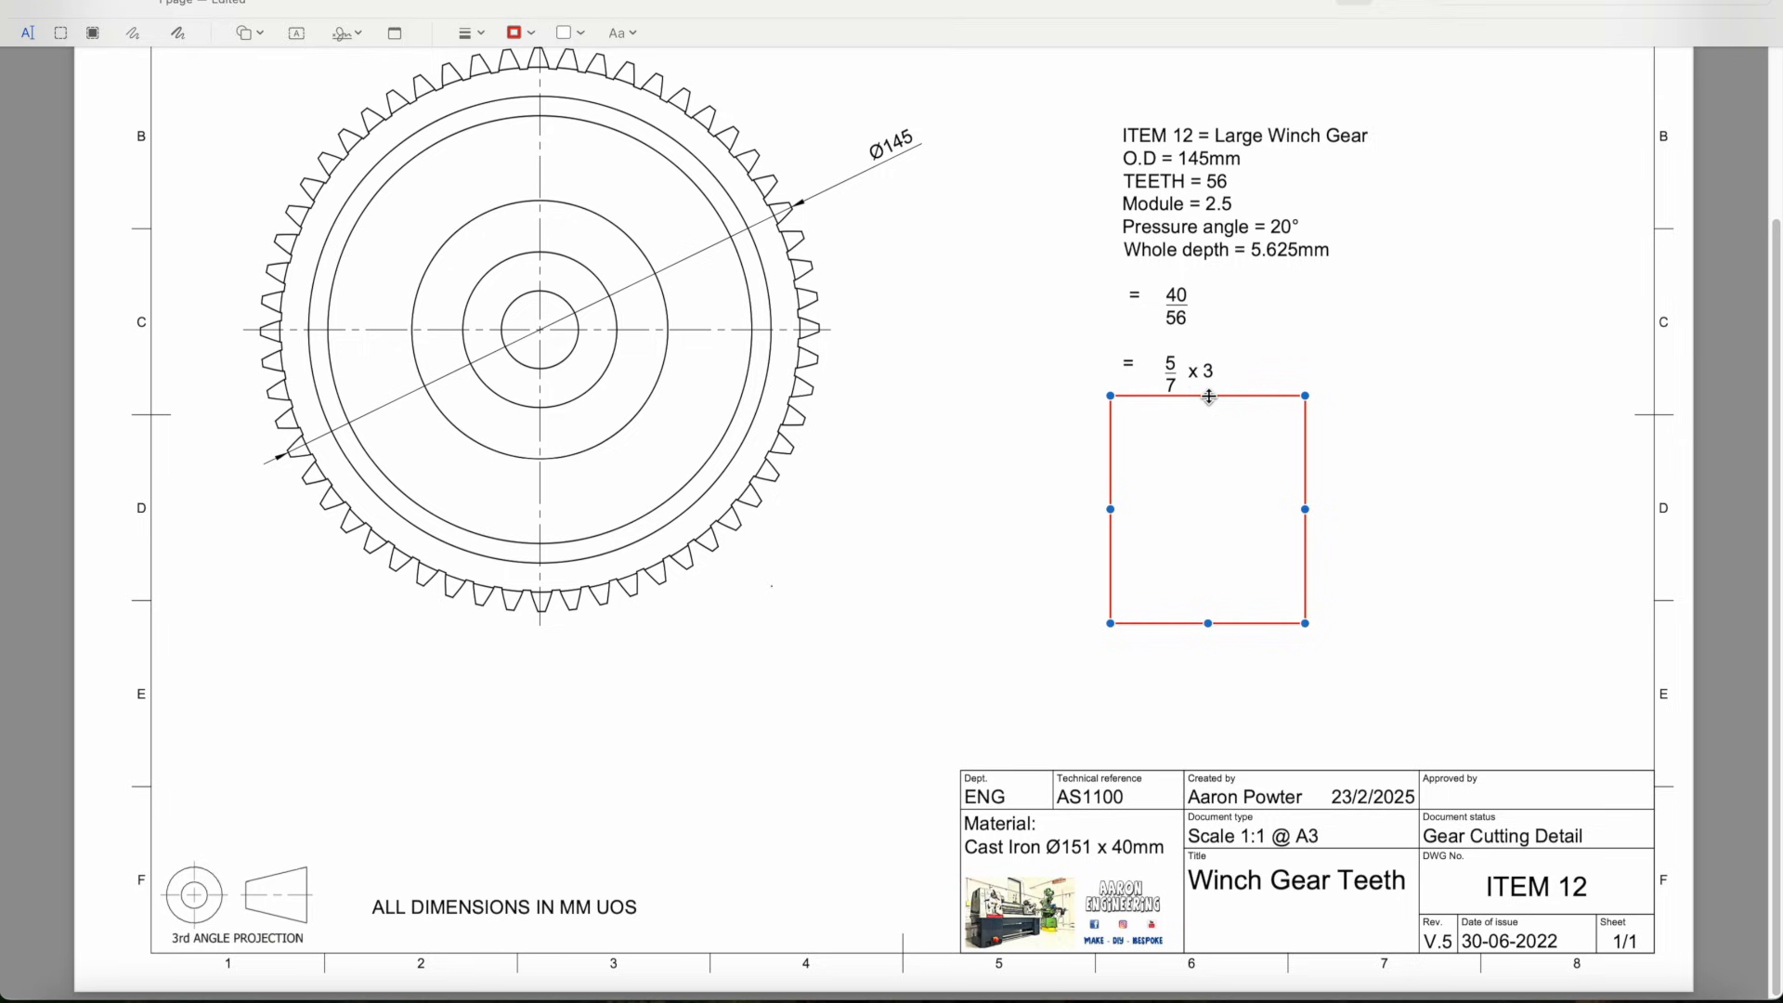
pyautogui.moveTo(1187, 297)
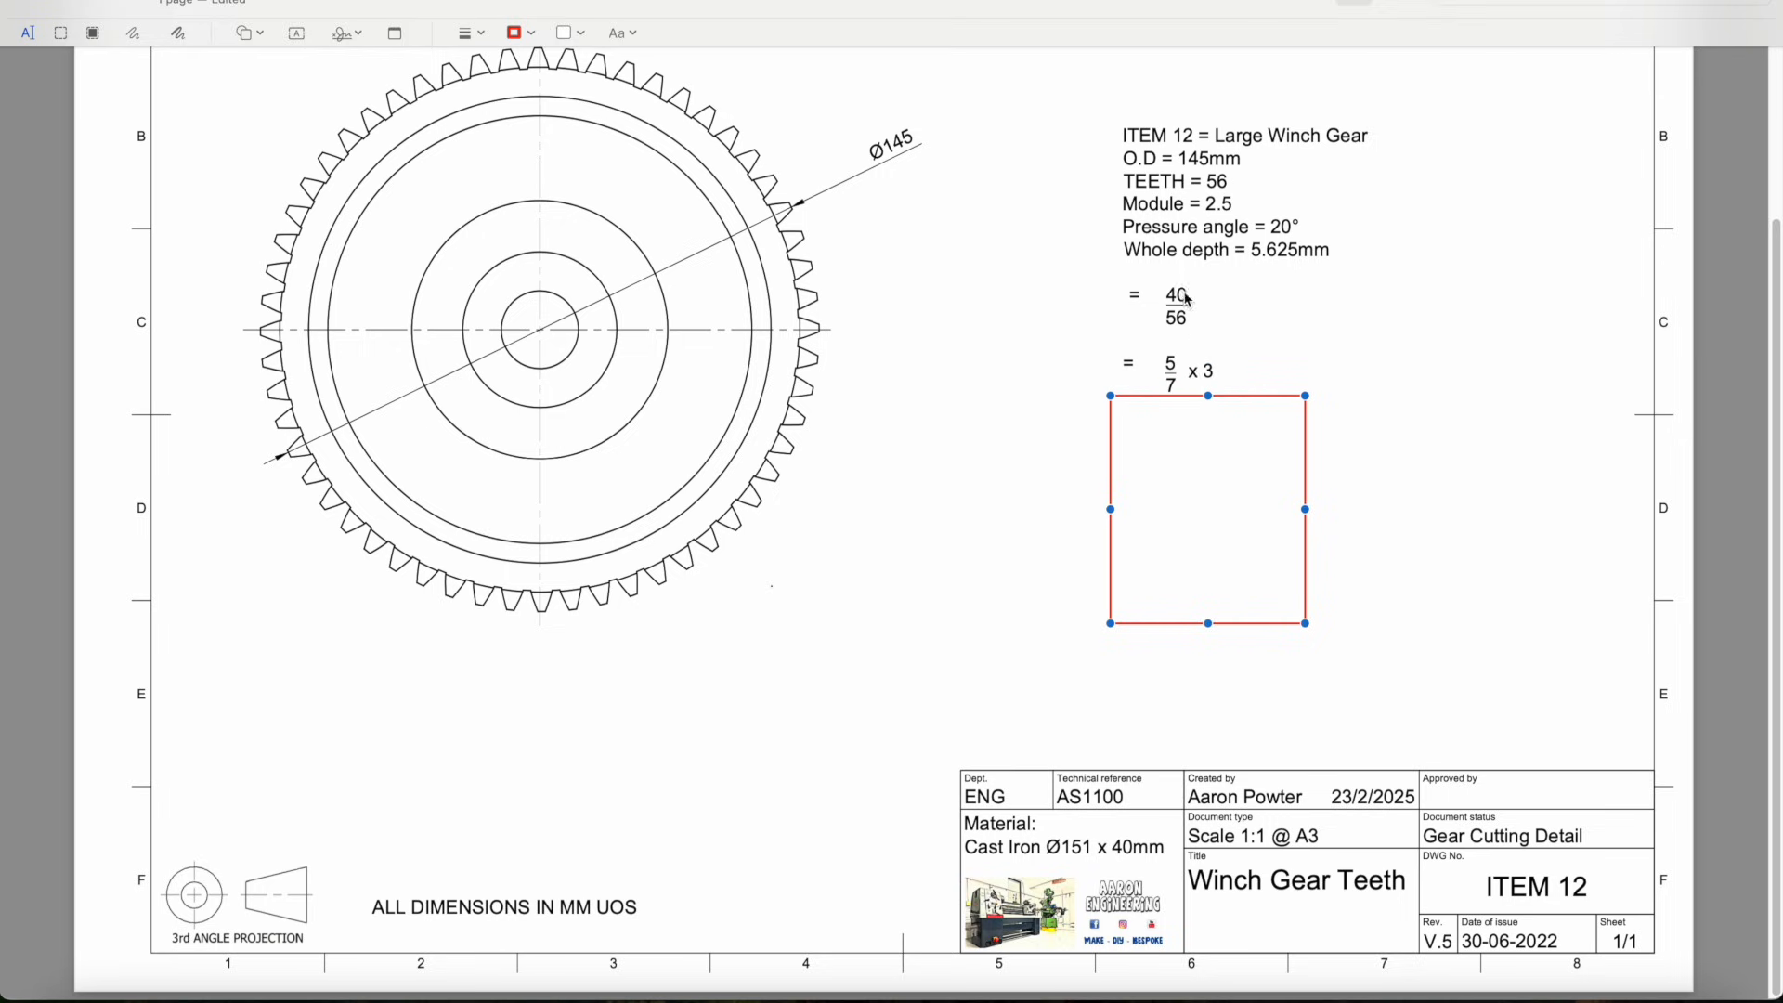
pyautogui.moveTo(1183, 324)
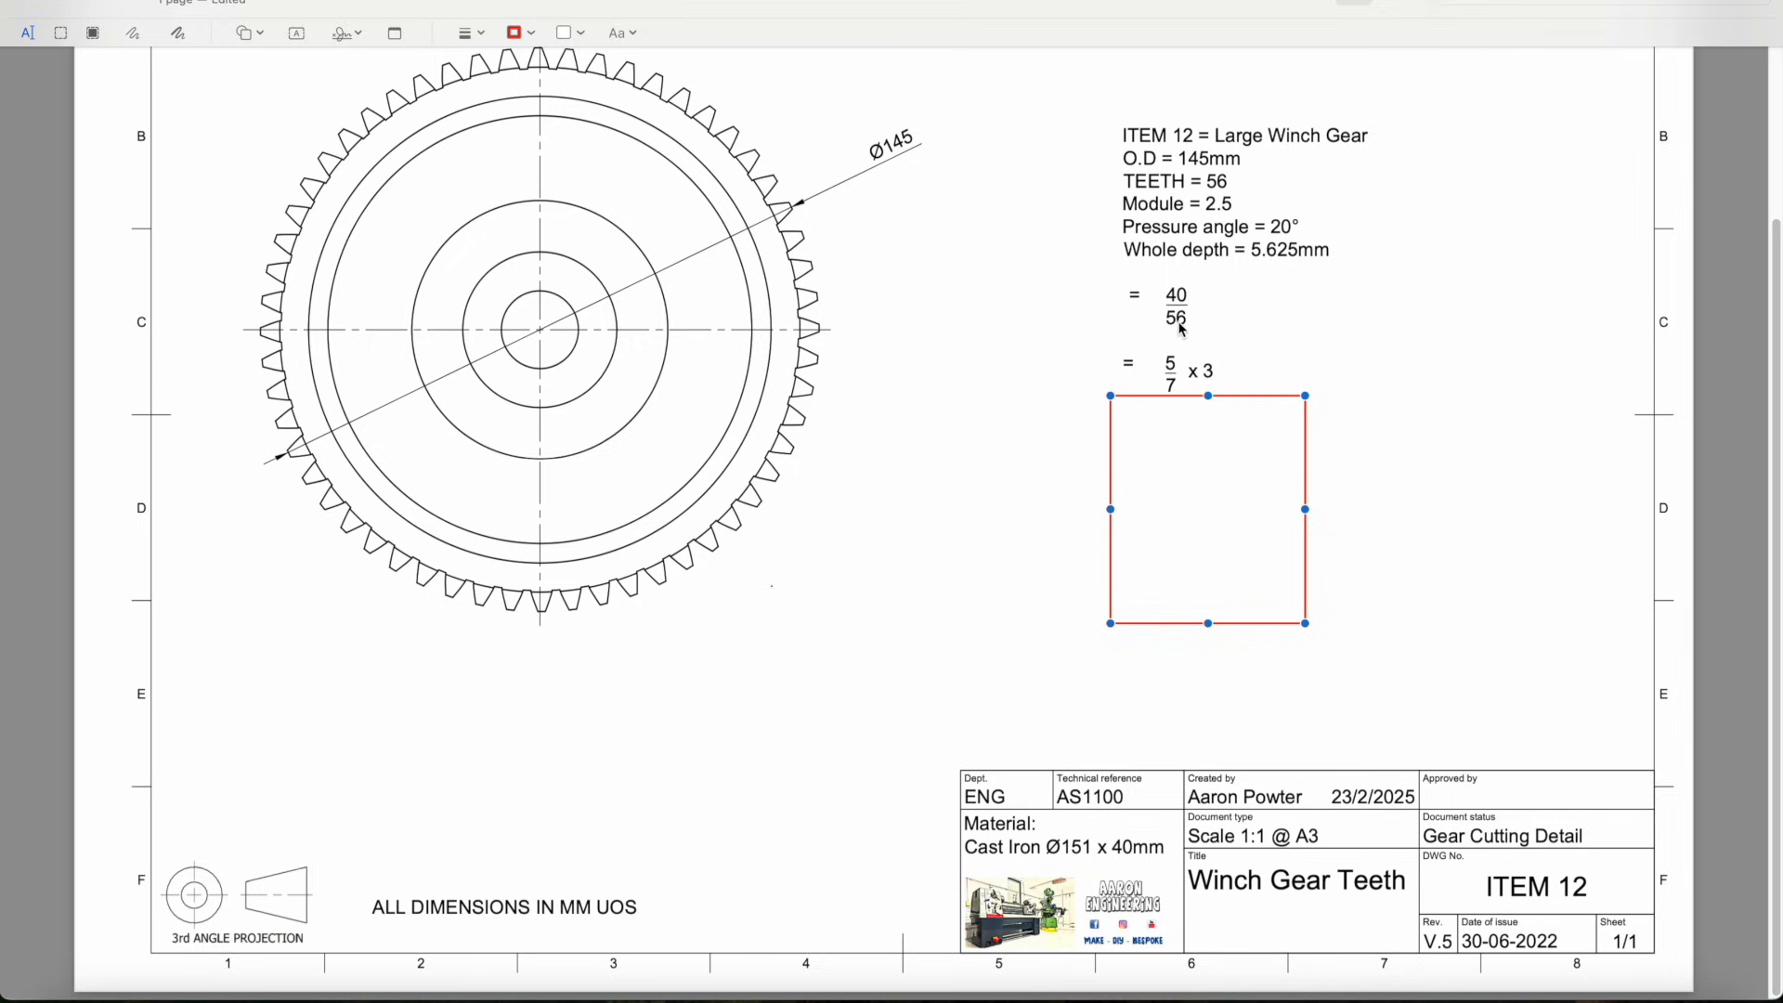
pyautogui.moveTo(1253, 448)
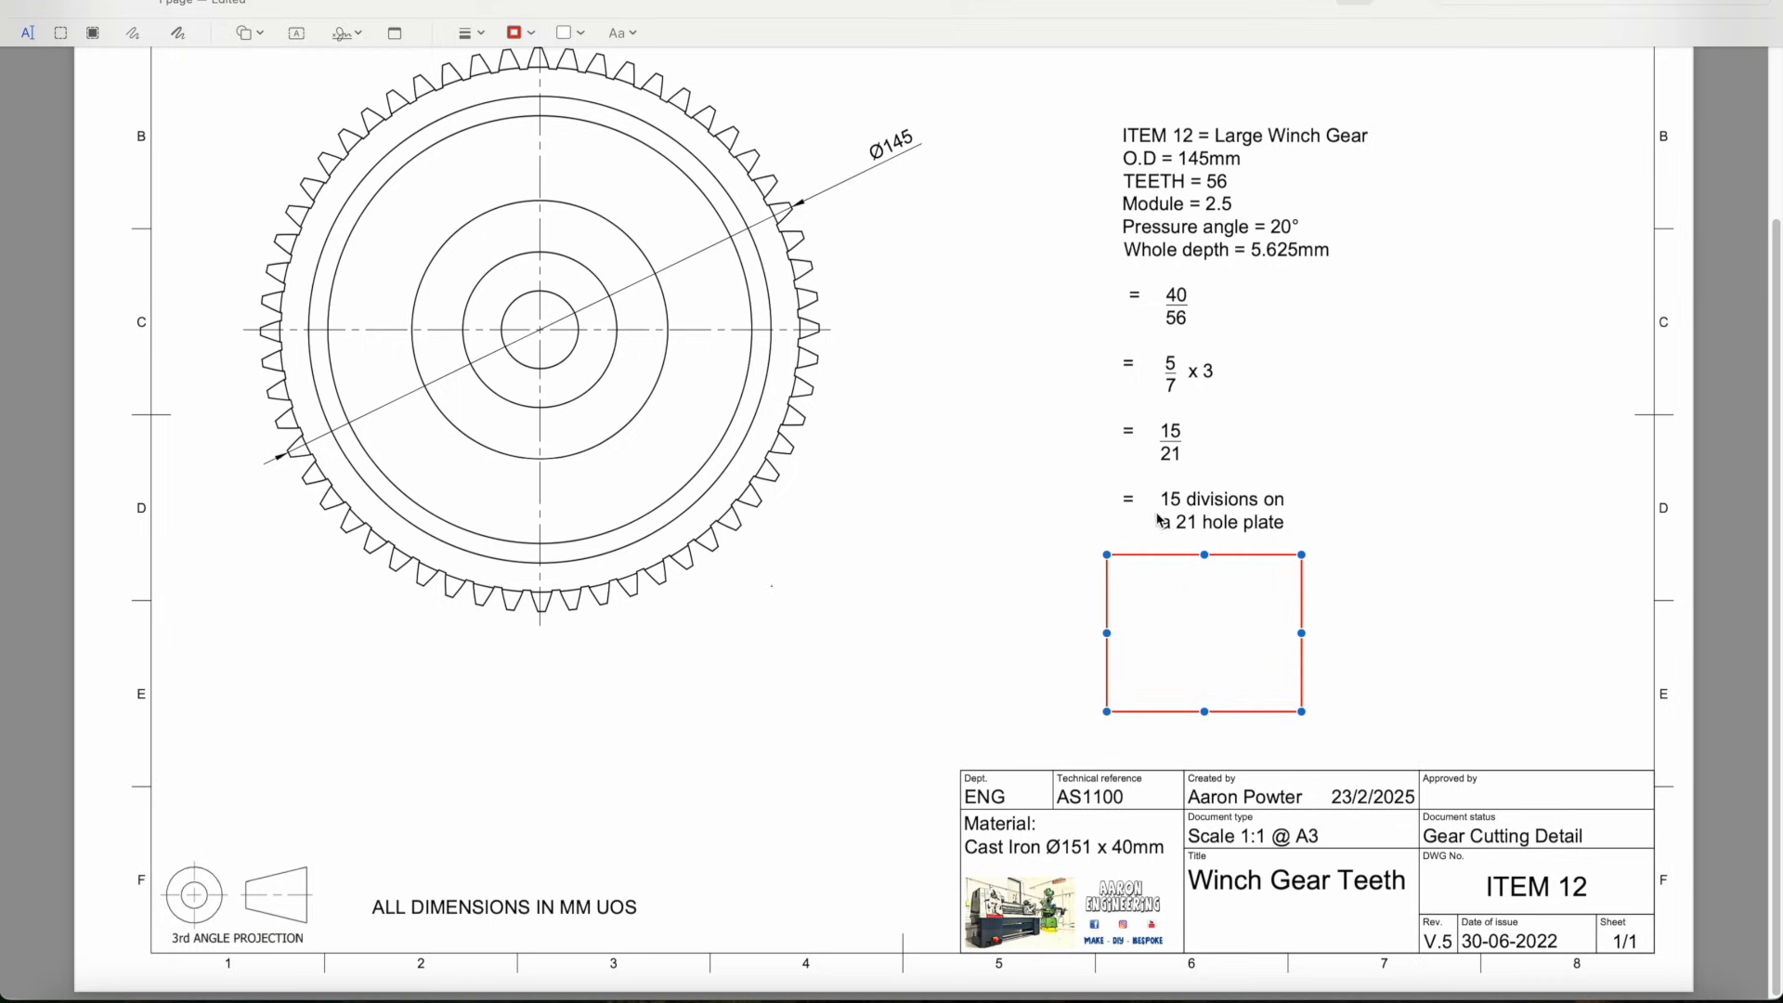
pyautogui.moveTo(1335, 546)
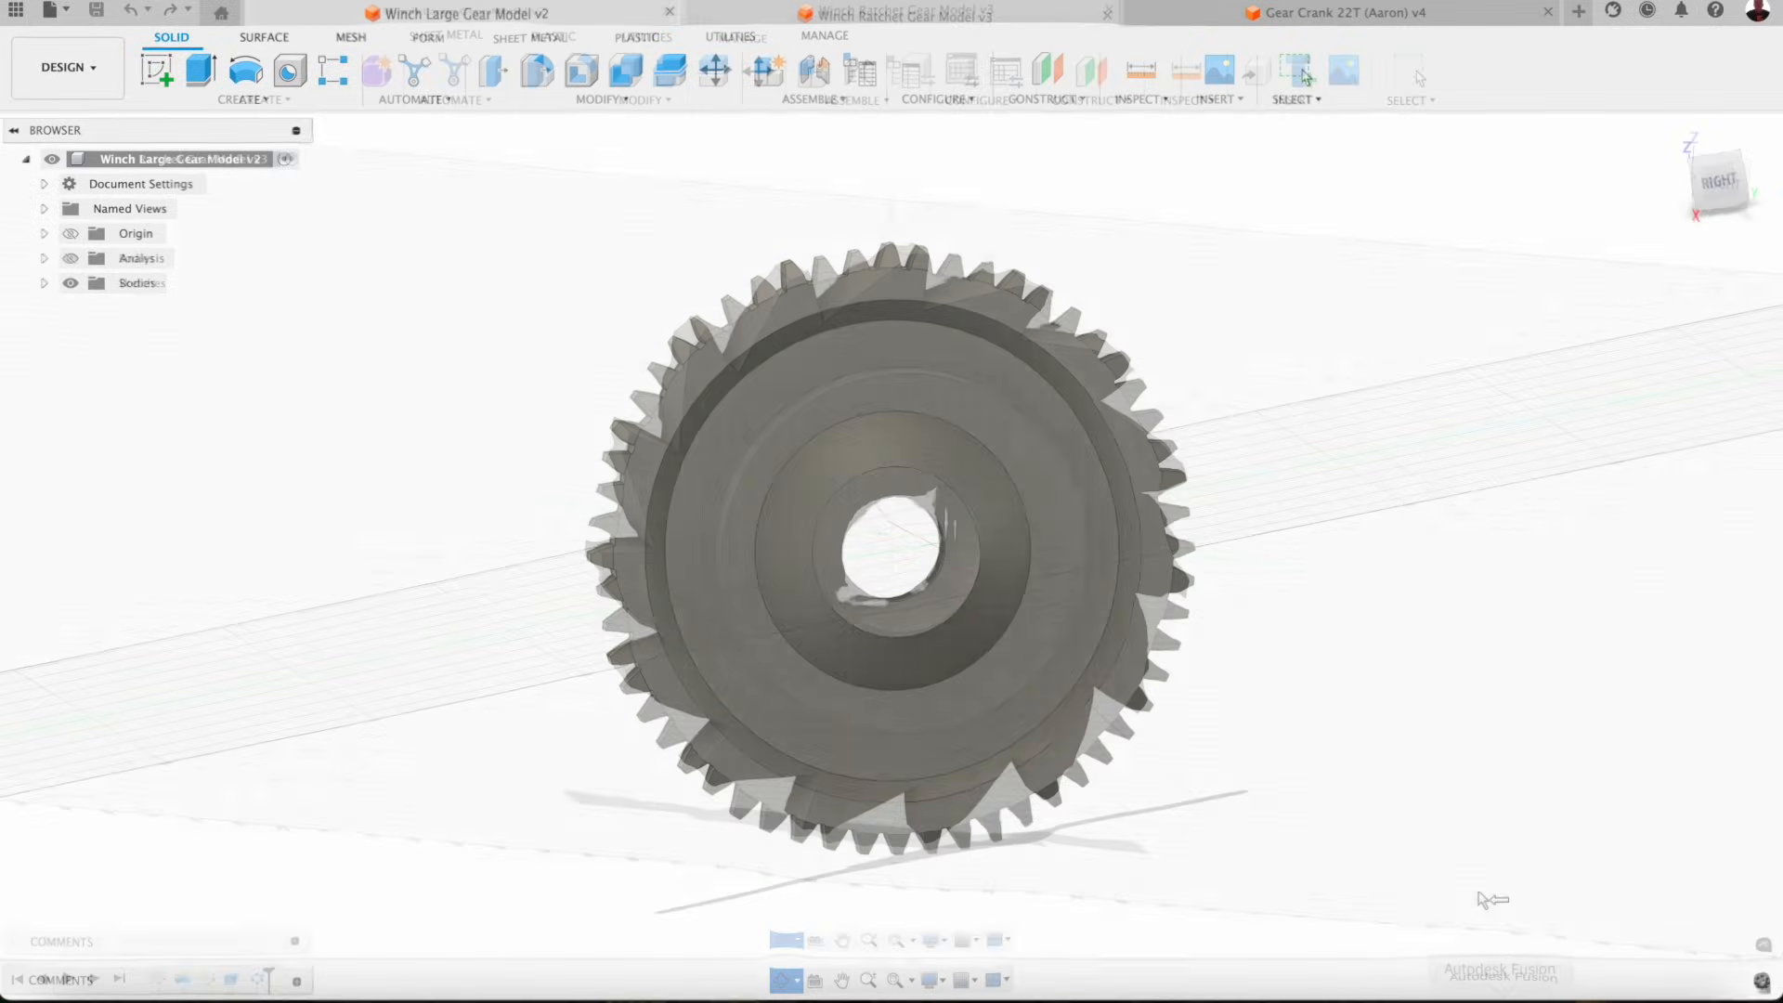
pyautogui.click(899, 13)
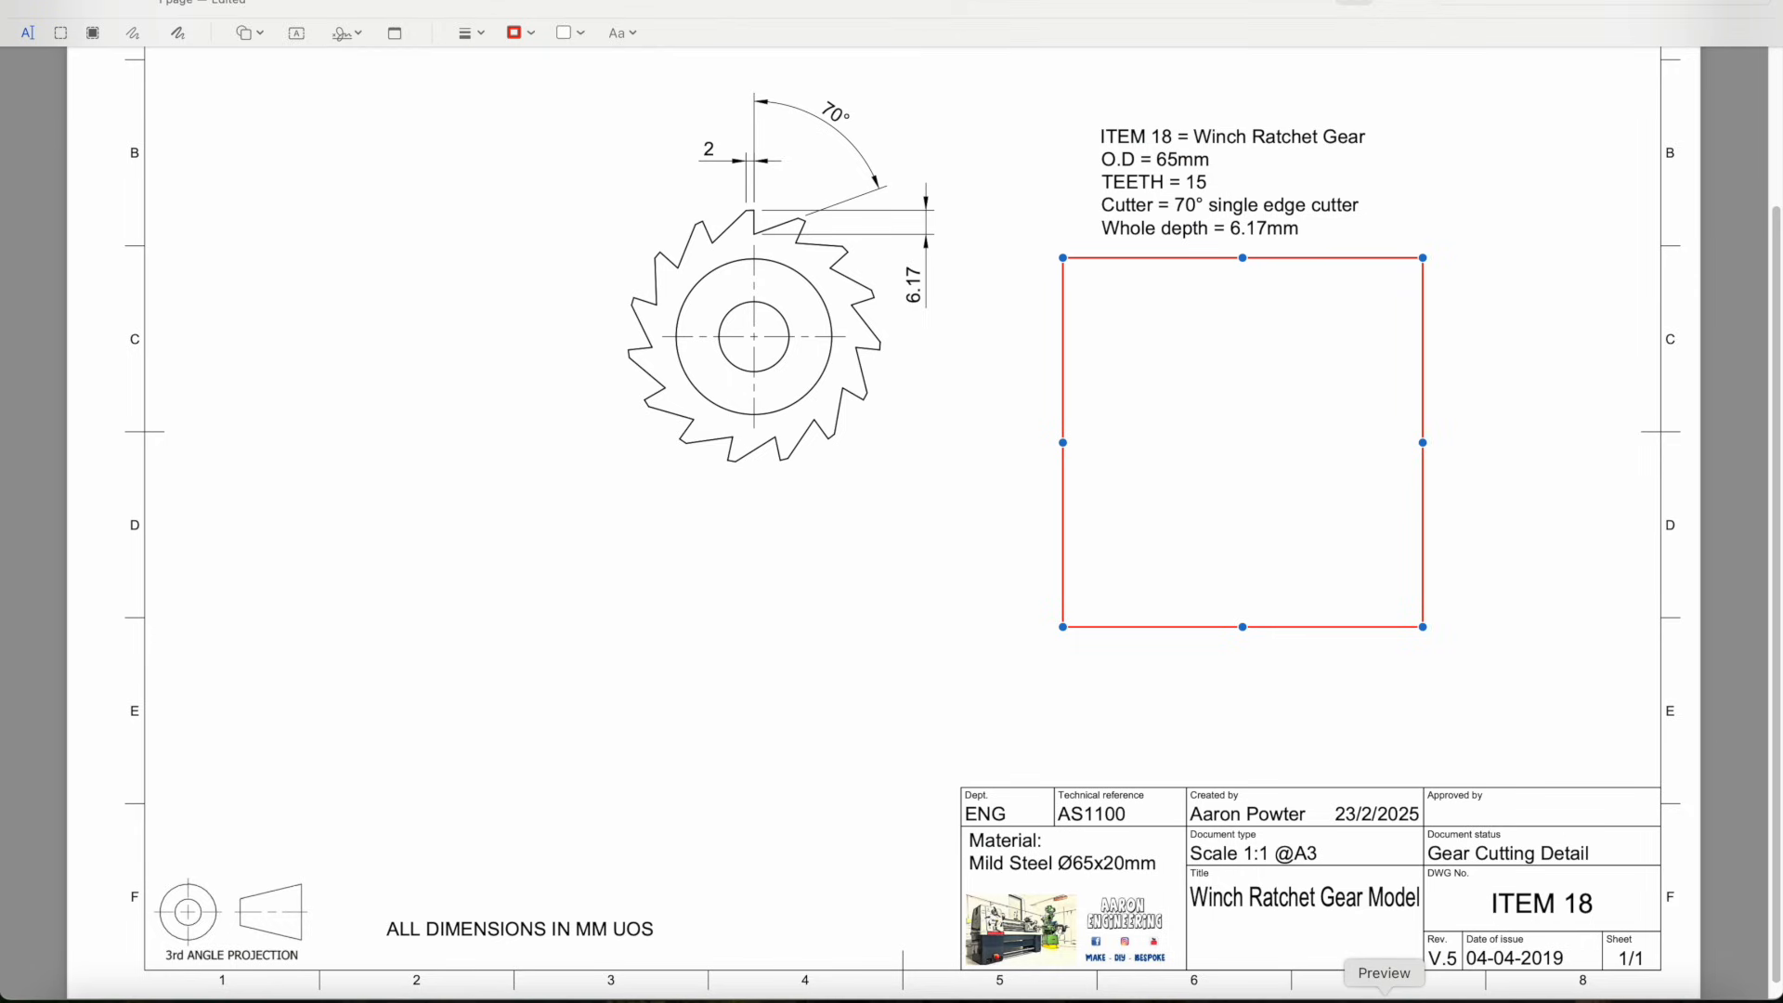
pyautogui.moveTo(923, 609)
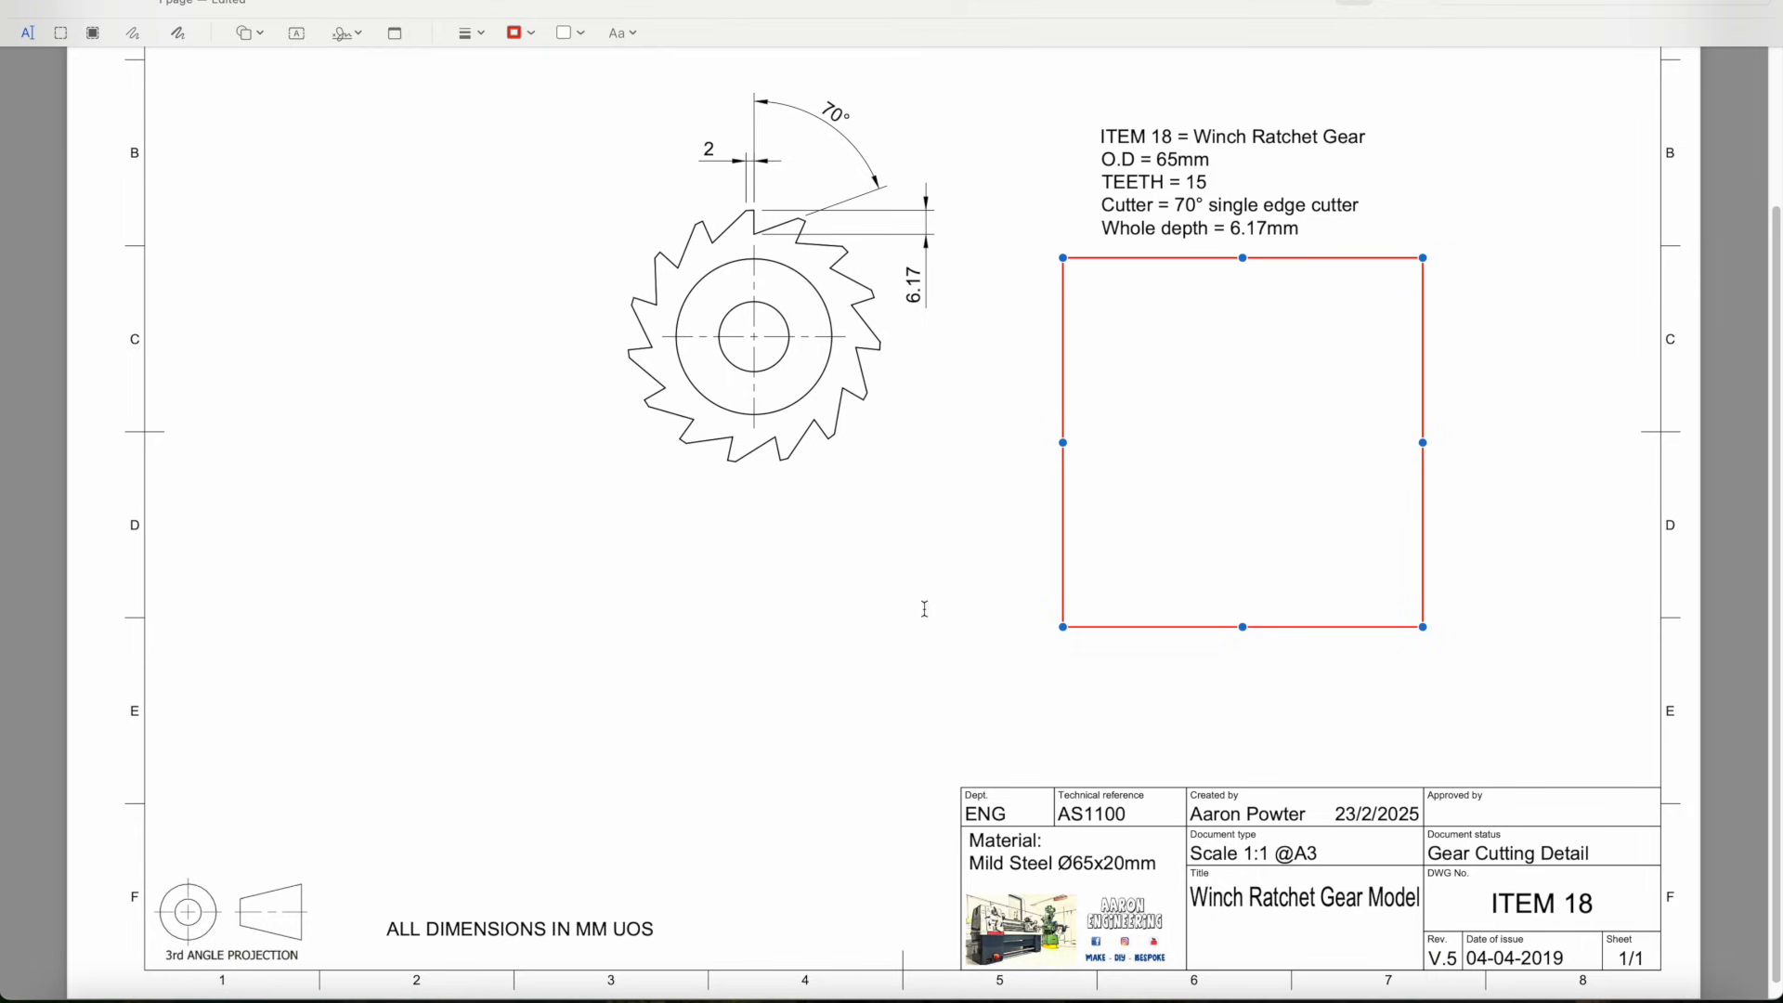
pyautogui.moveTo(763, 220)
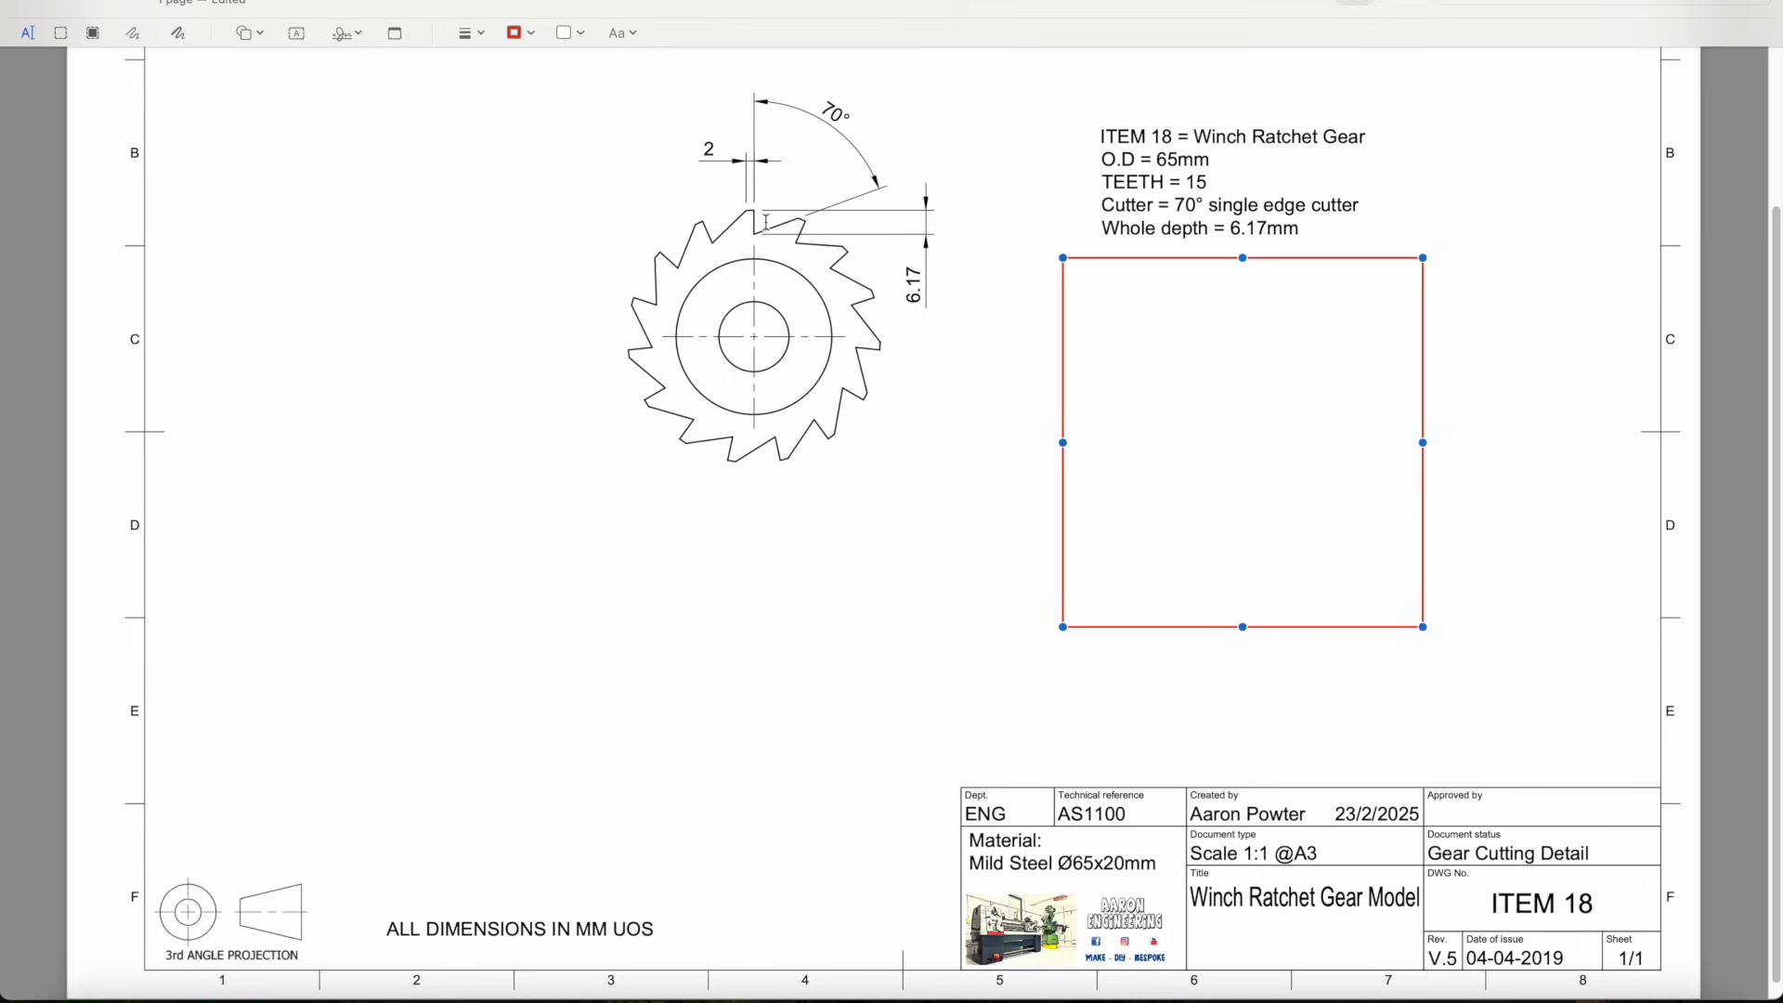
pyautogui.moveTo(927, 492)
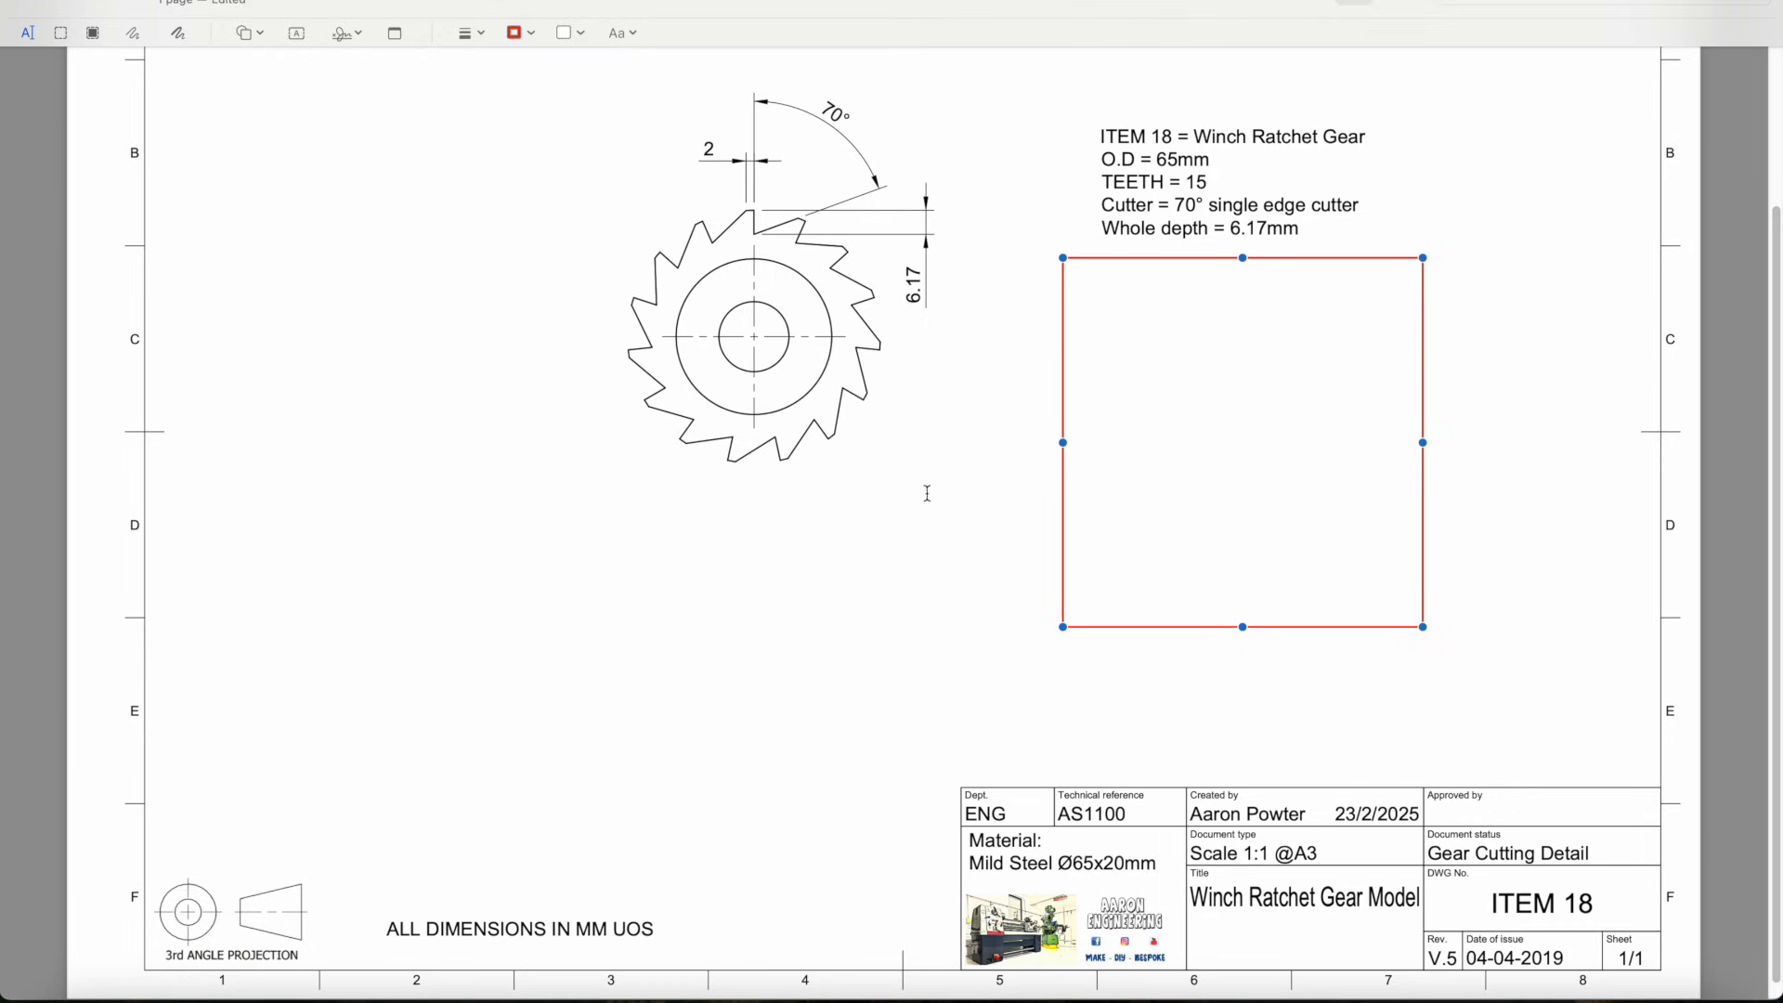
pyautogui.moveTo(741, 249)
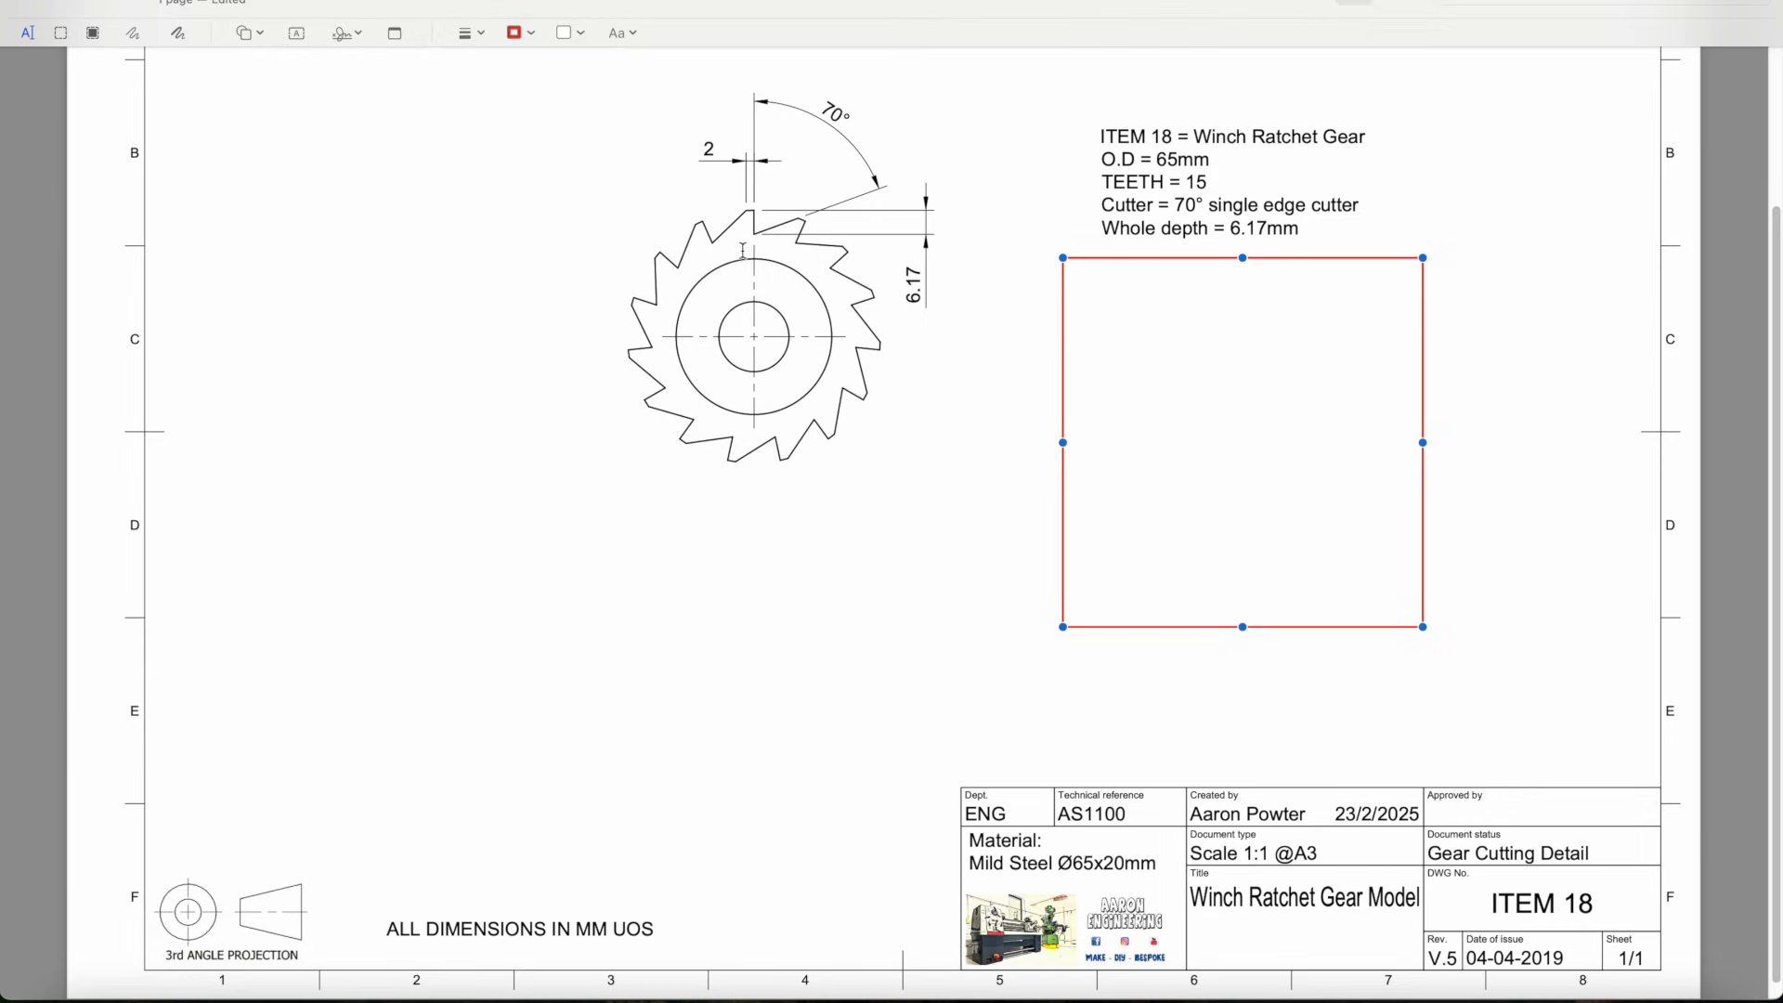
pyautogui.moveTo(924, 377)
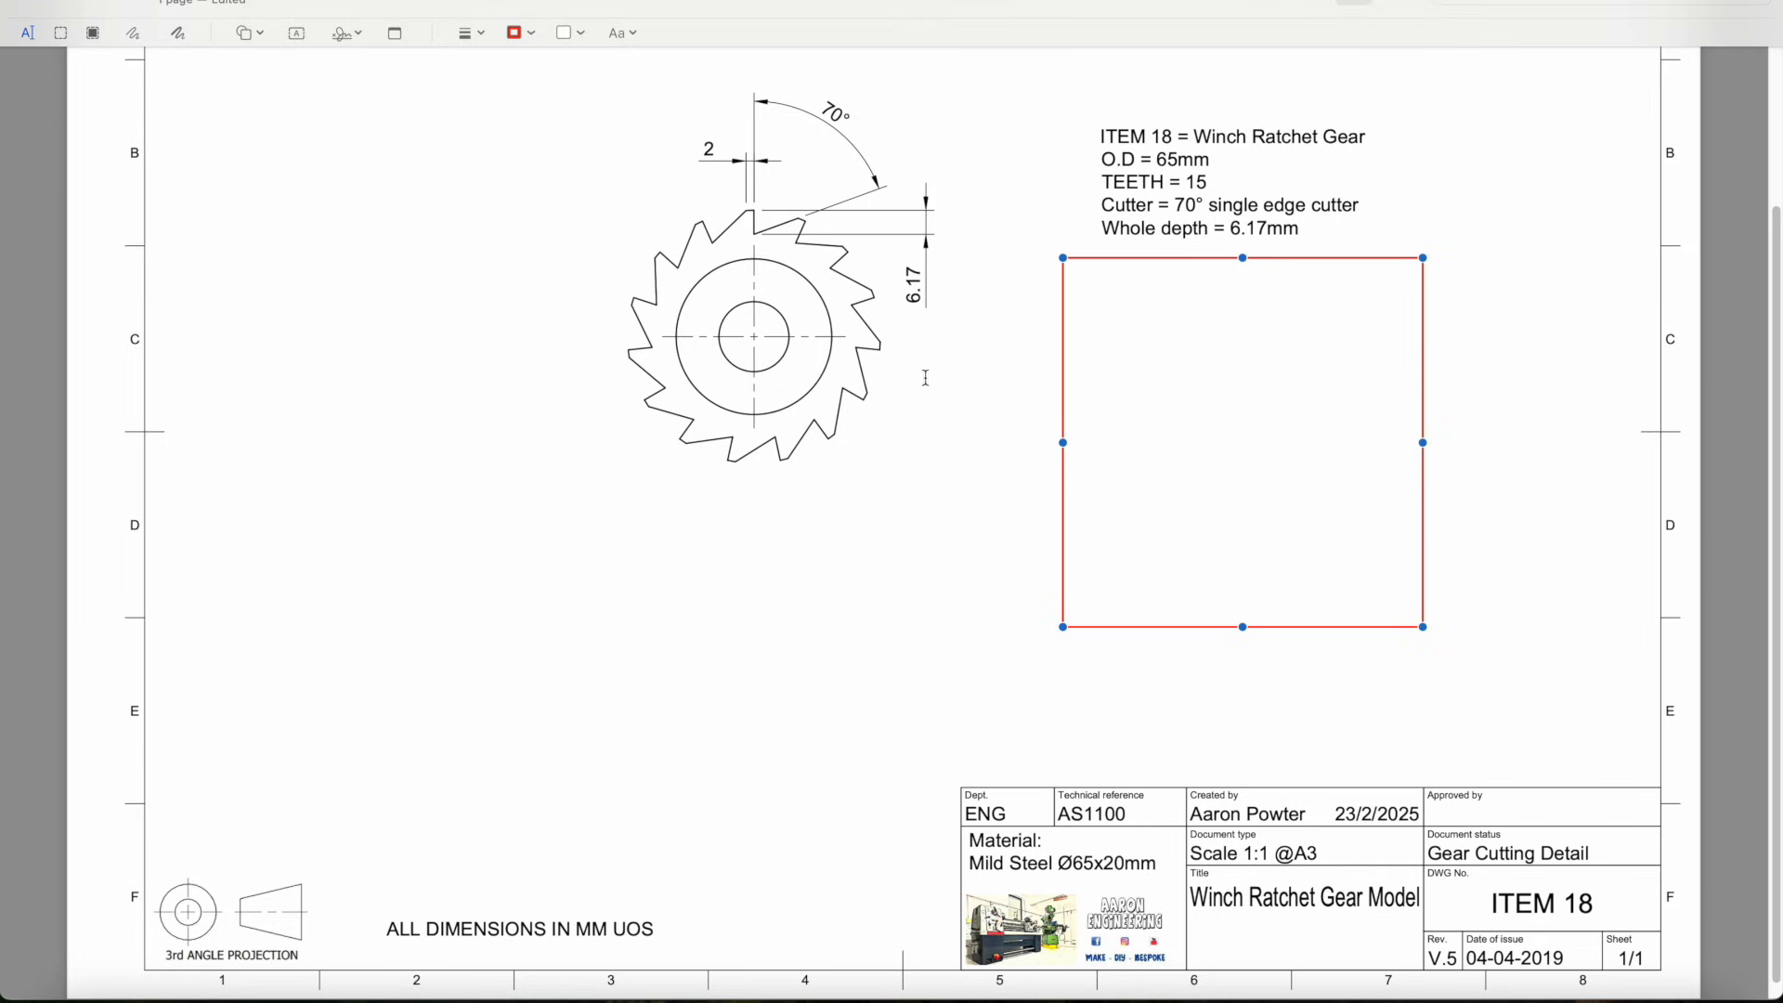
pyautogui.moveTo(884, 308)
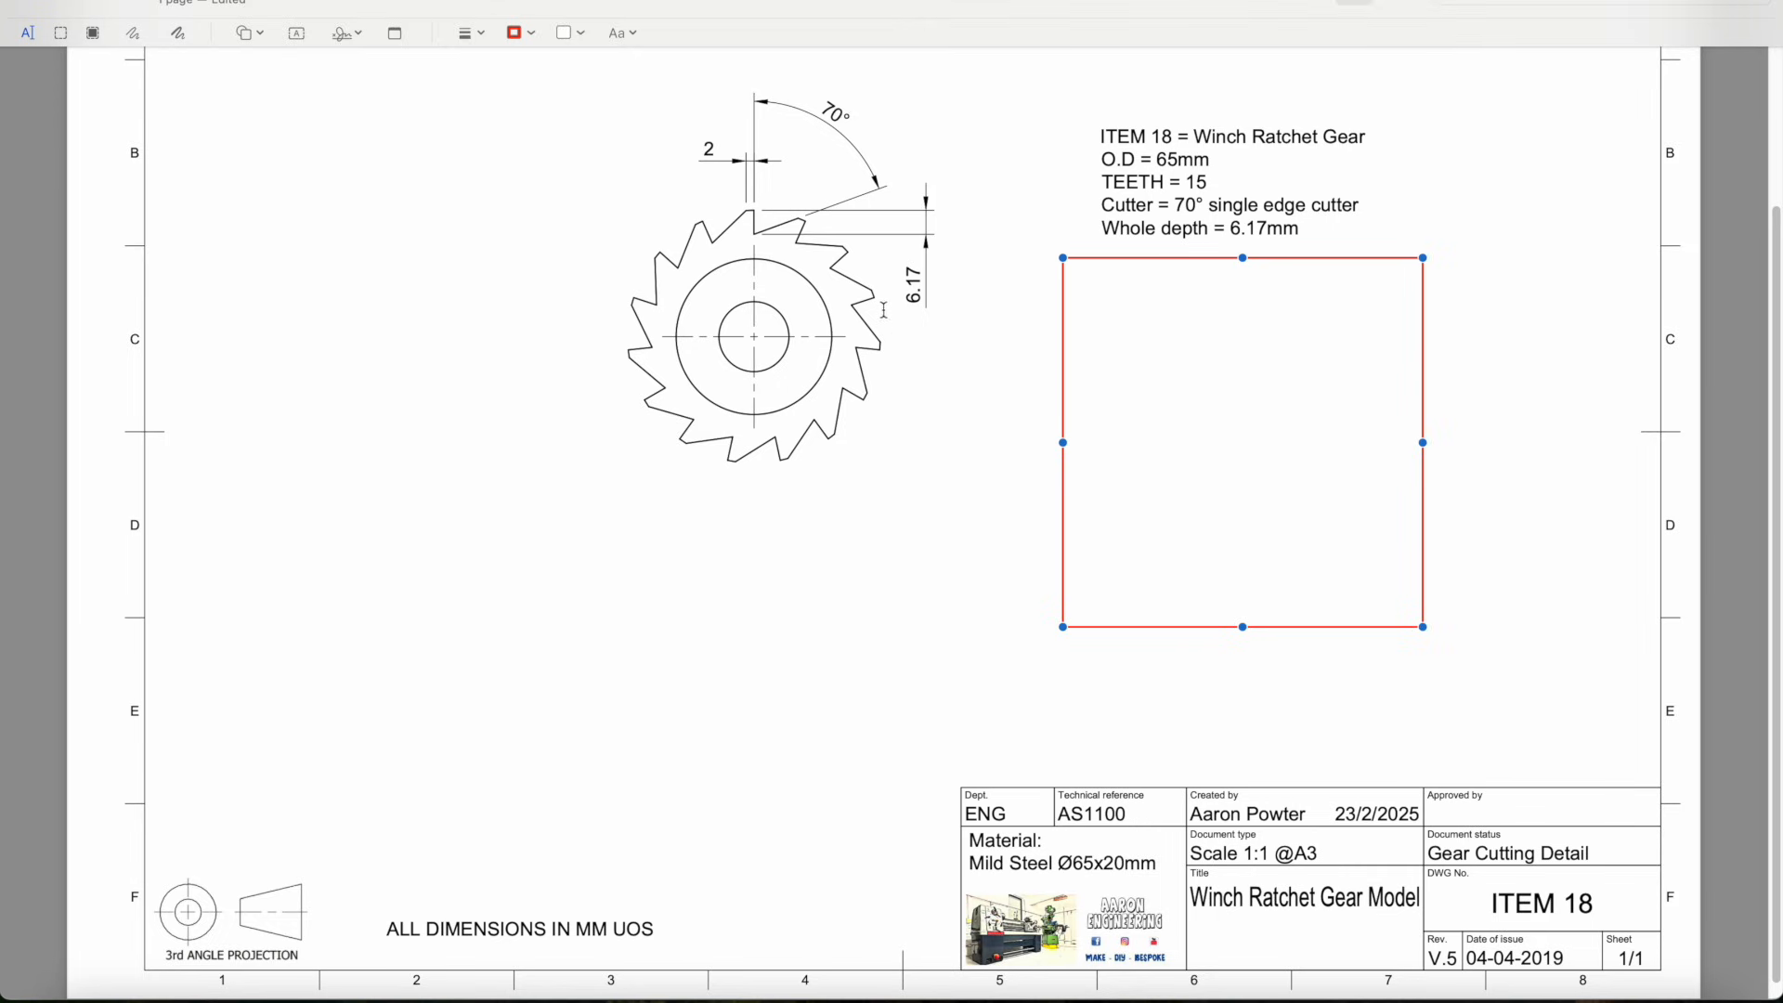
pyautogui.moveTo(1237, 262)
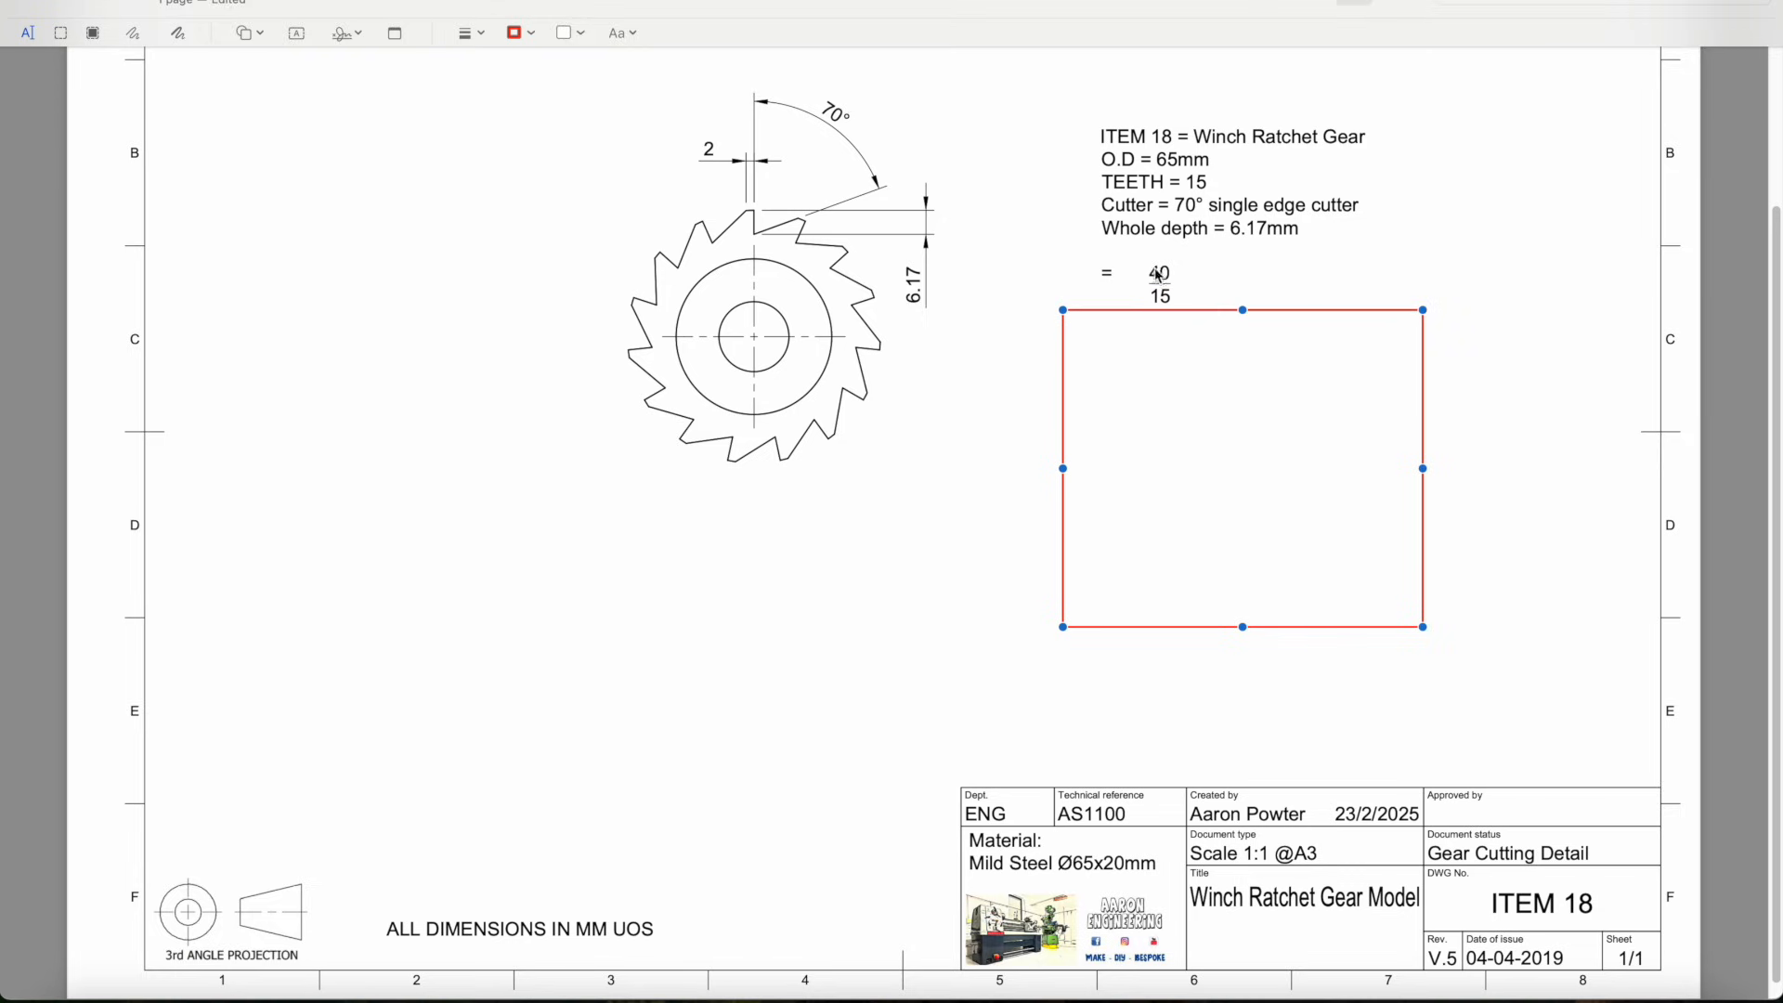
pyautogui.moveTo(1179, 281)
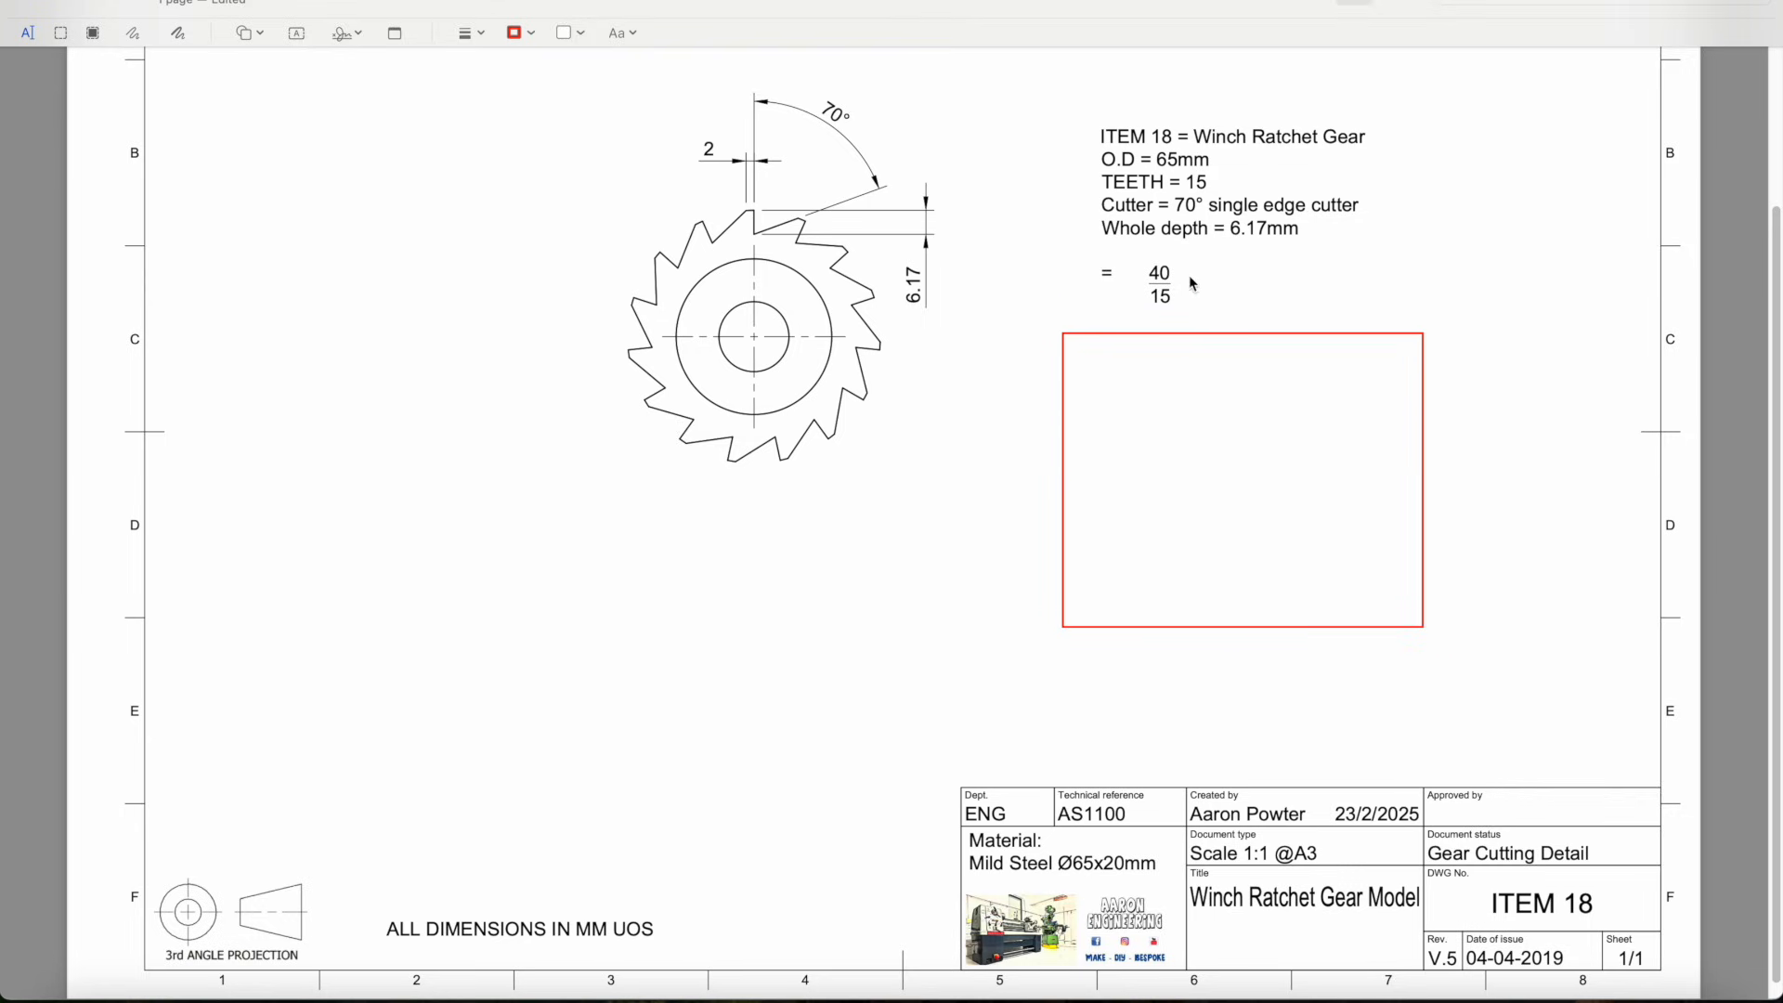
# Place the text cursor under the gear notes for the '= 2 2/3 x 7' and '= 2 14/21' lines
pyautogui.click(1240, 479)
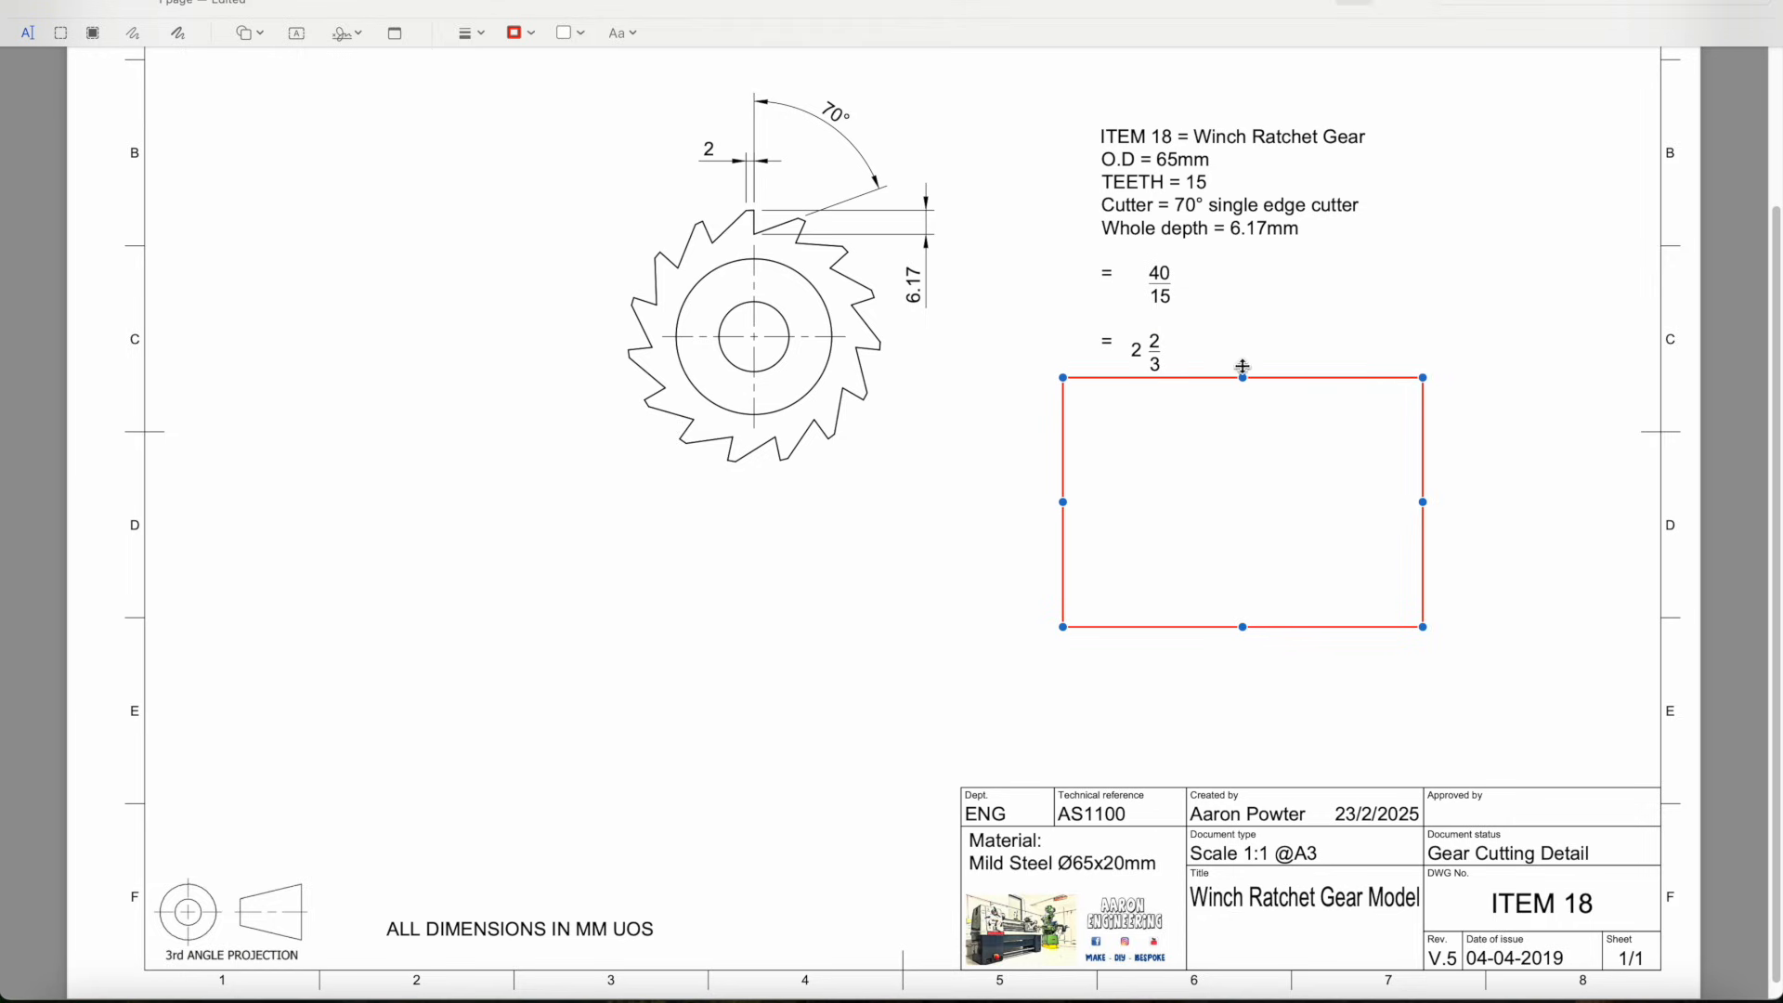
pyautogui.moveTo(1207, 332)
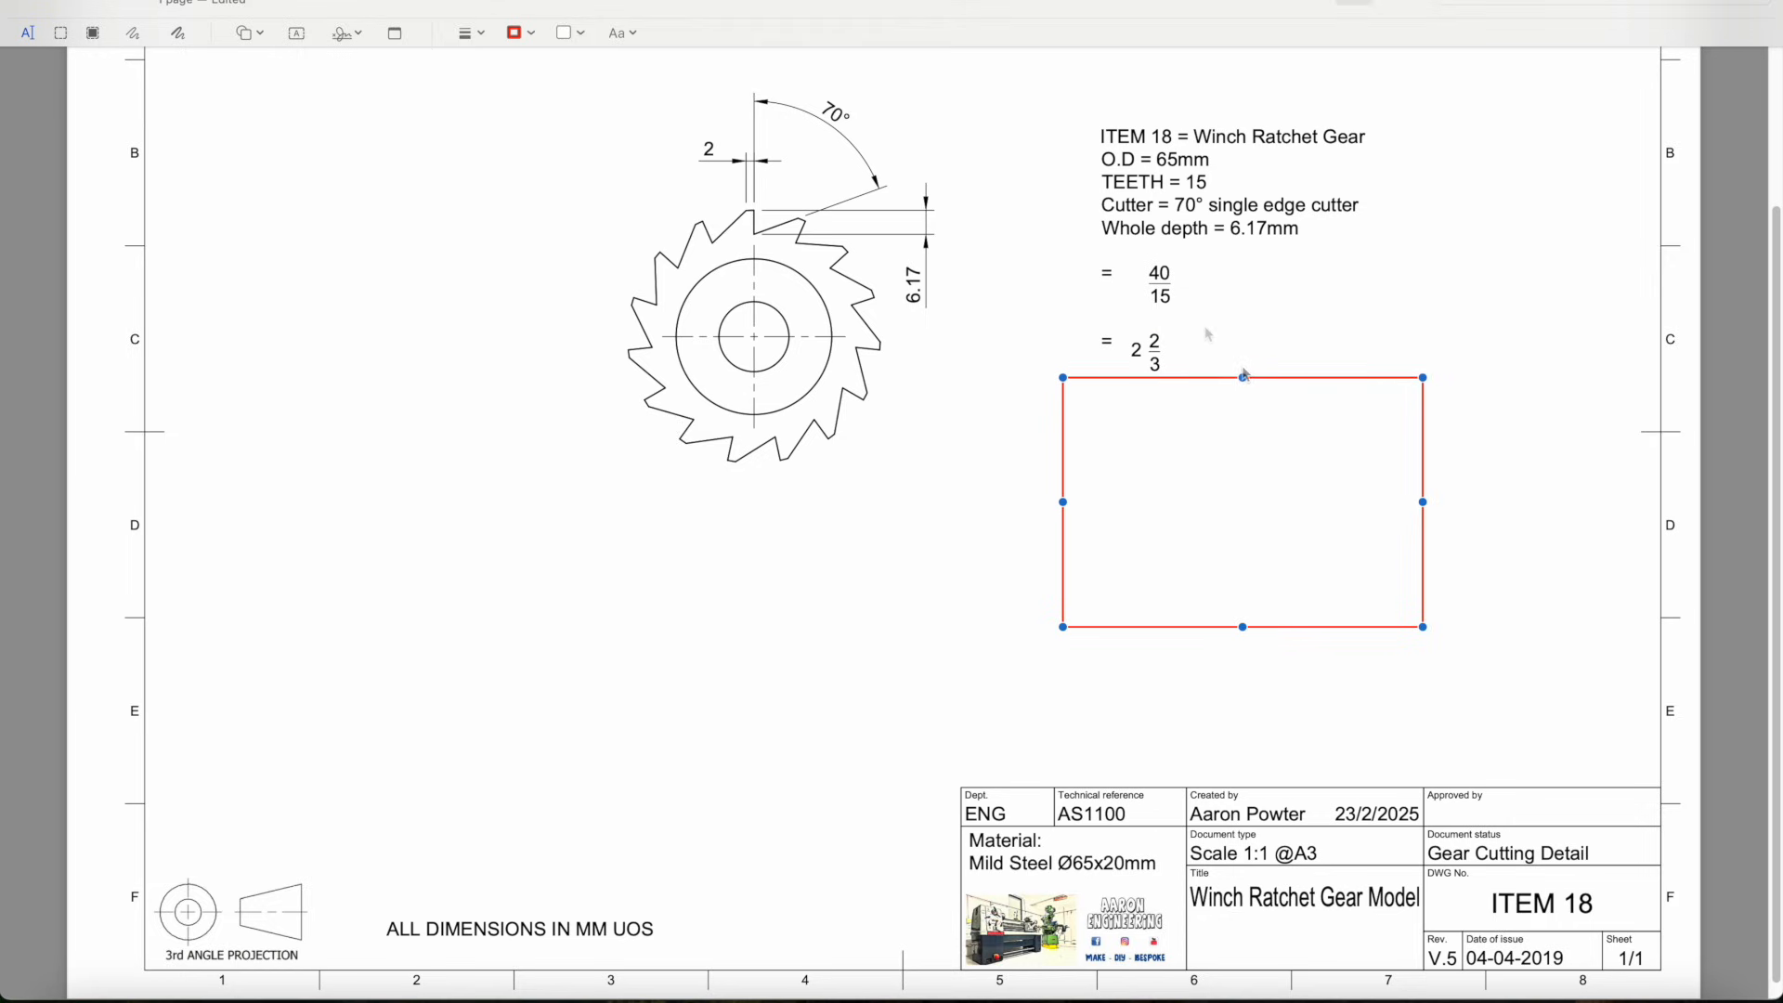
pyautogui.moveTo(1163, 326)
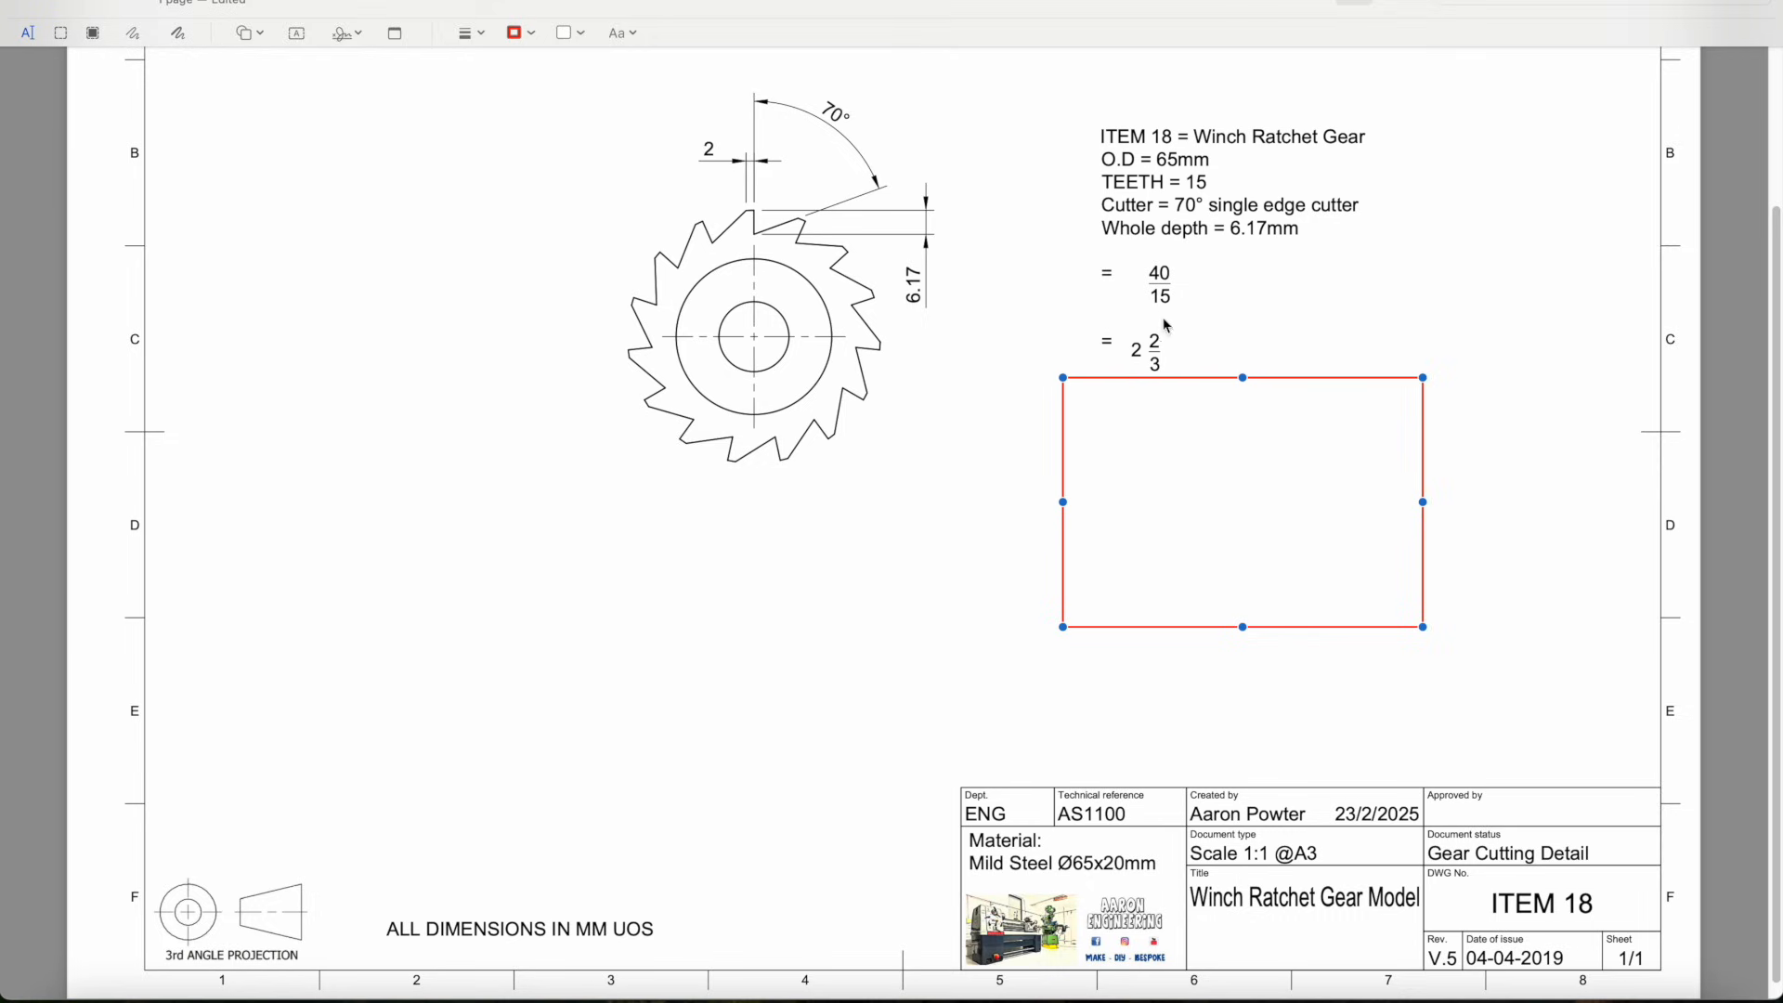
pyautogui.moveTo(1242, 391)
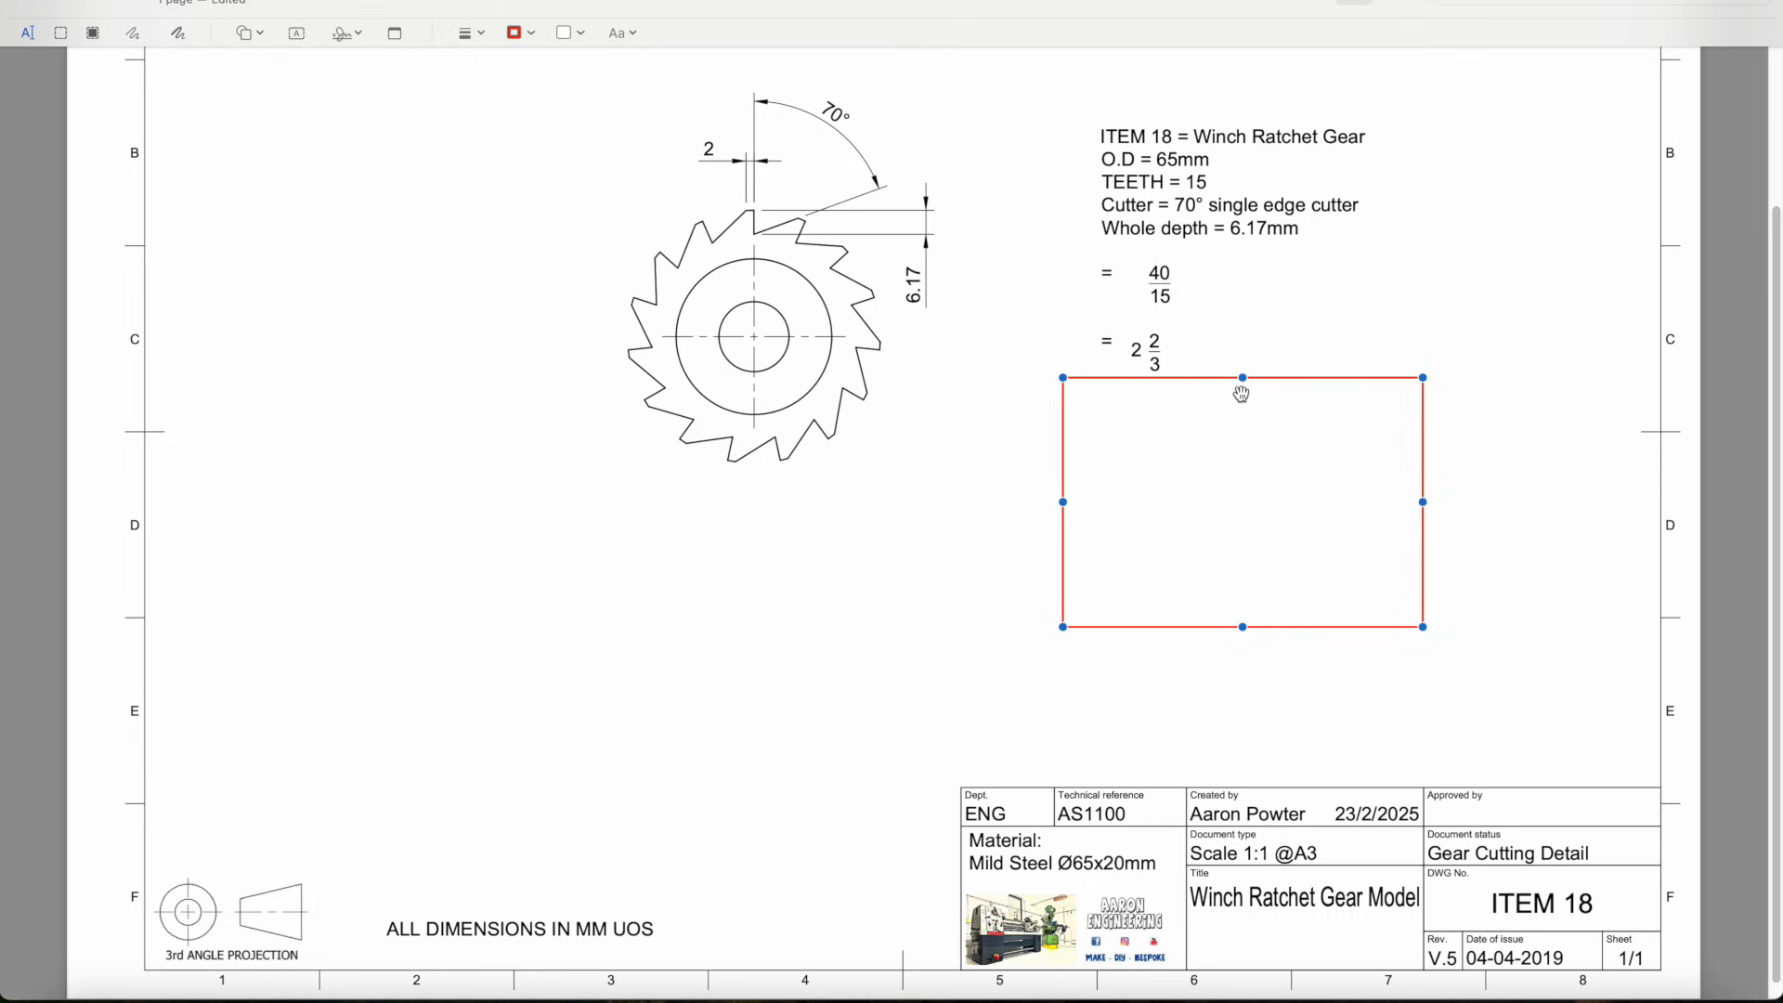
pyautogui.moveTo(1232, 371)
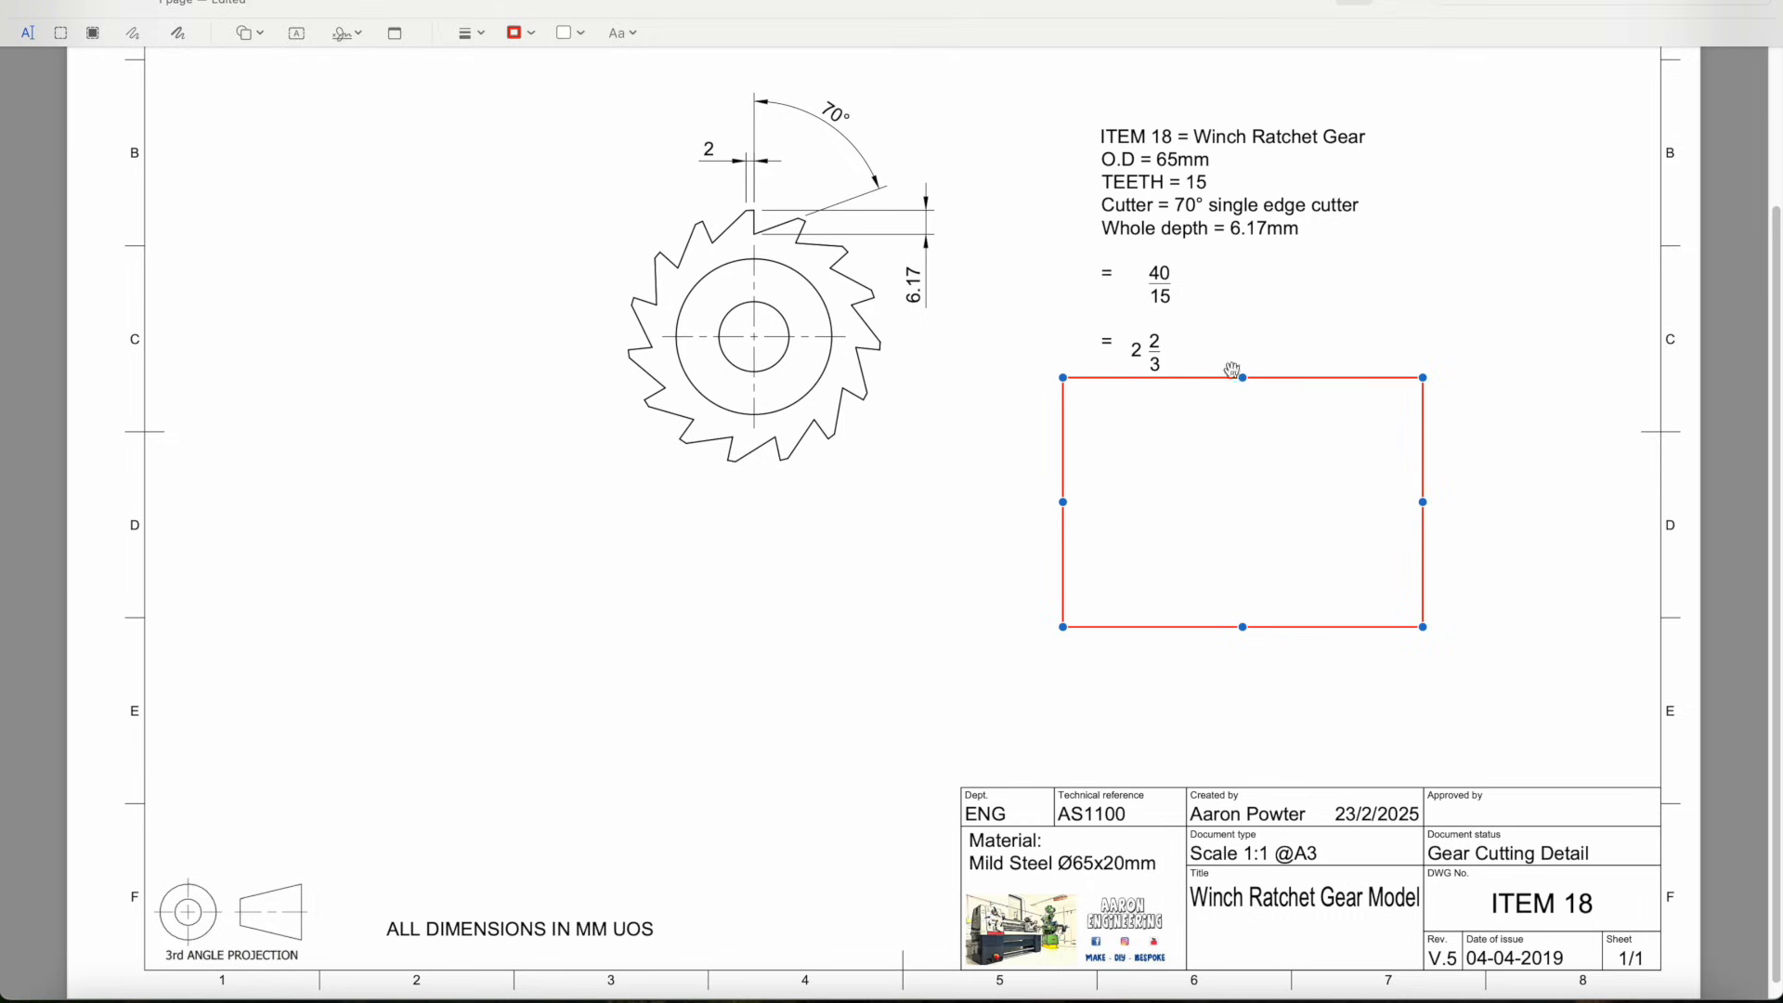
pyautogui.moveTo(1164, 373)
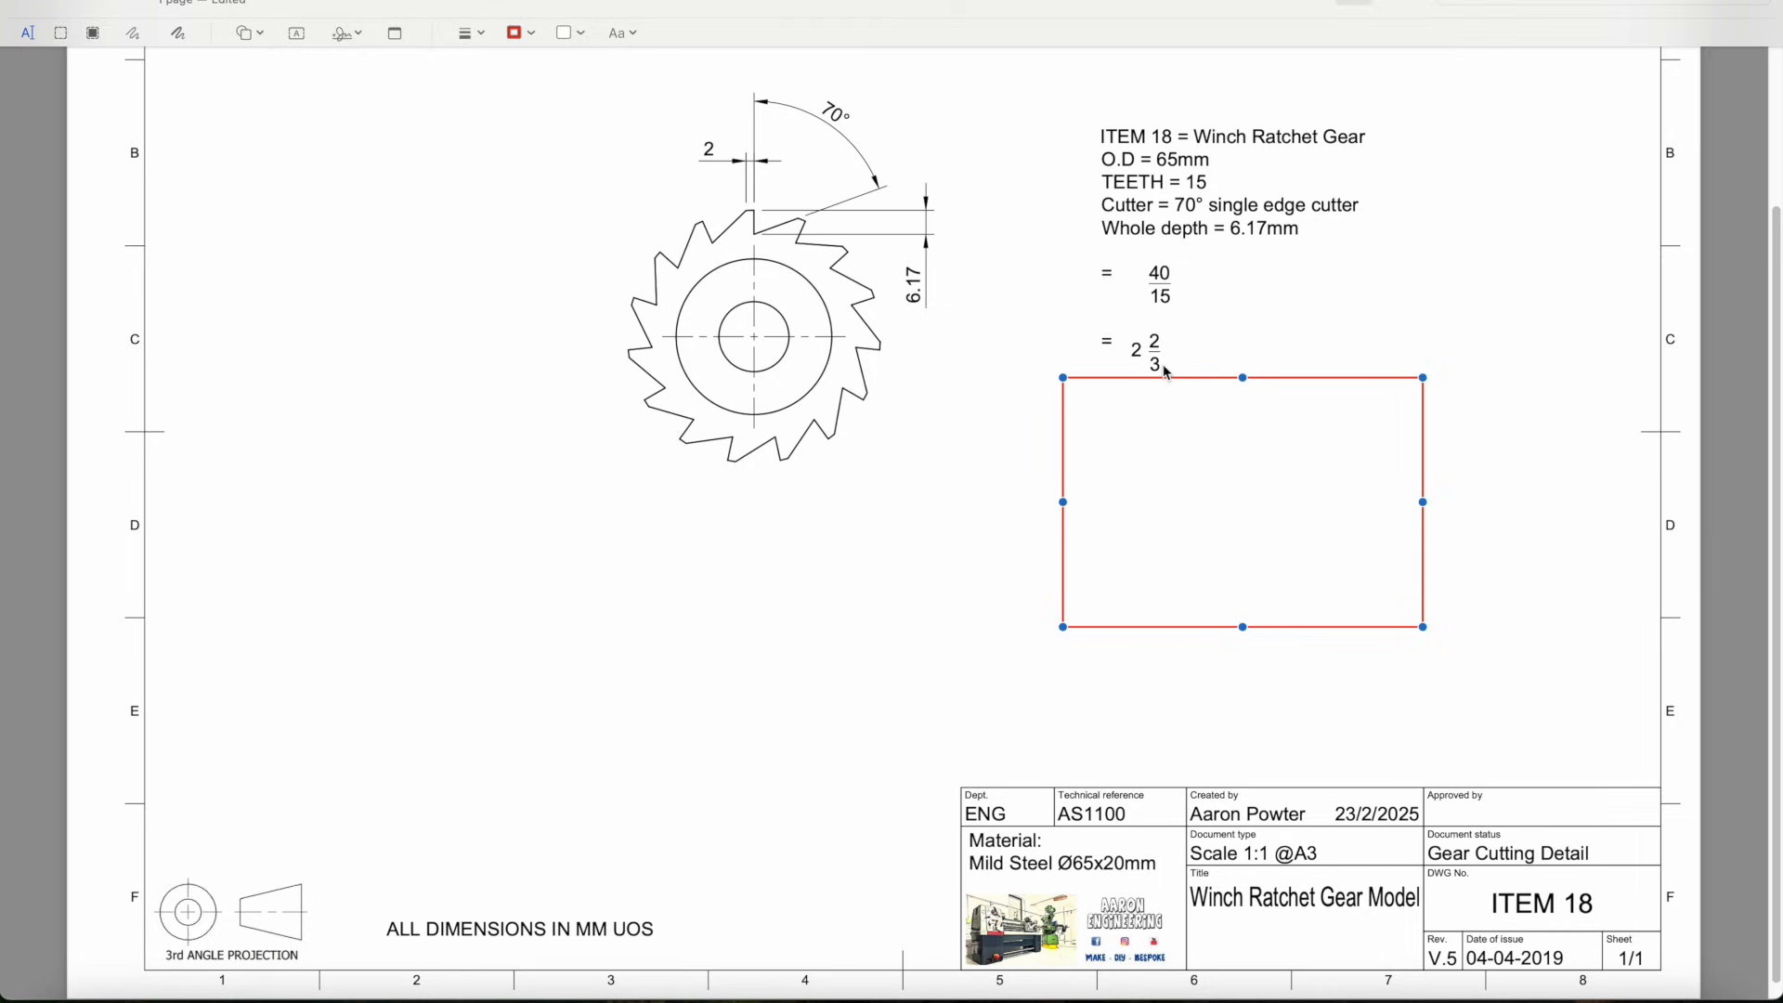
pyautogui.moveTo(1194, 373)
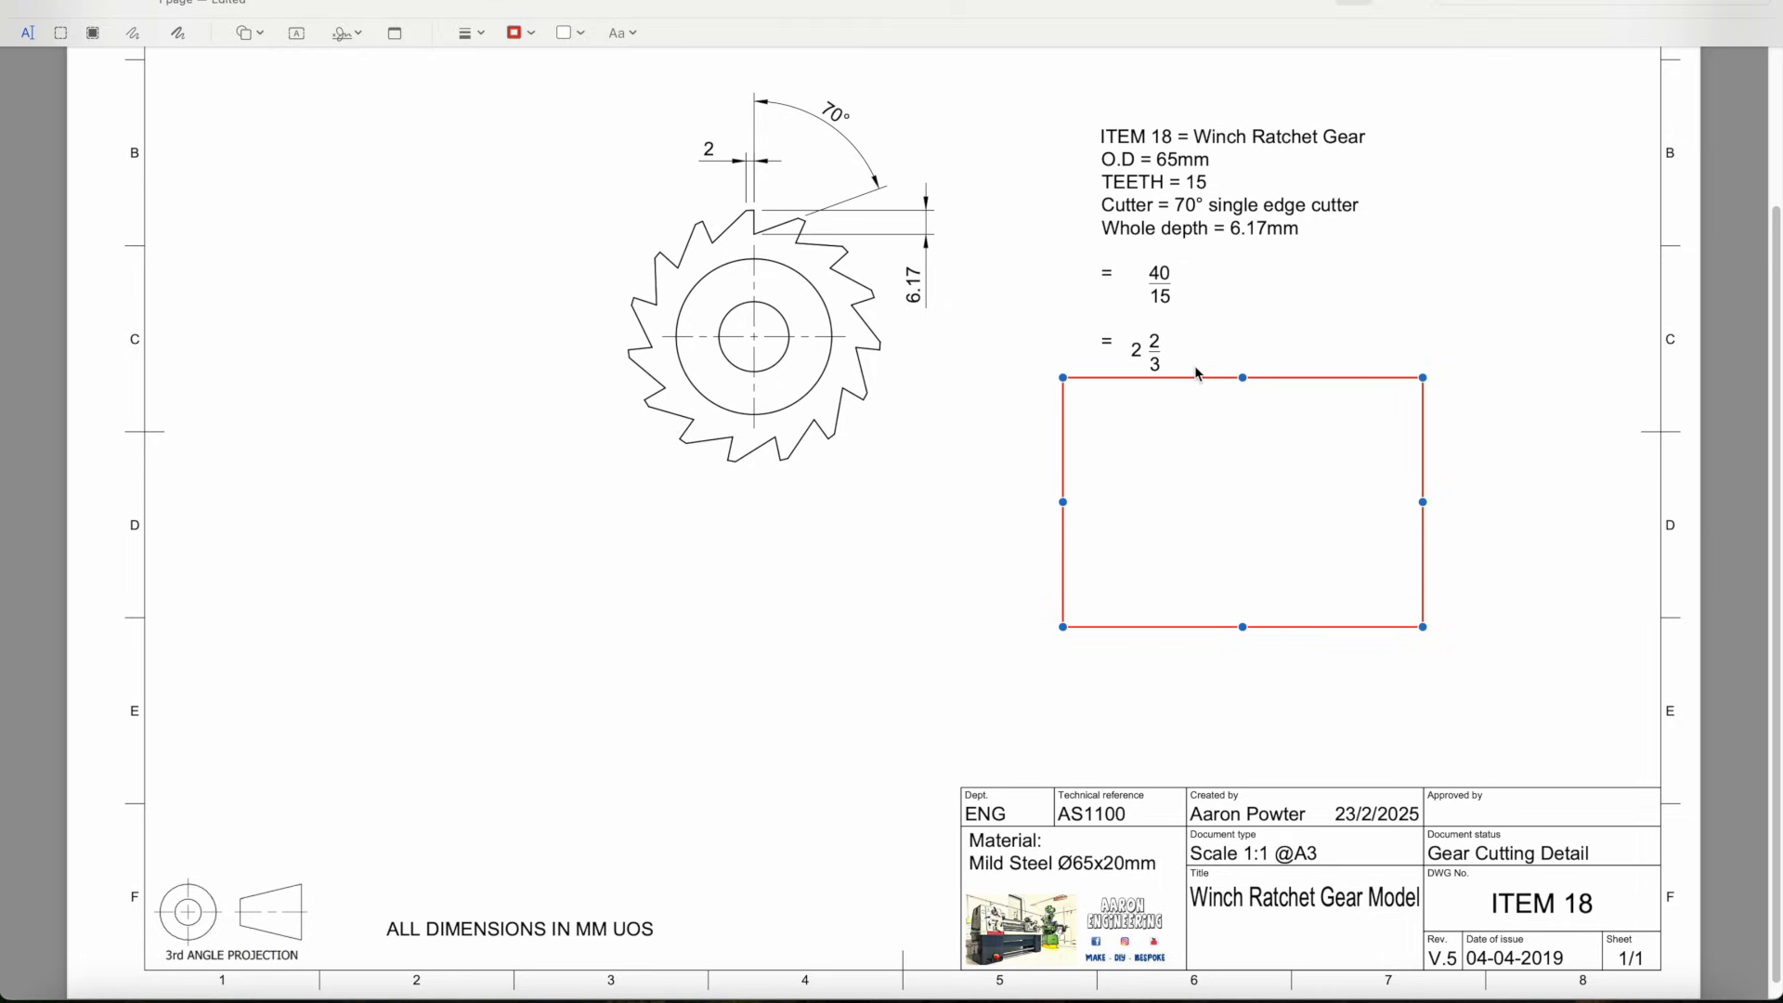
pyautogui.moveTo(1214, 372)
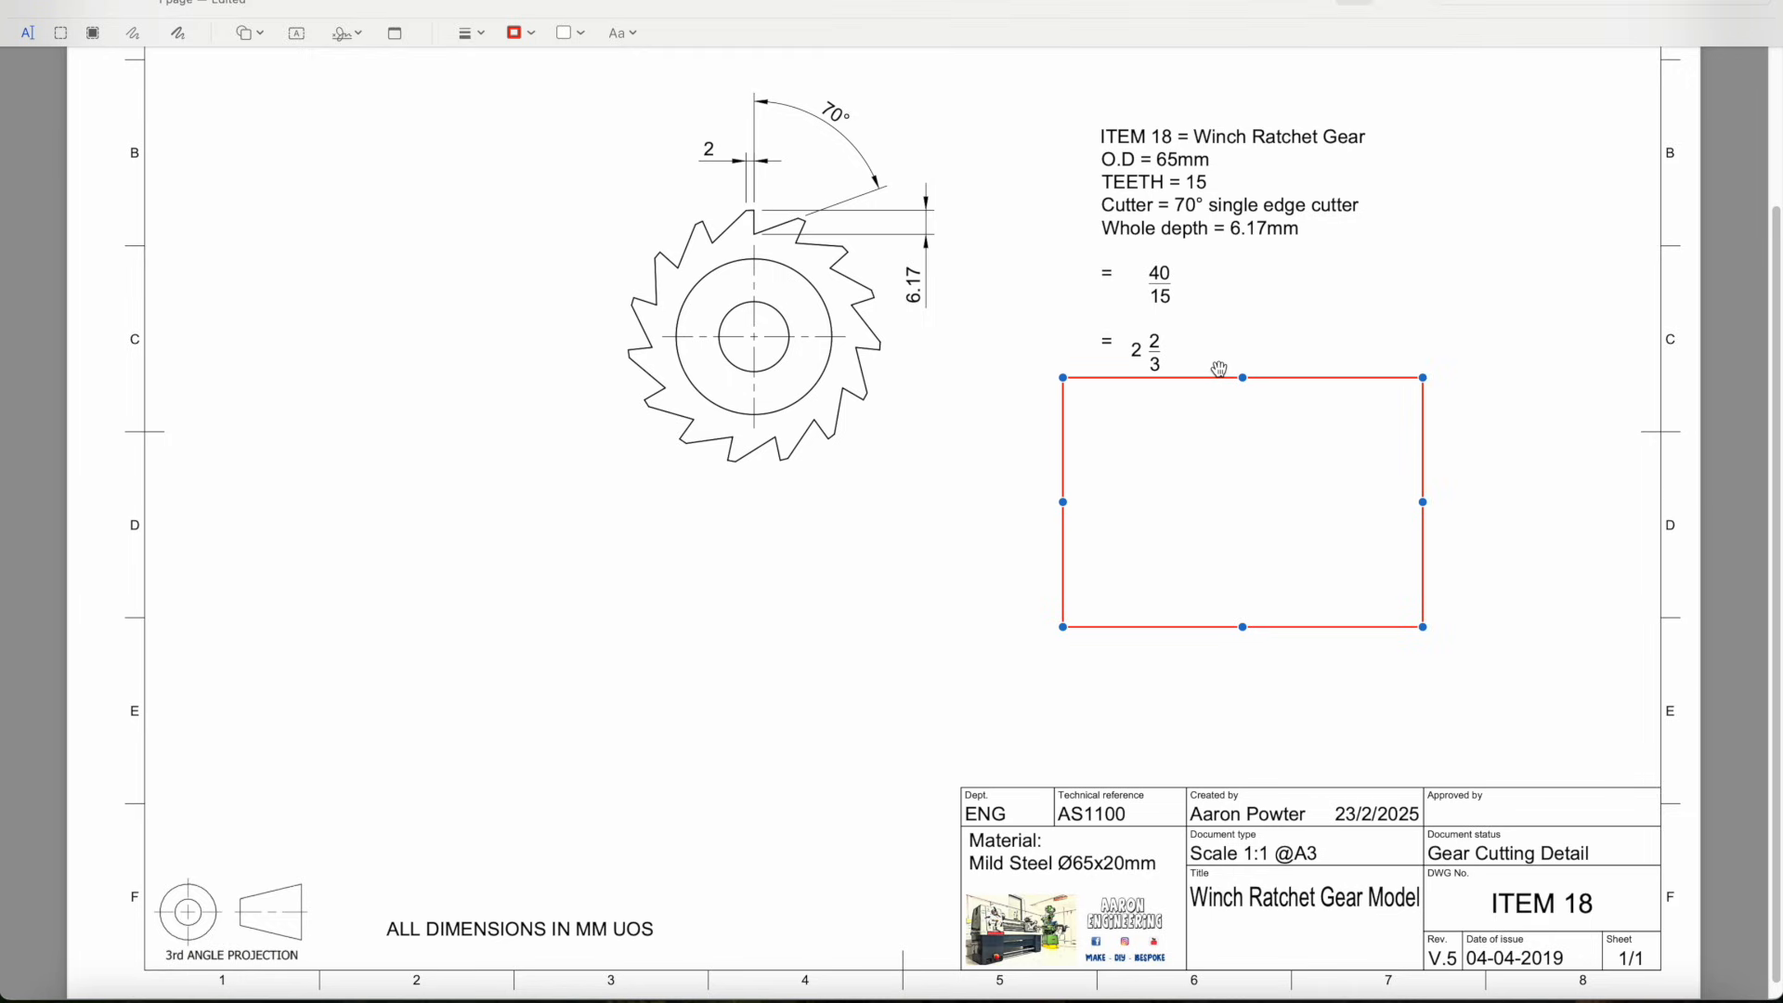
pyautogui.moveTo(1218, 366)
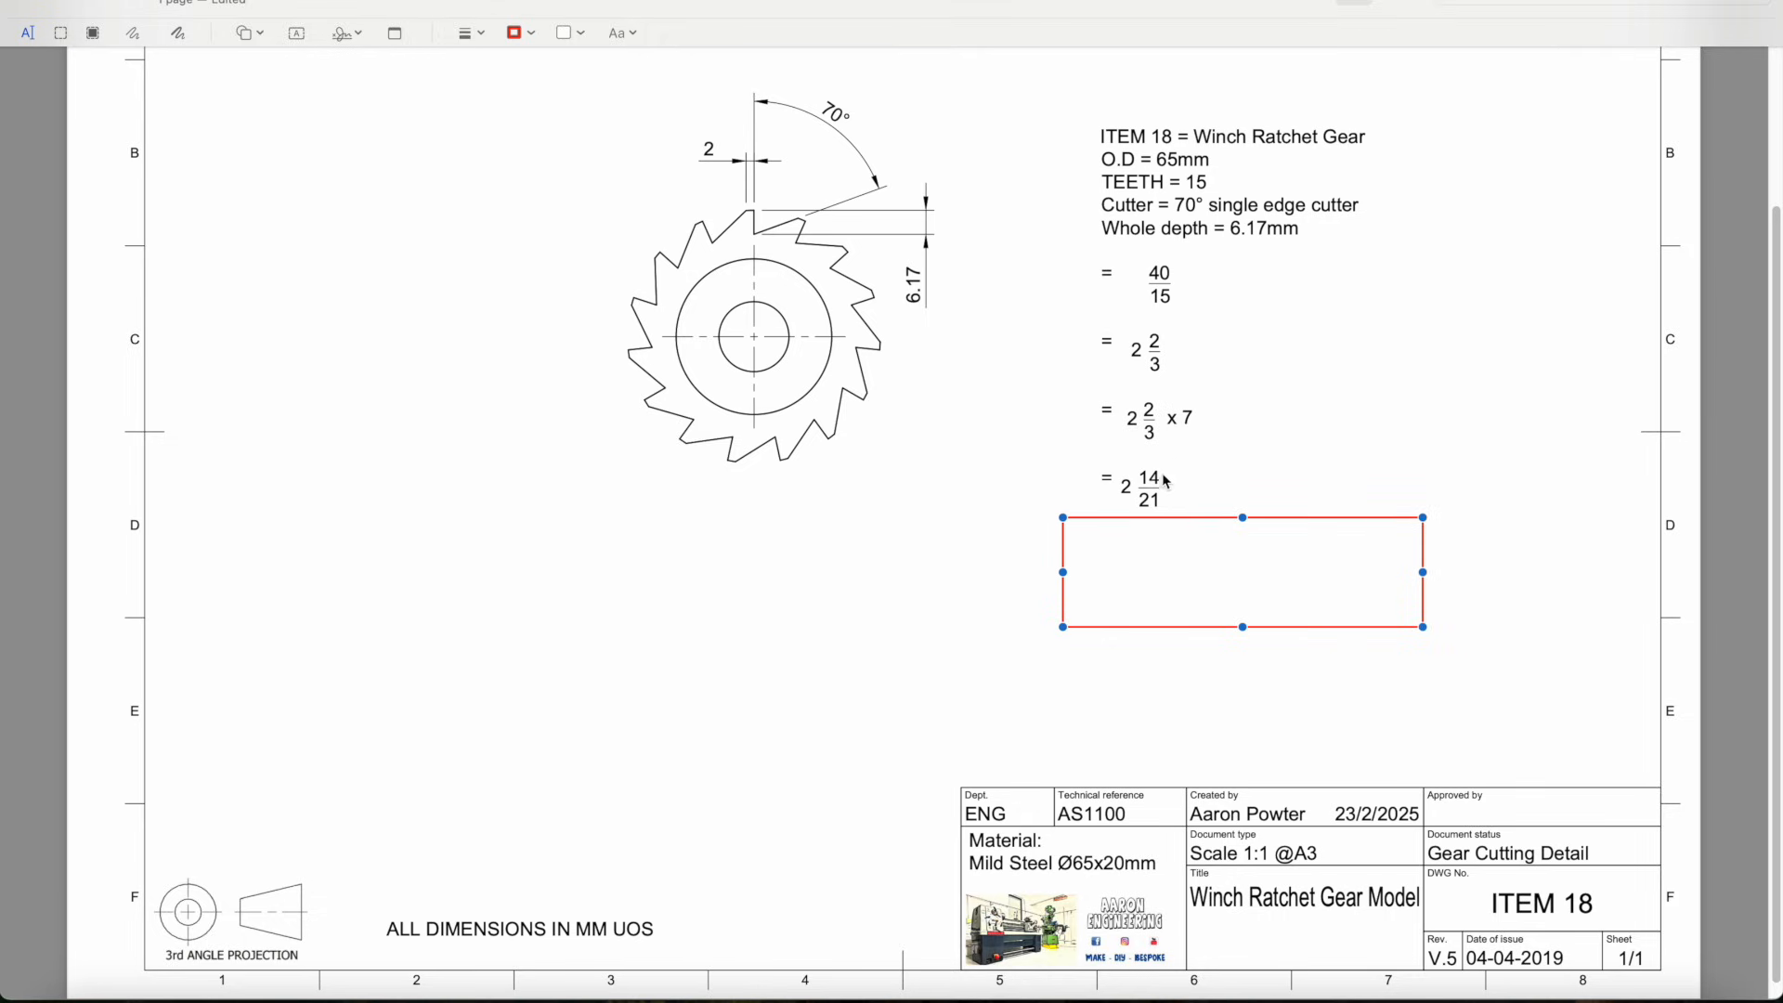
pyautogui.moveTo(1179, 499)
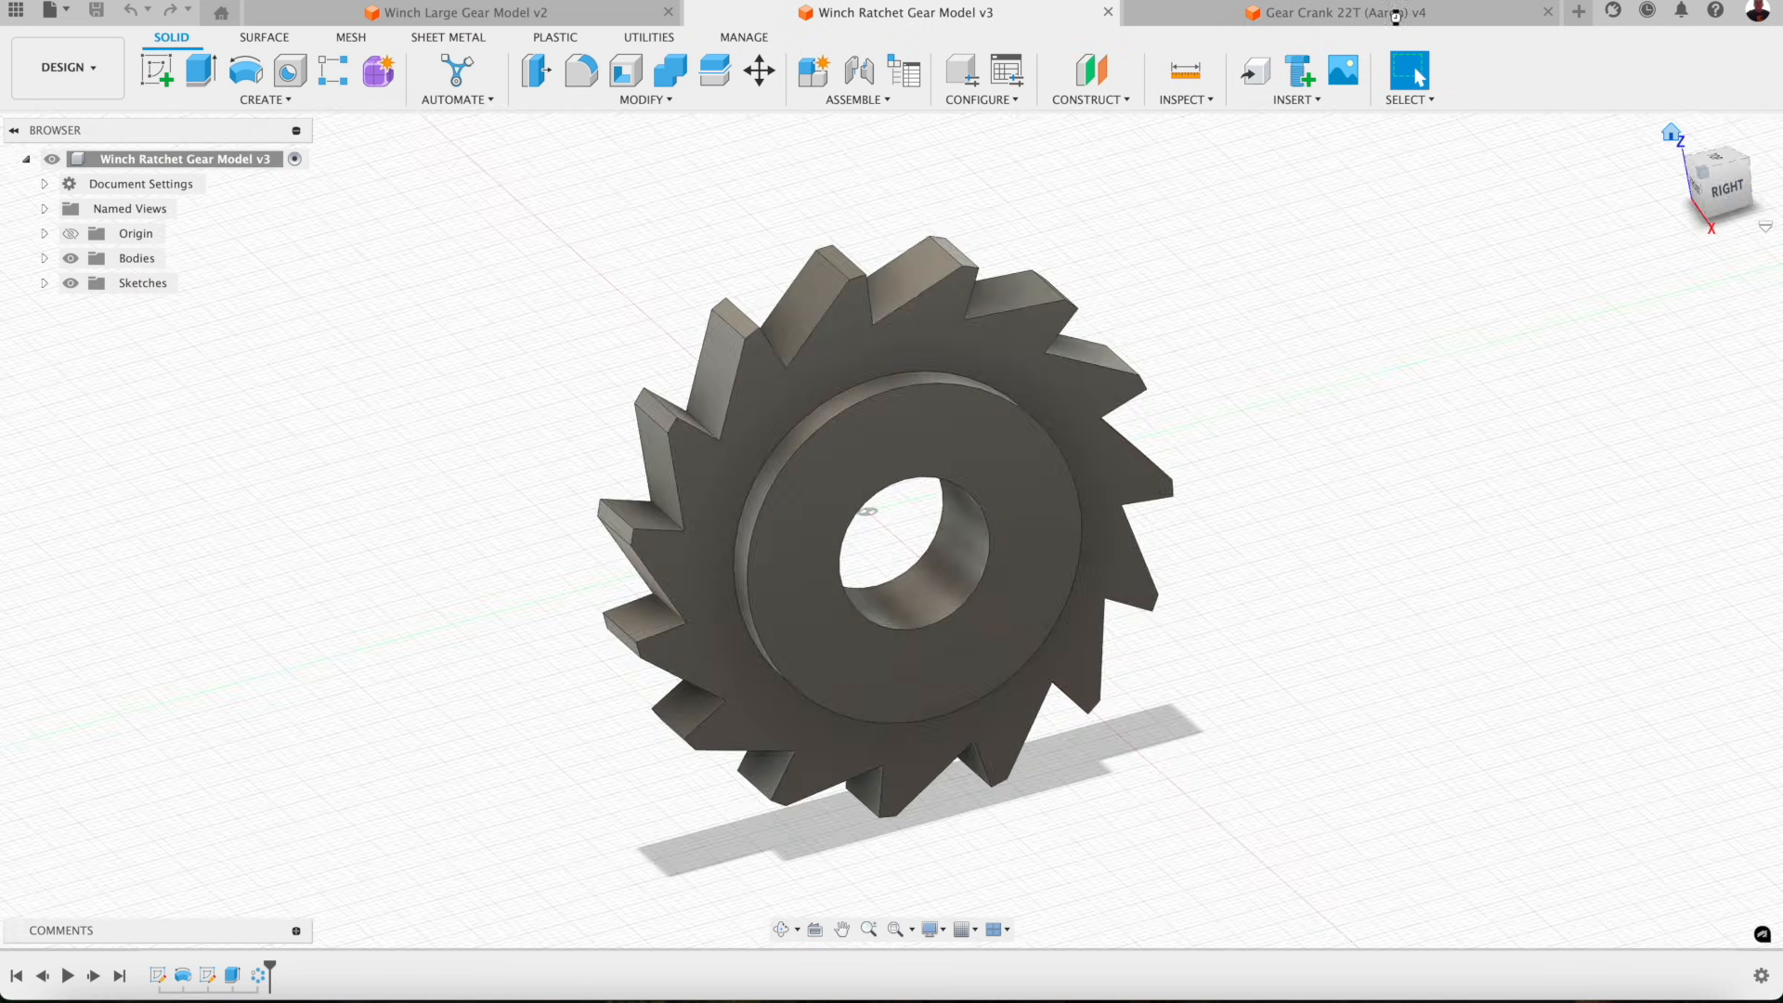
# Switch to the Gear Crank 22T model and rotate it to inspect the teeth
pyautogui.click(1329, 13)
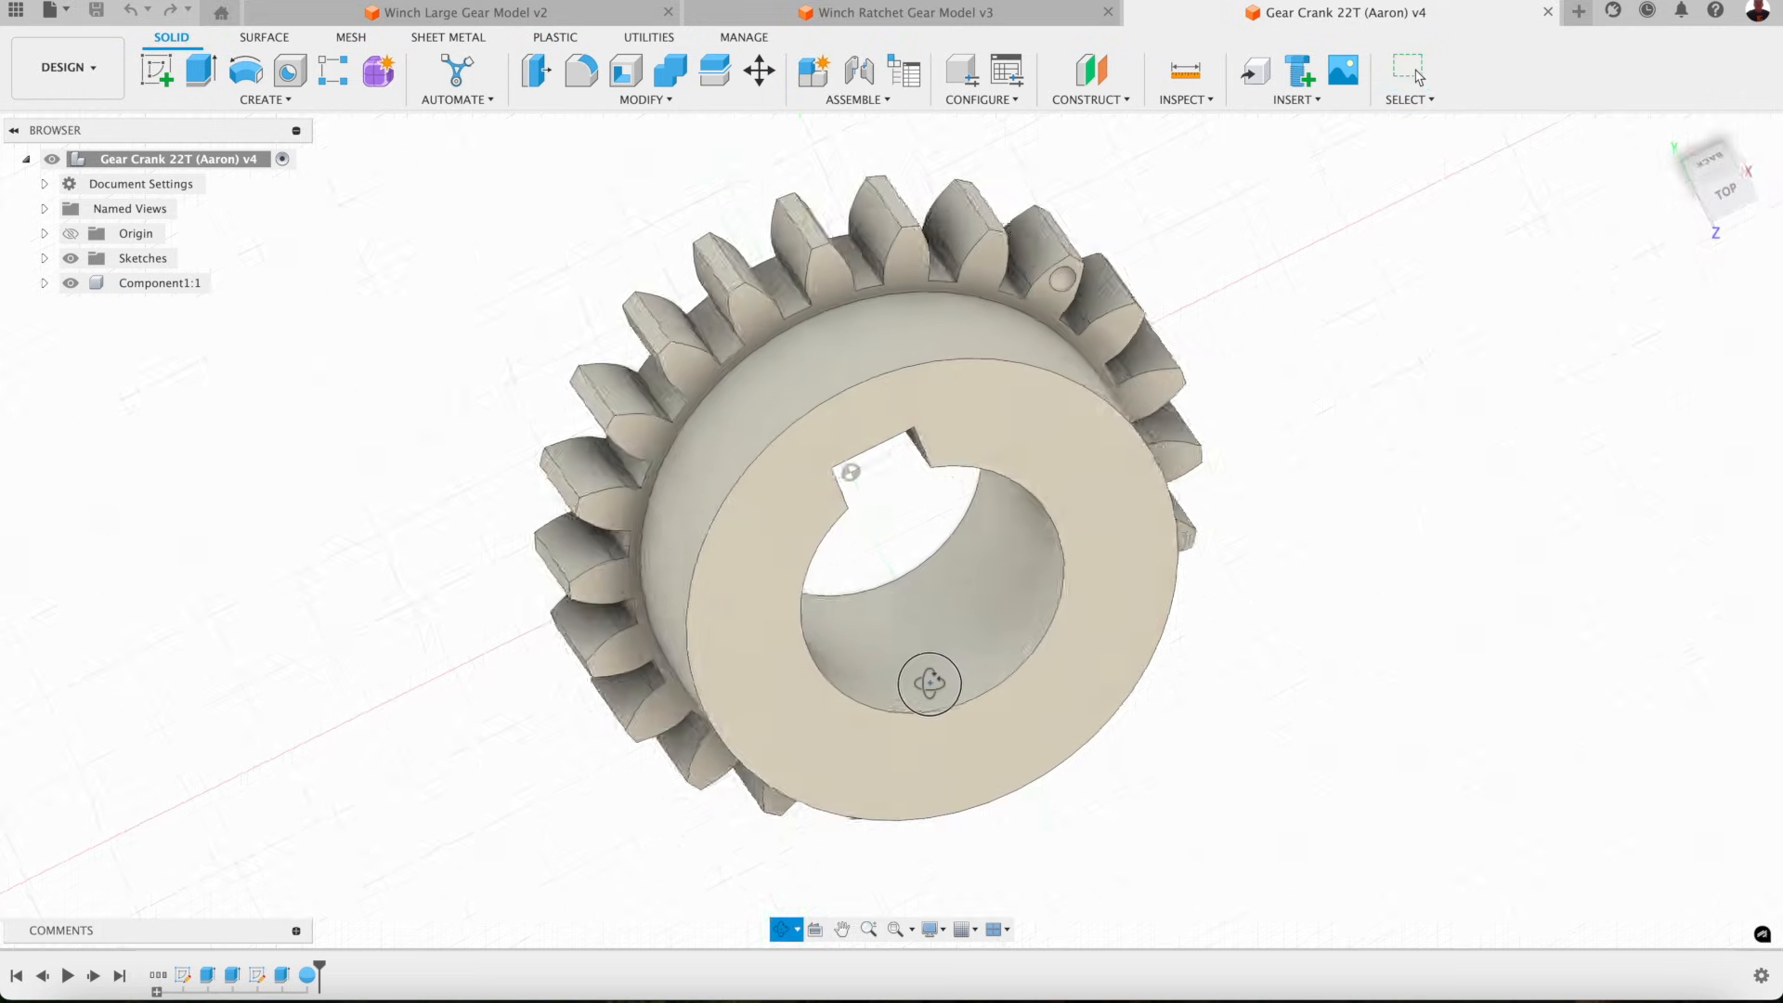
pyautogui.moveTo(928, 683); pyautogui.dragTo(590, 727)
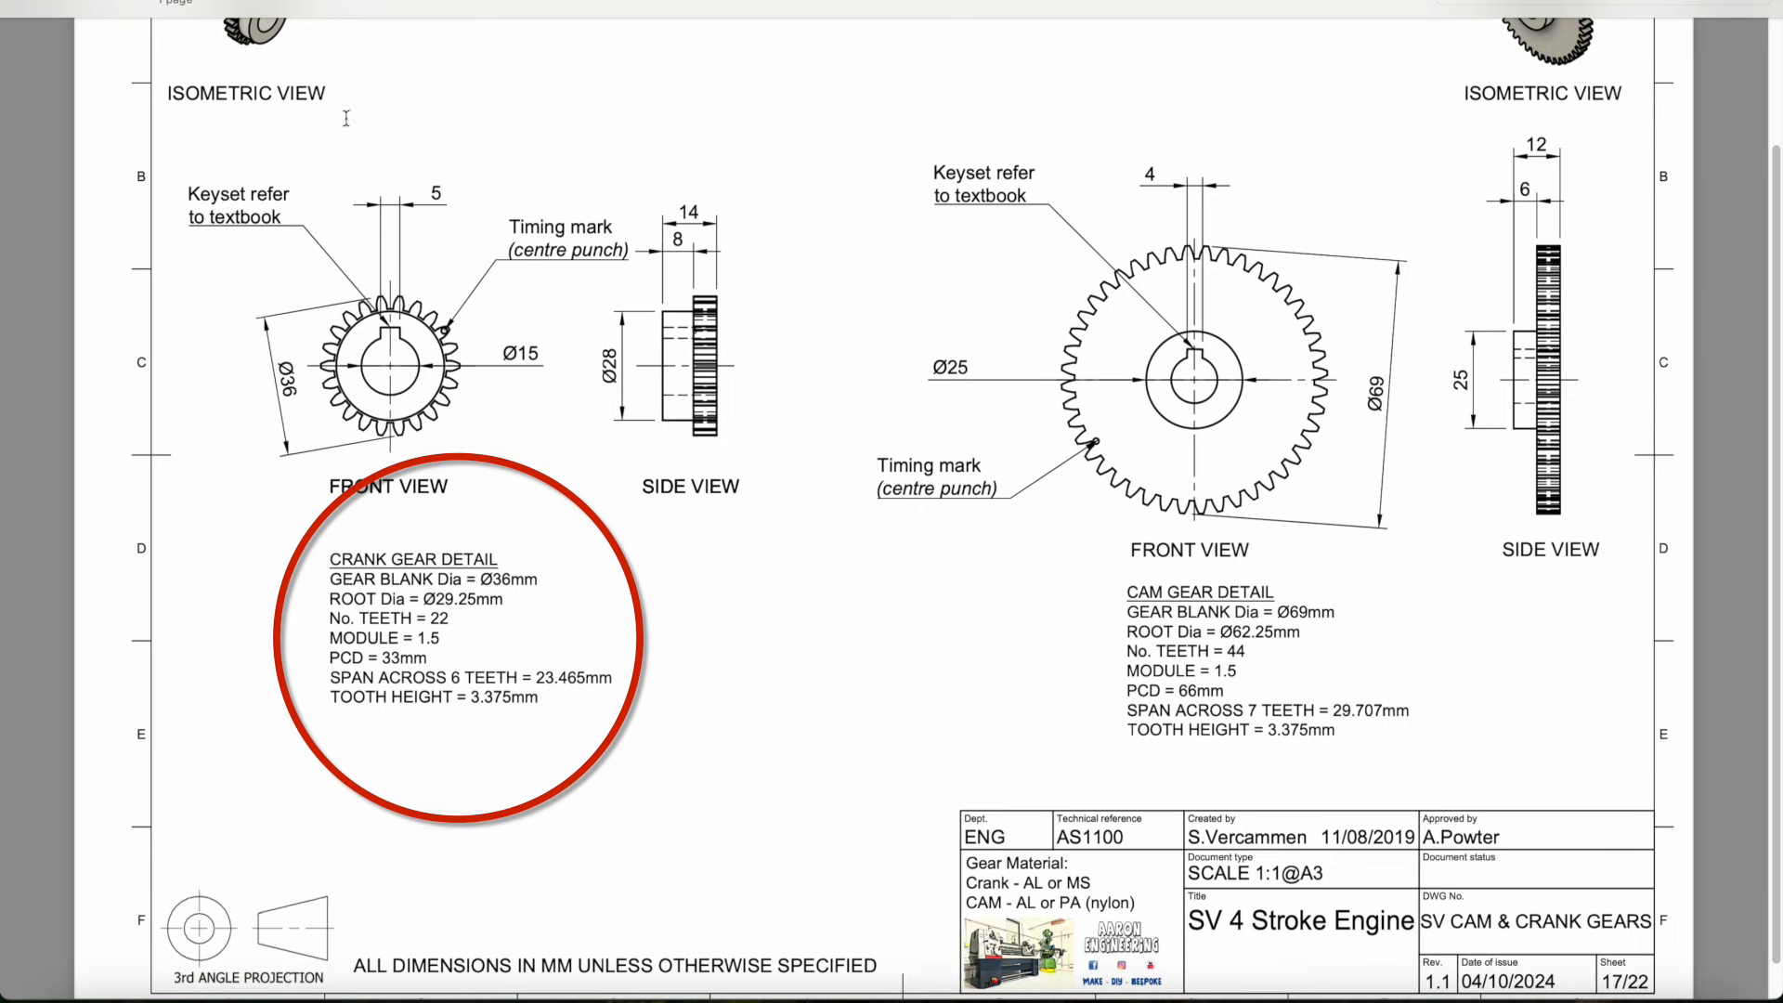
pyautogui.moveTo(930, 464)
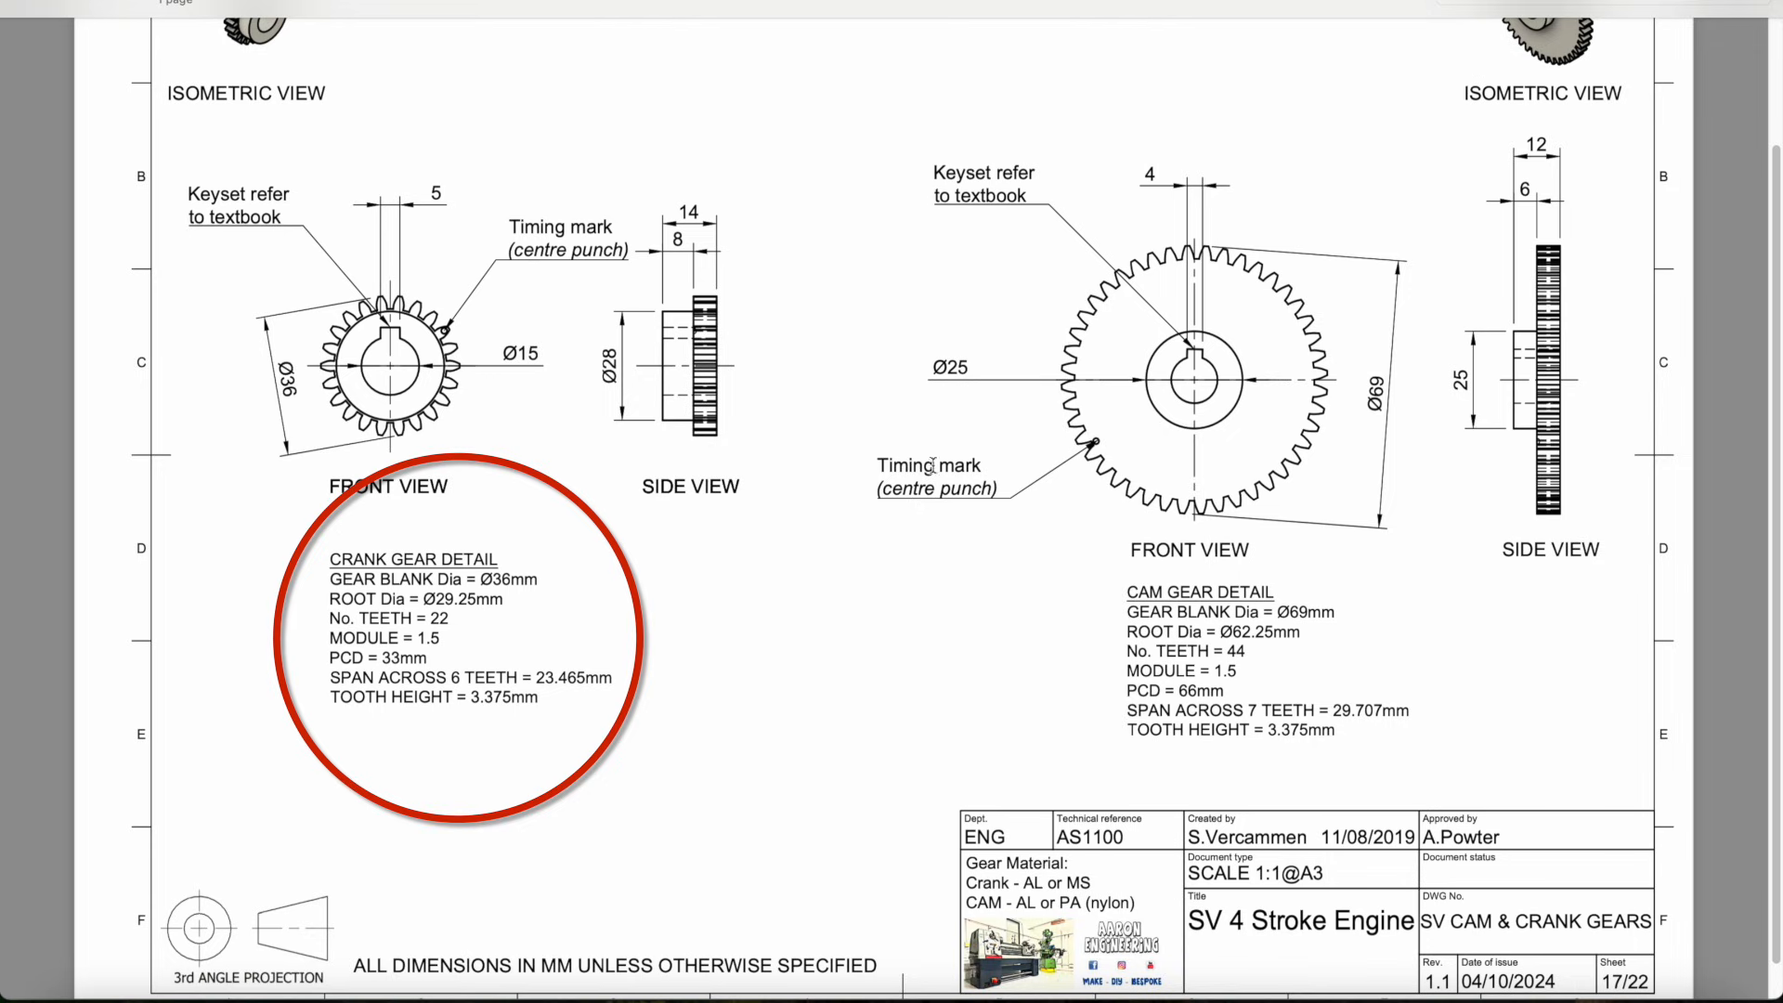
pyautogui.moveTo(776, 657)
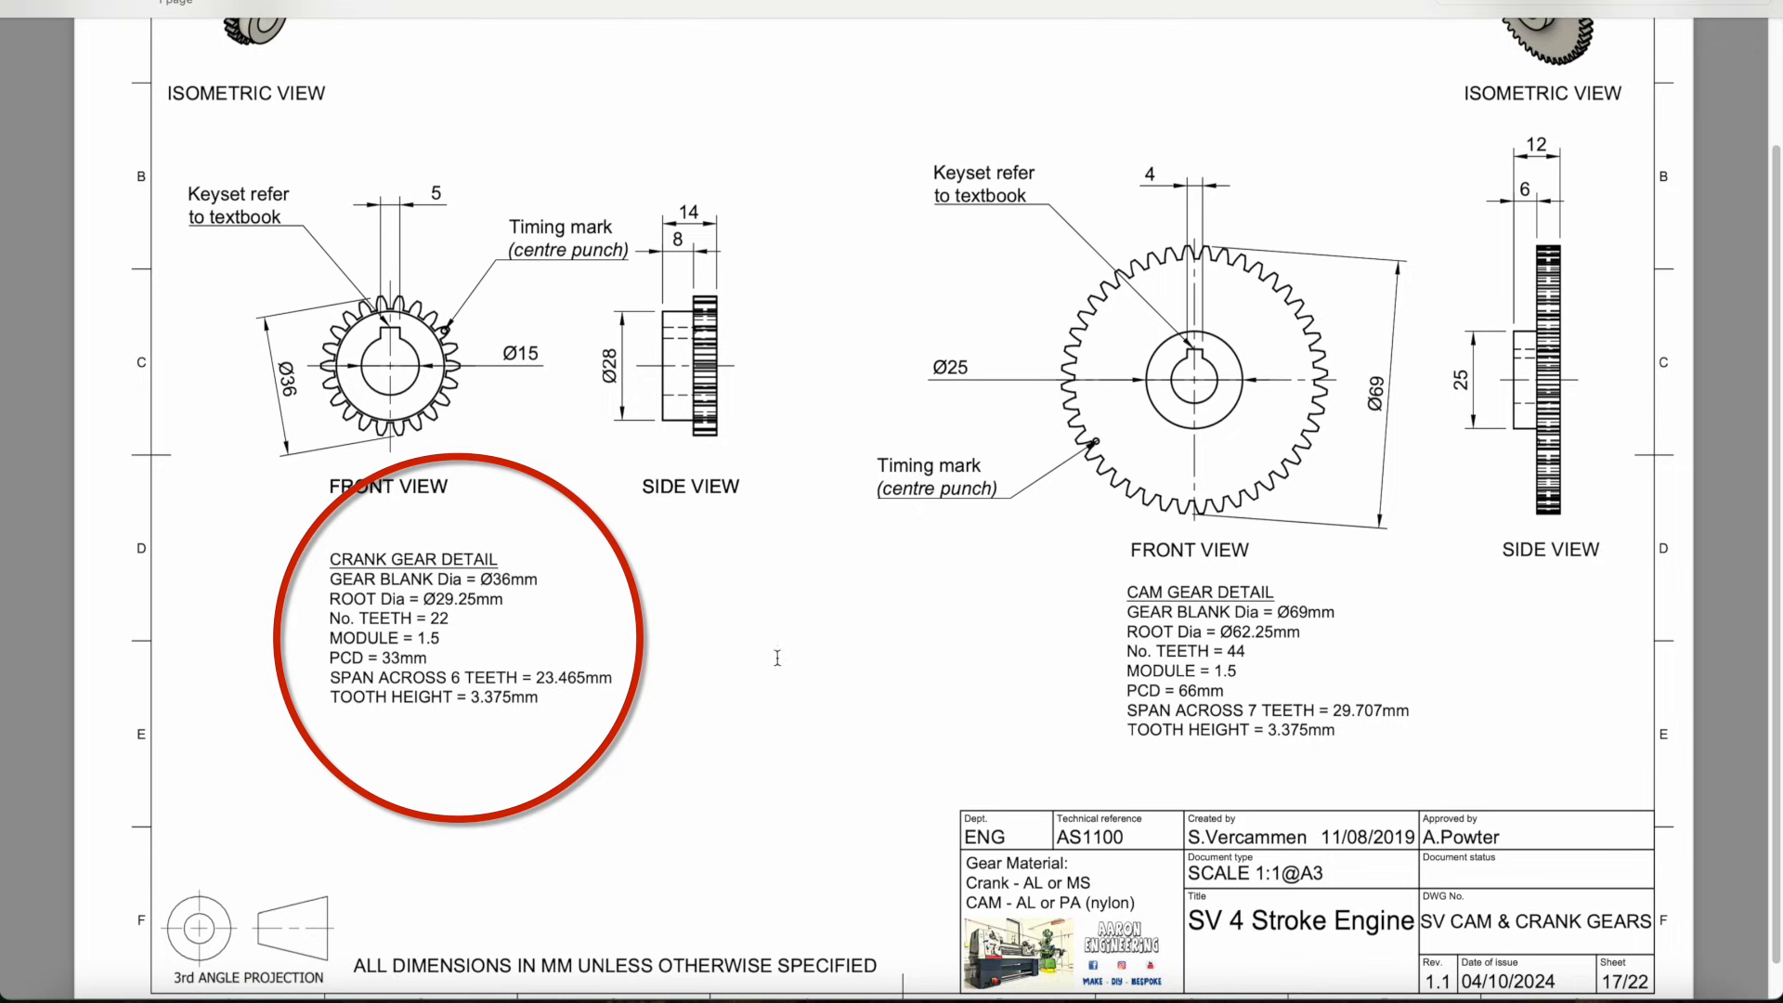
pyautogui.moveTo(407, 637)
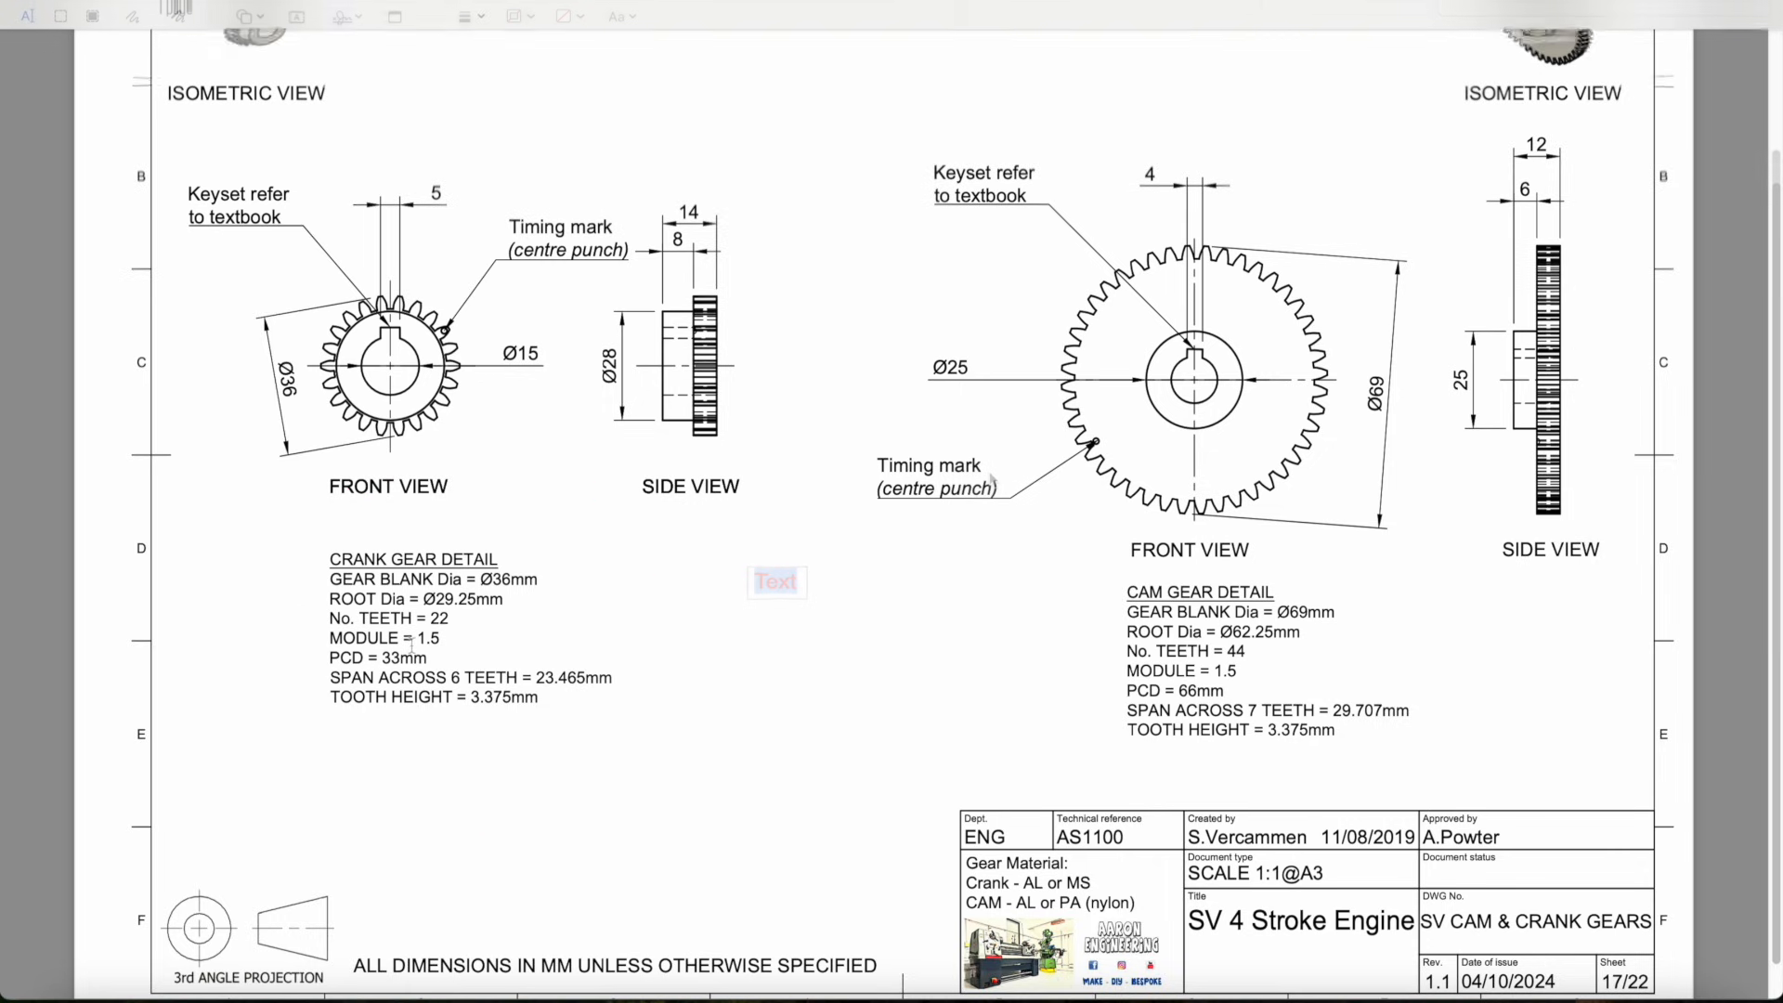
# Enter the red crank gear note '40/22' and '1 9/11' beside the gear detail
pyautogui.write('40/22')
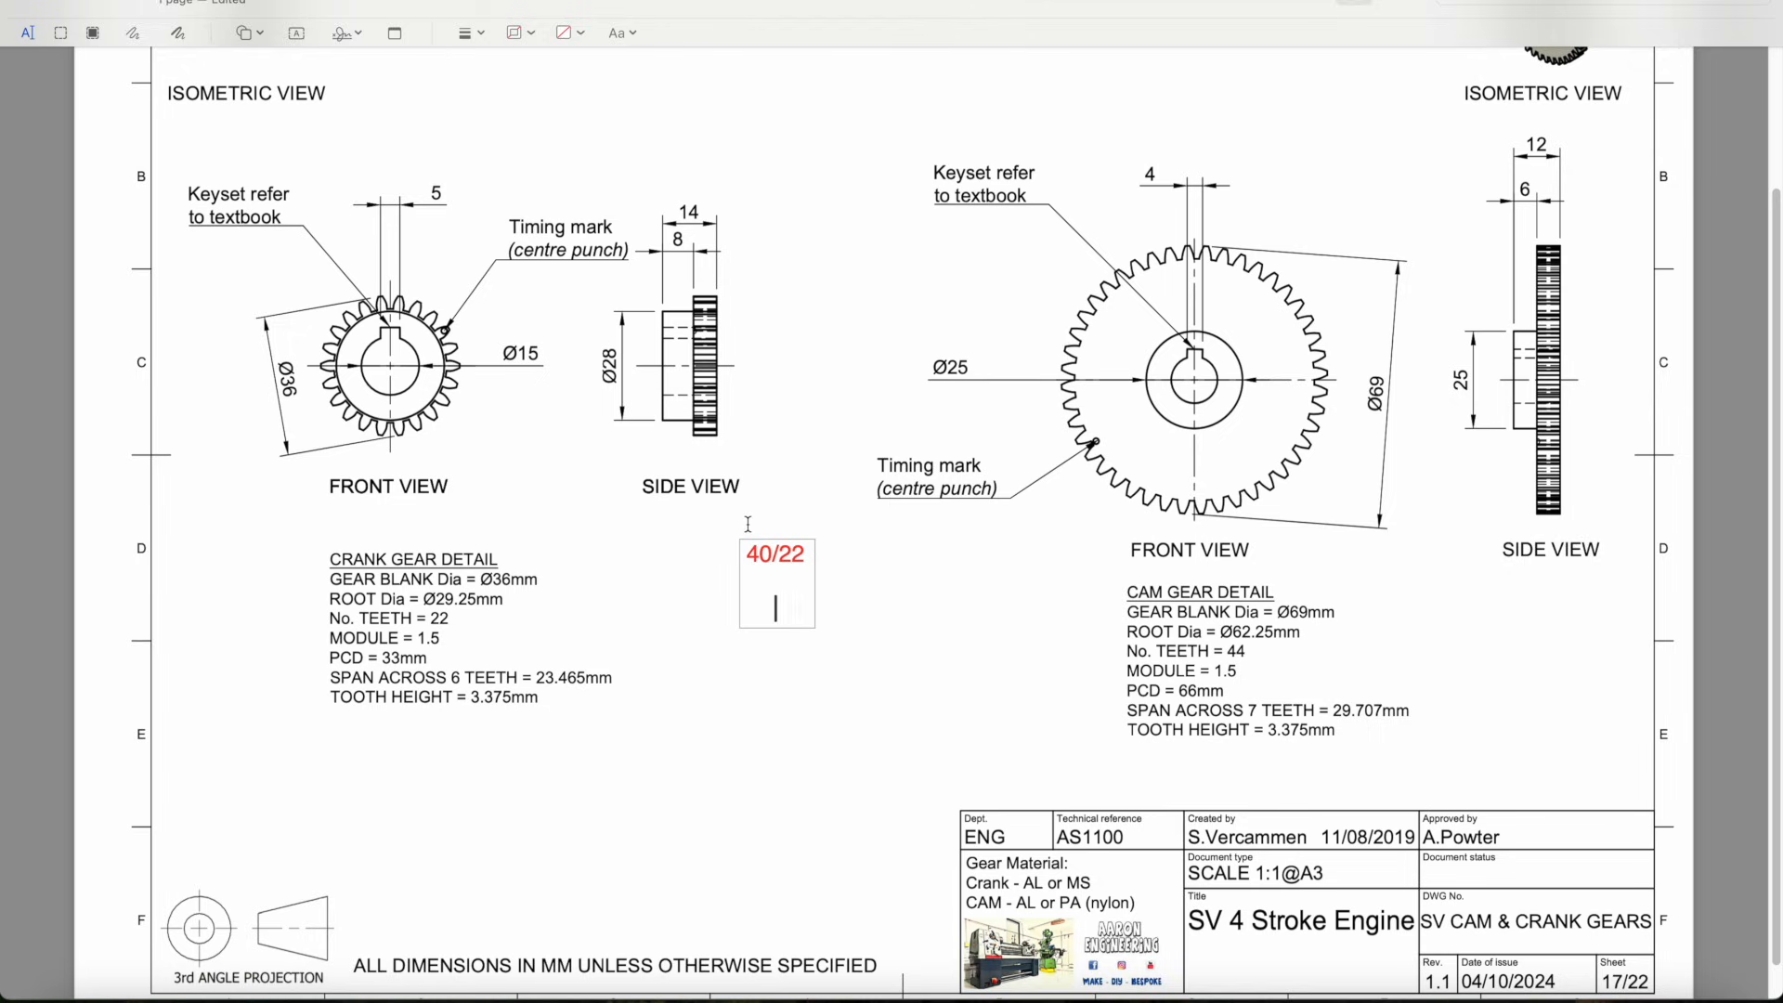
pyautogui.write('1 9/')
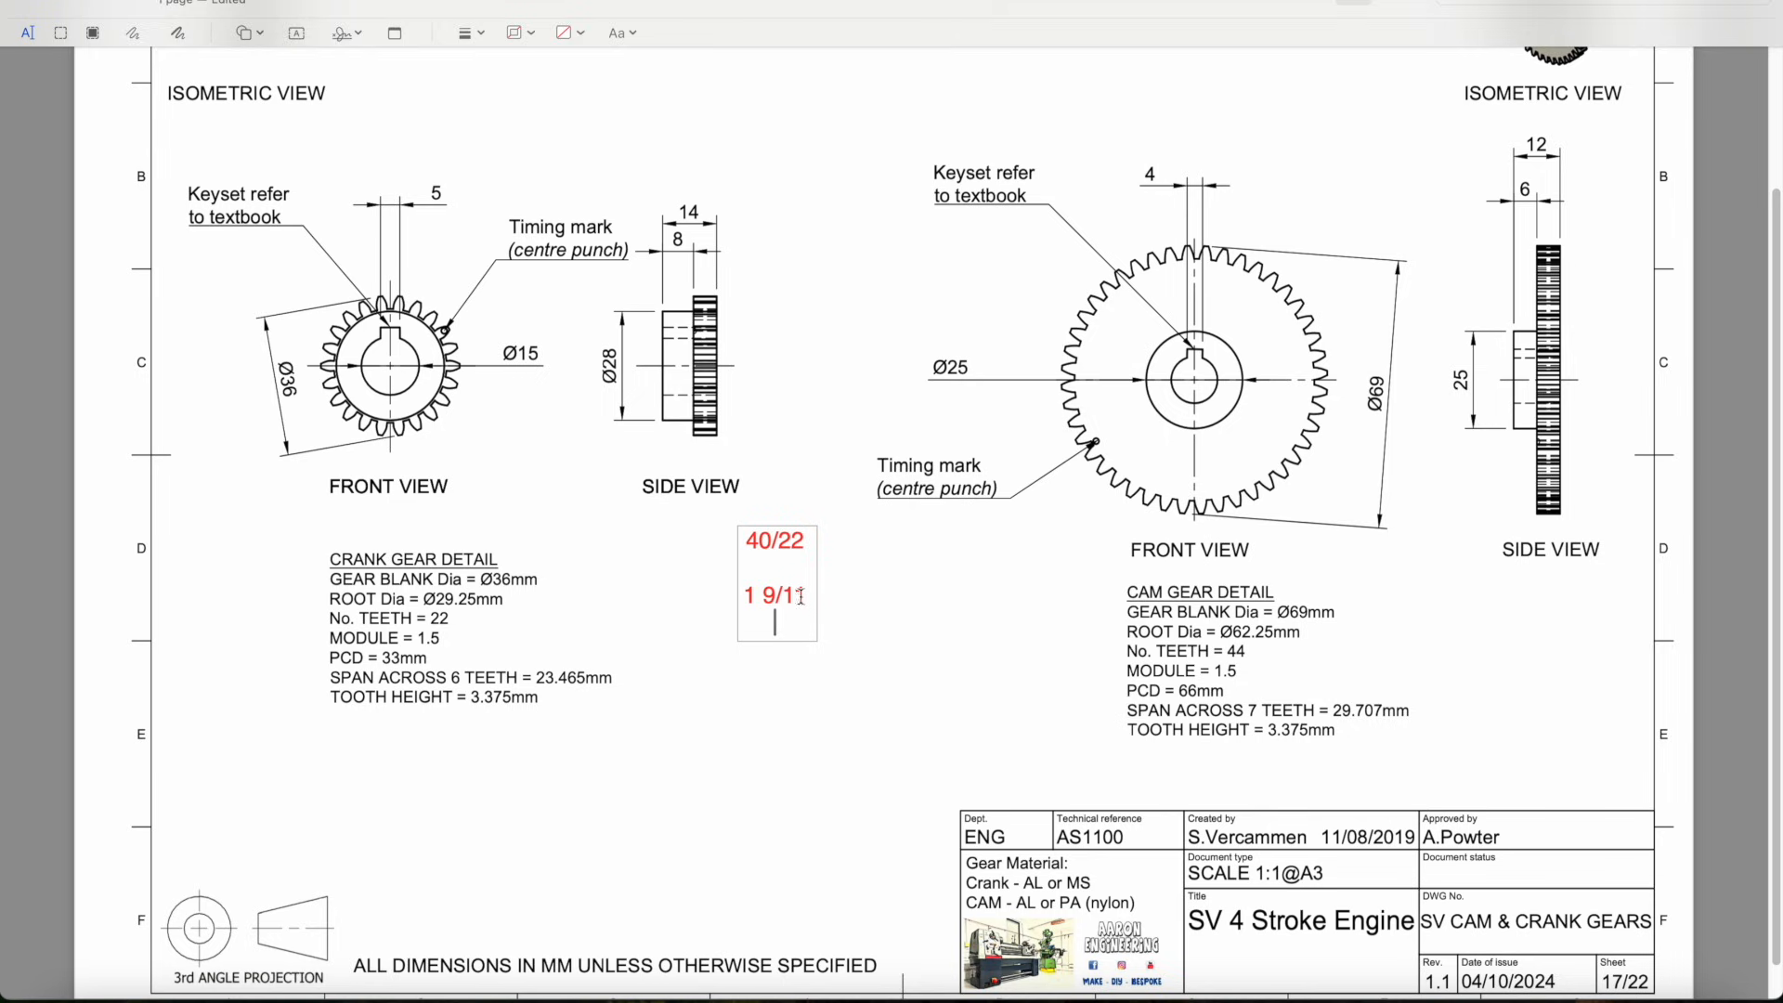
pyautogui.write('1')
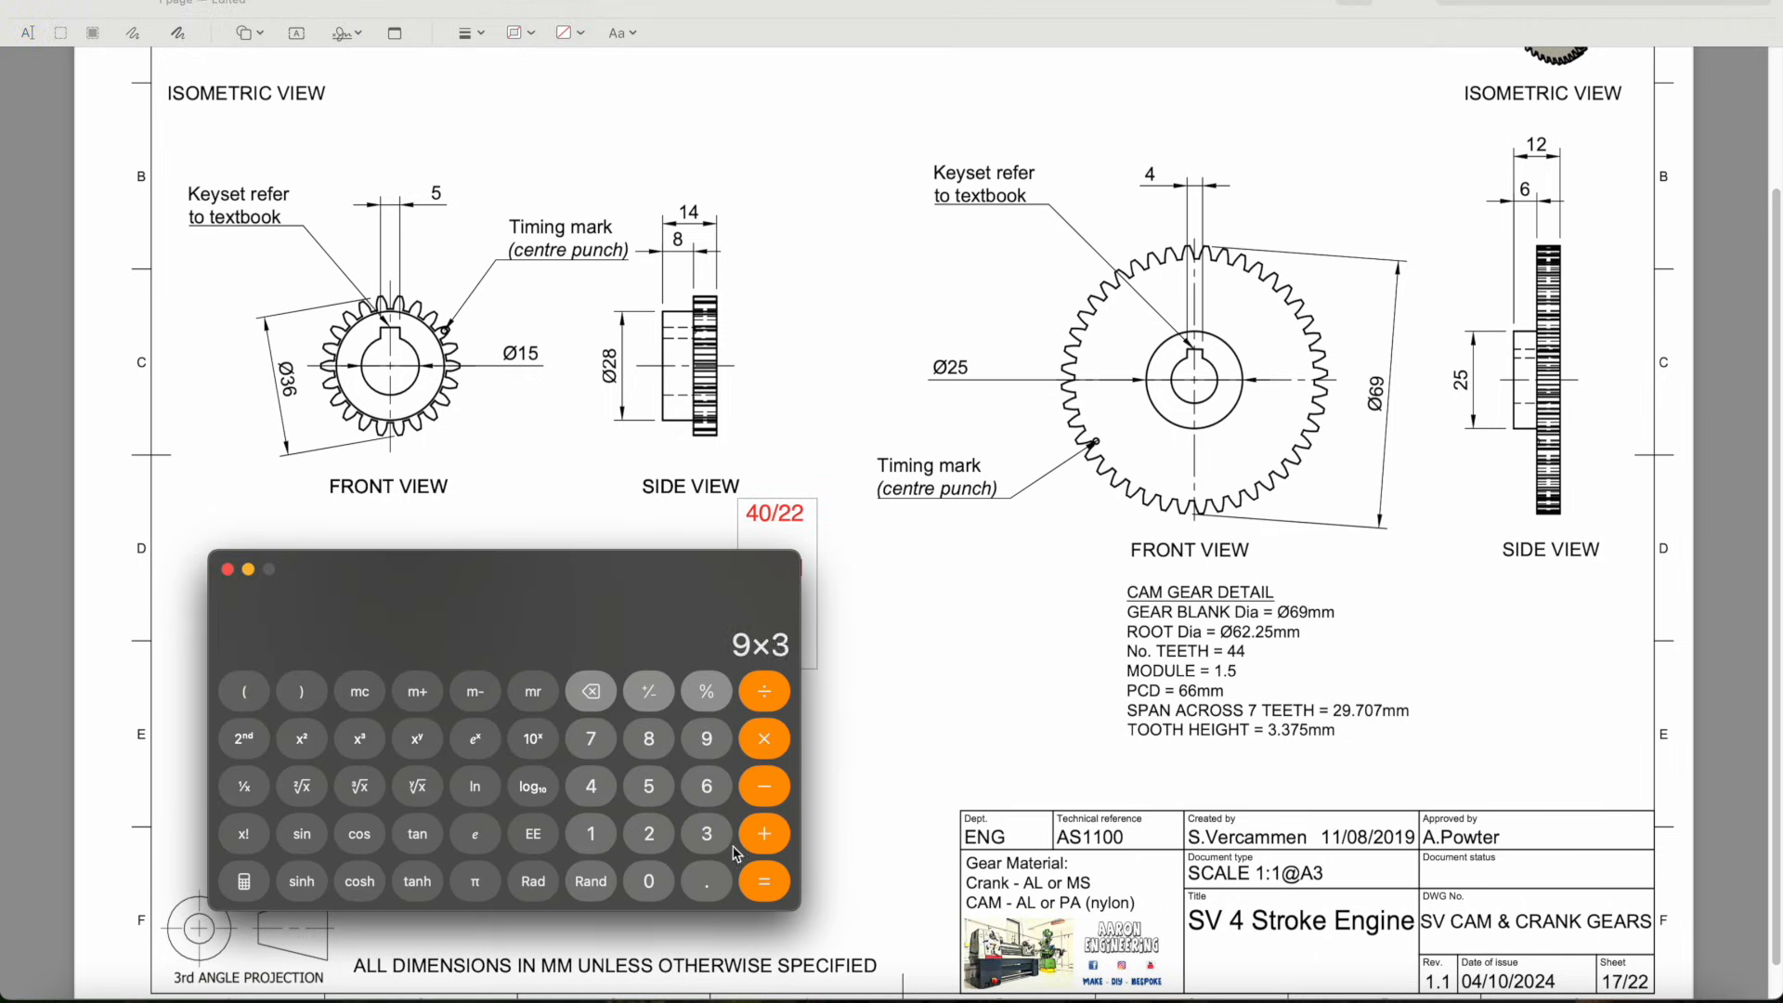
# Work out 9 × 3 = 27 in Calculator to convert 9/11 into thirty-thirds
pyautogui.click(764, 880)
pyautogui.write('27/')
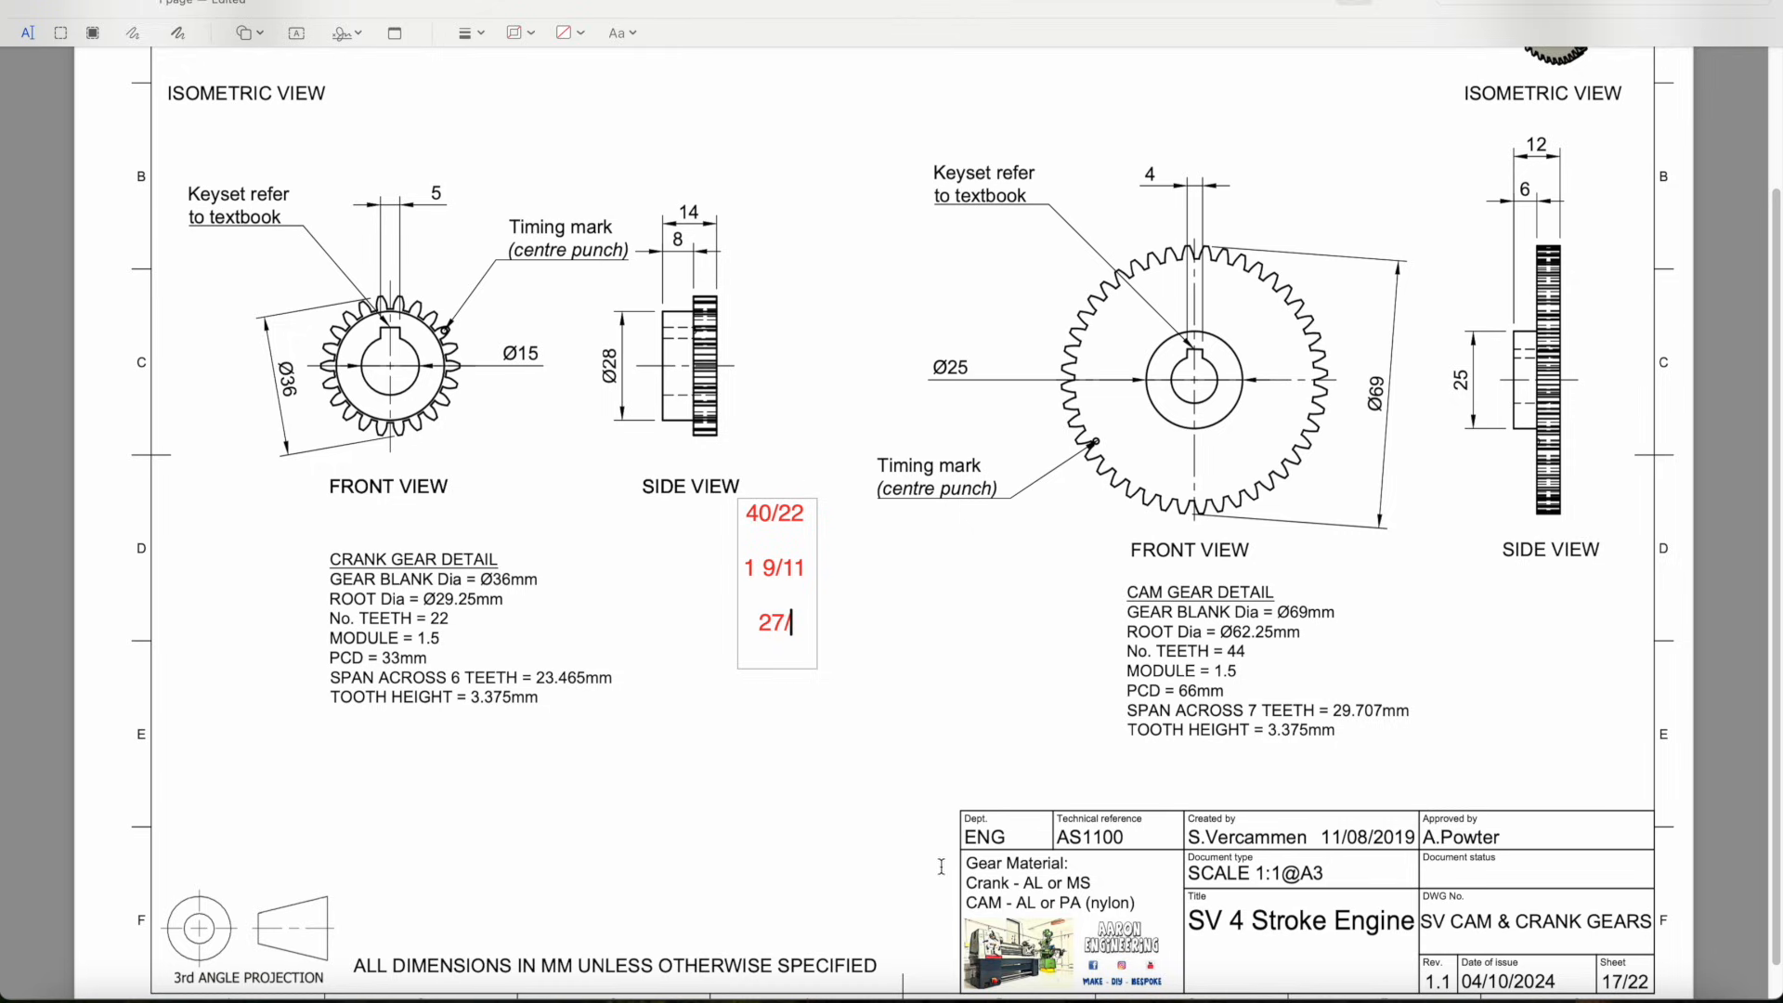
pyautogui.moveTo(1287, 804)
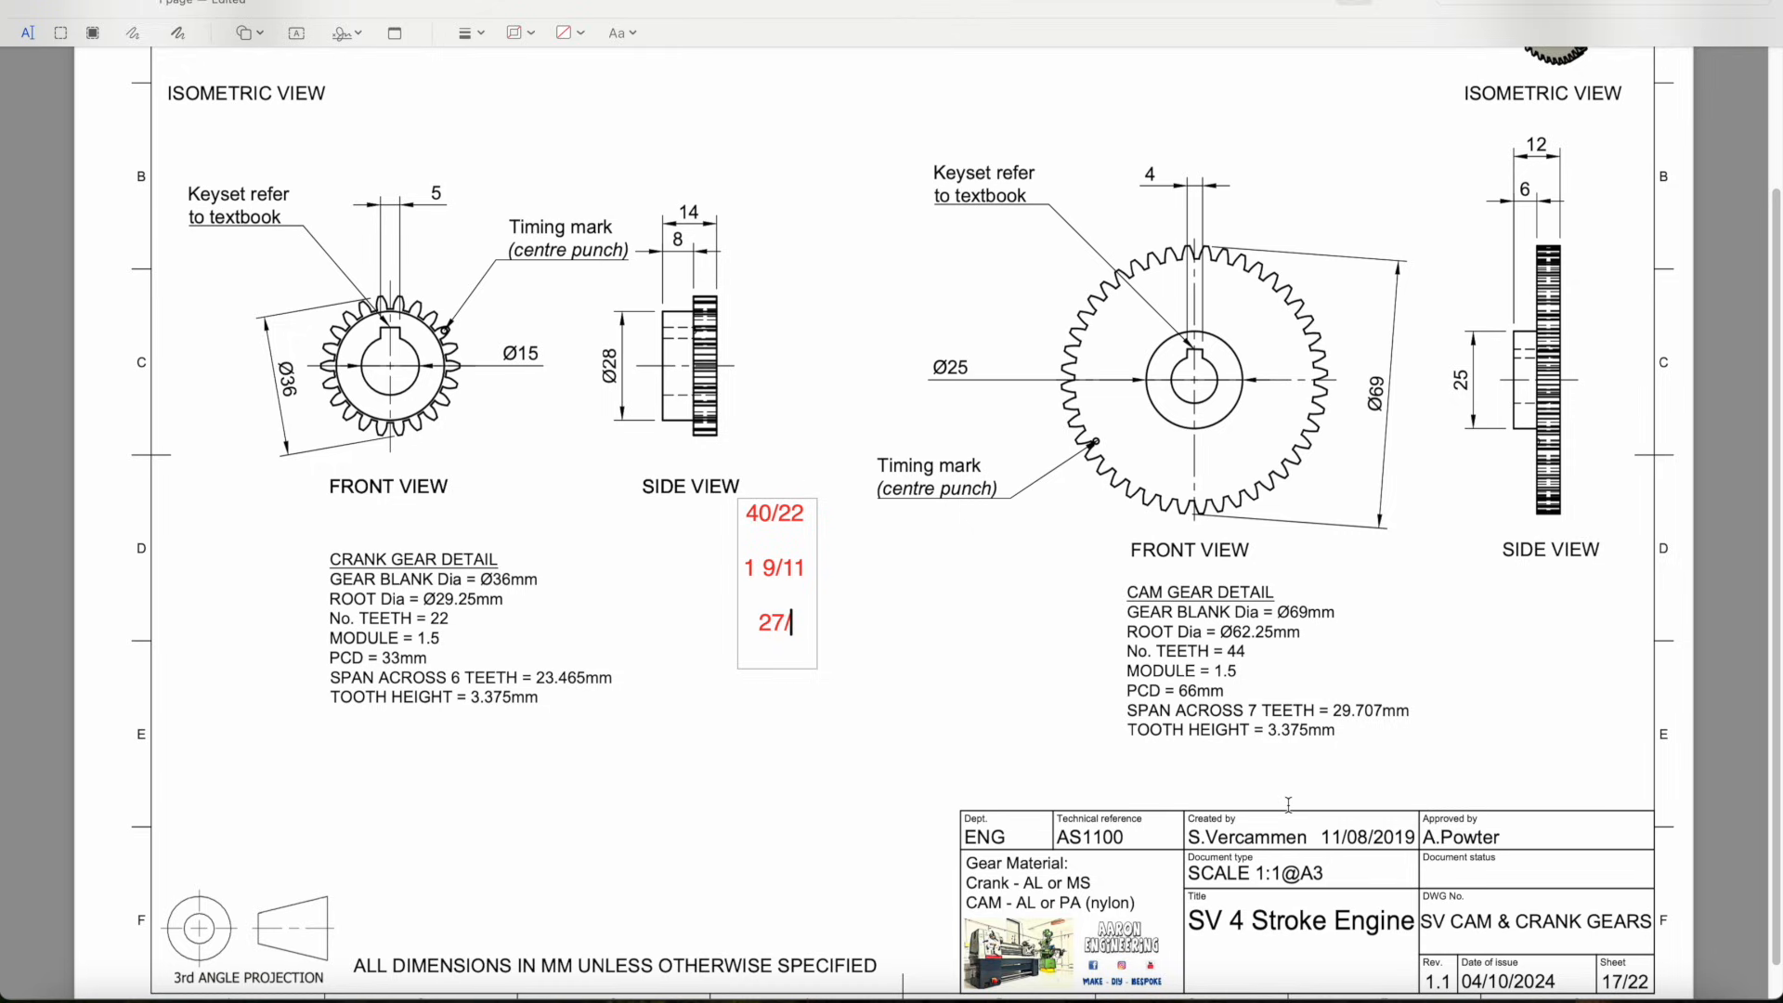
# Complete the note: '1 27/33' and '1 full turn and 27 divisions On a 33 hole plate.'
pyautogui.write('33')
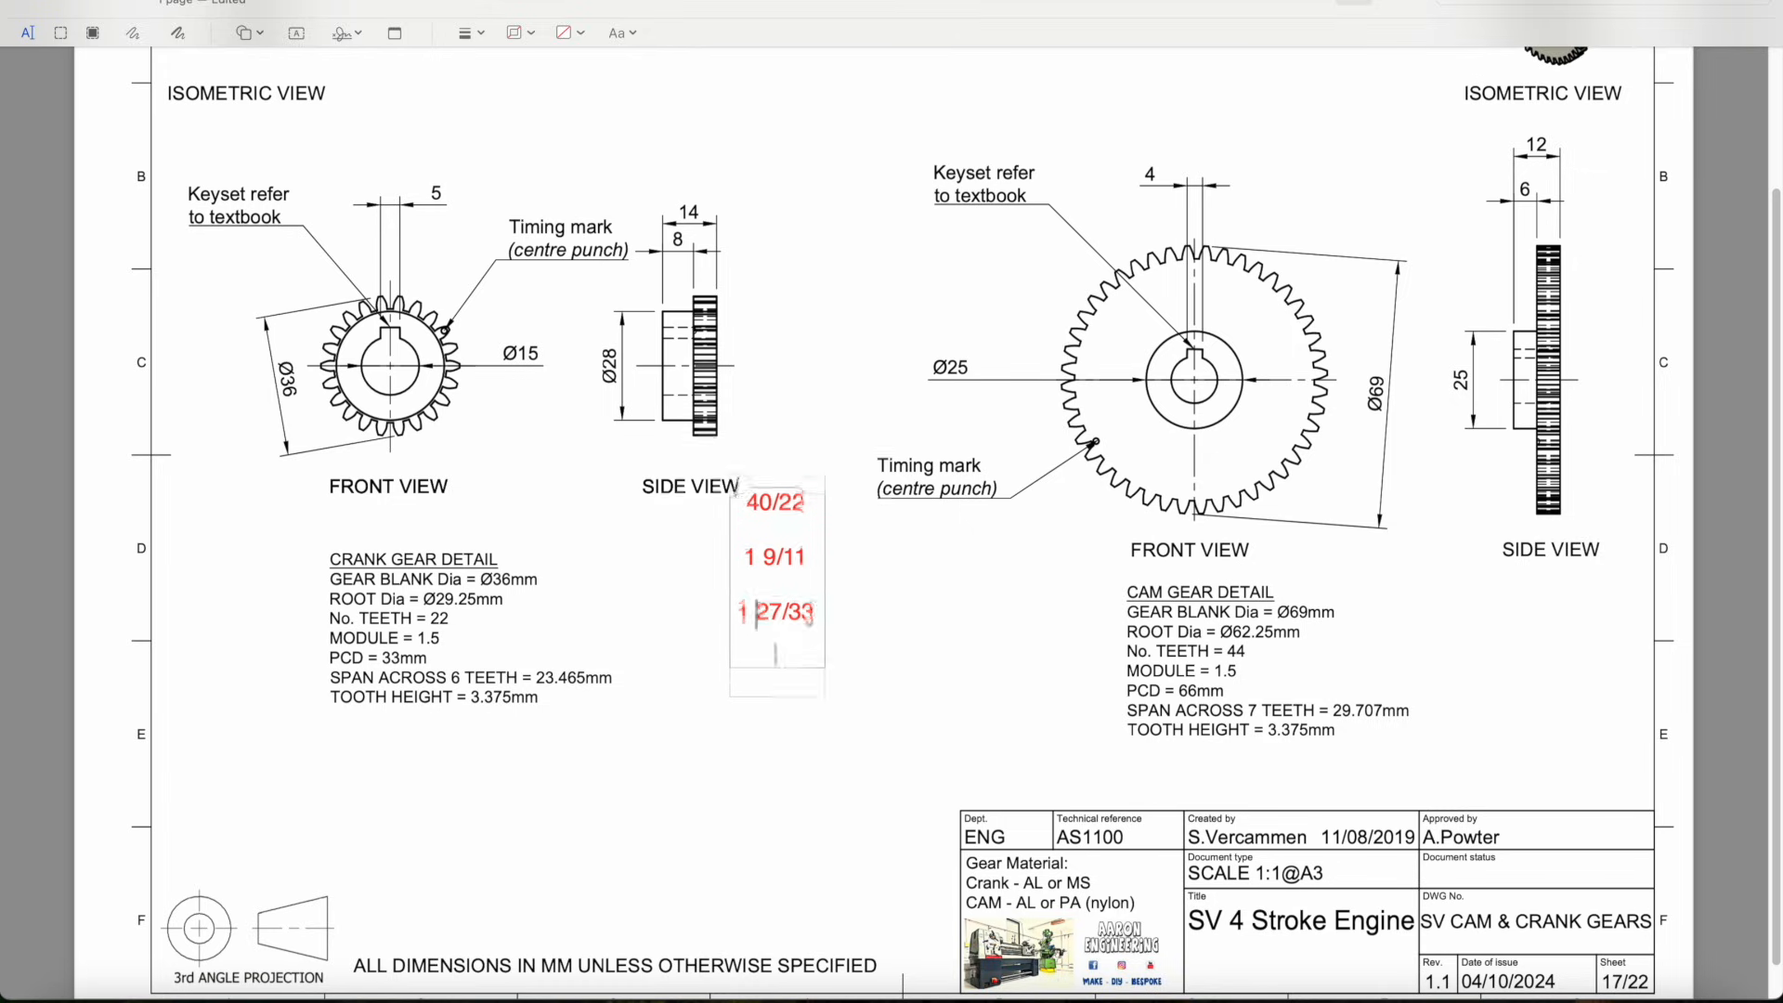
pyautogui.write('1 full turn and')
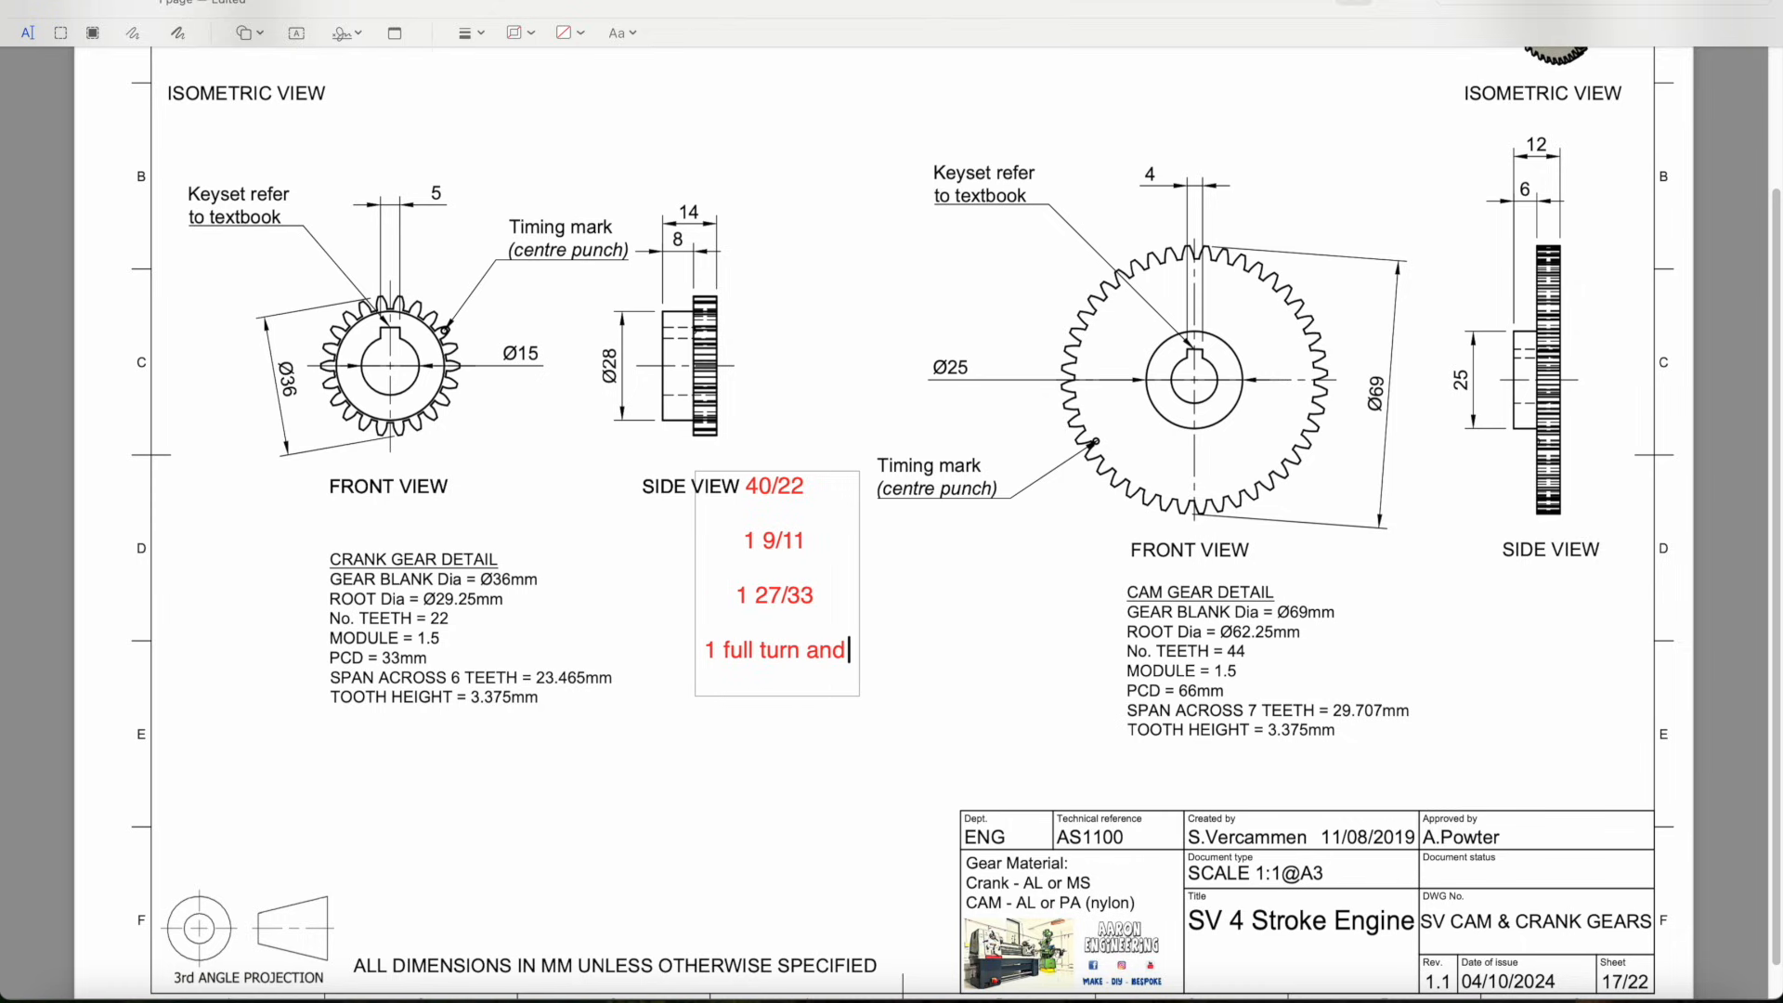
pyautogui.write('27 divisions')
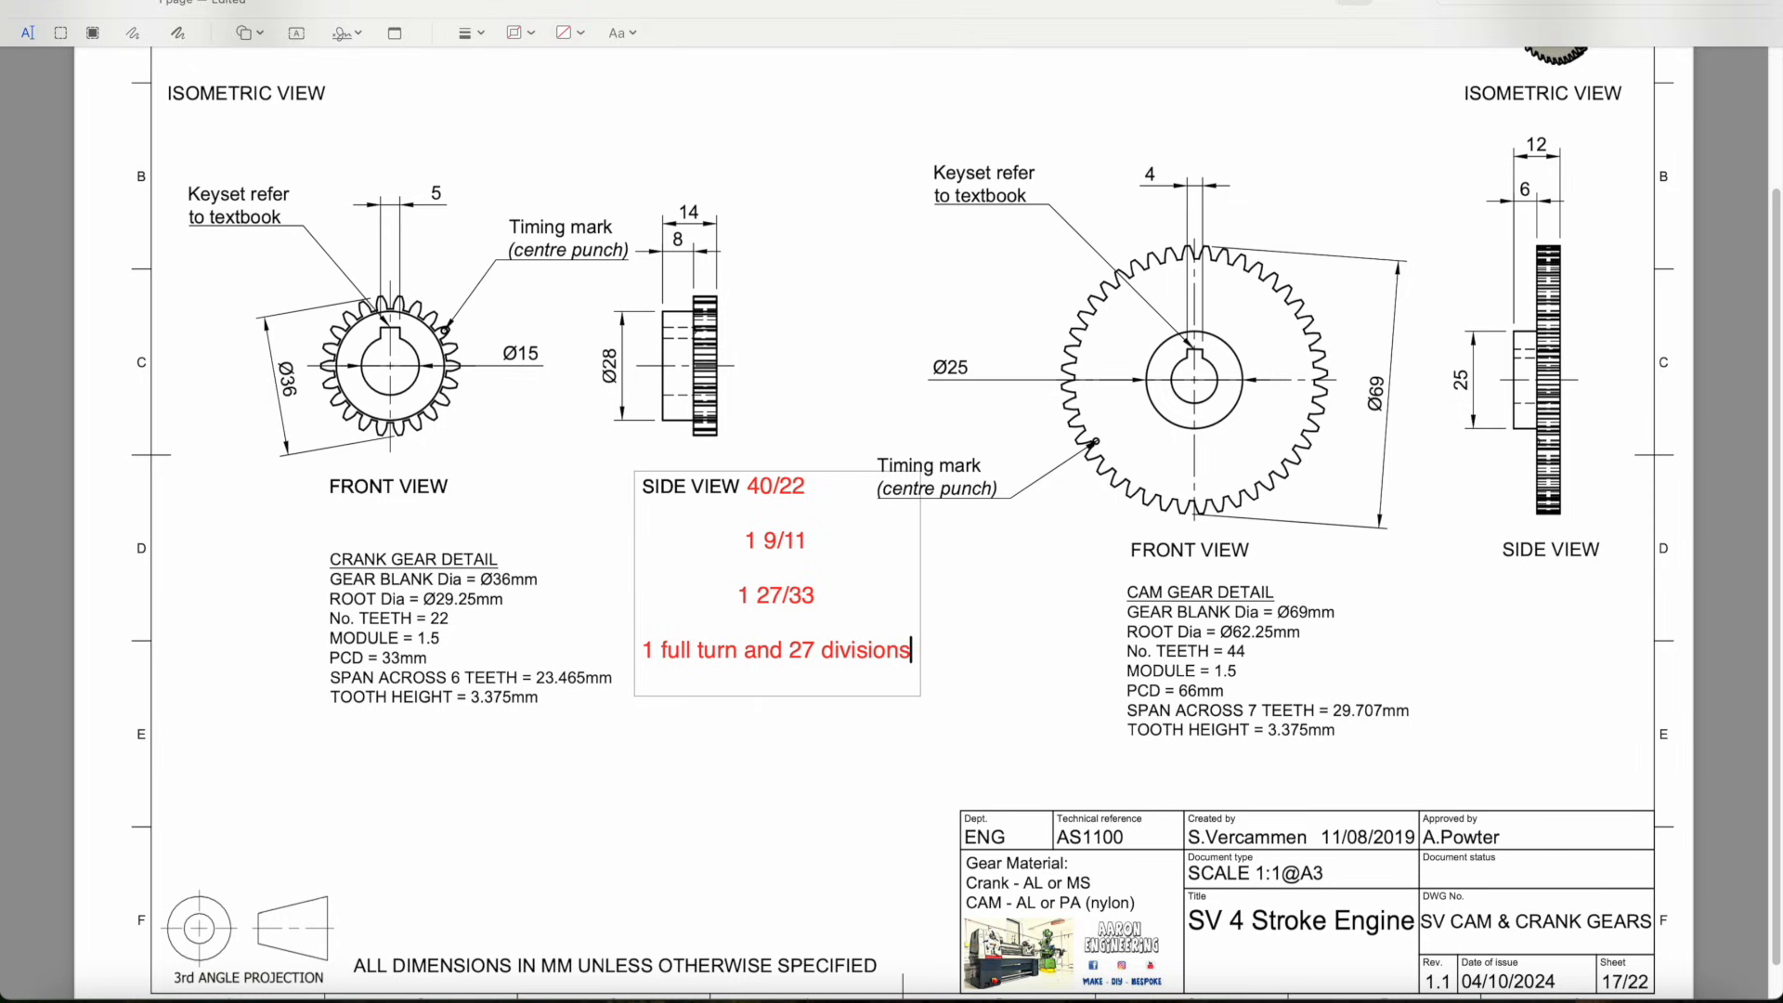
pyautogui.write('On a')
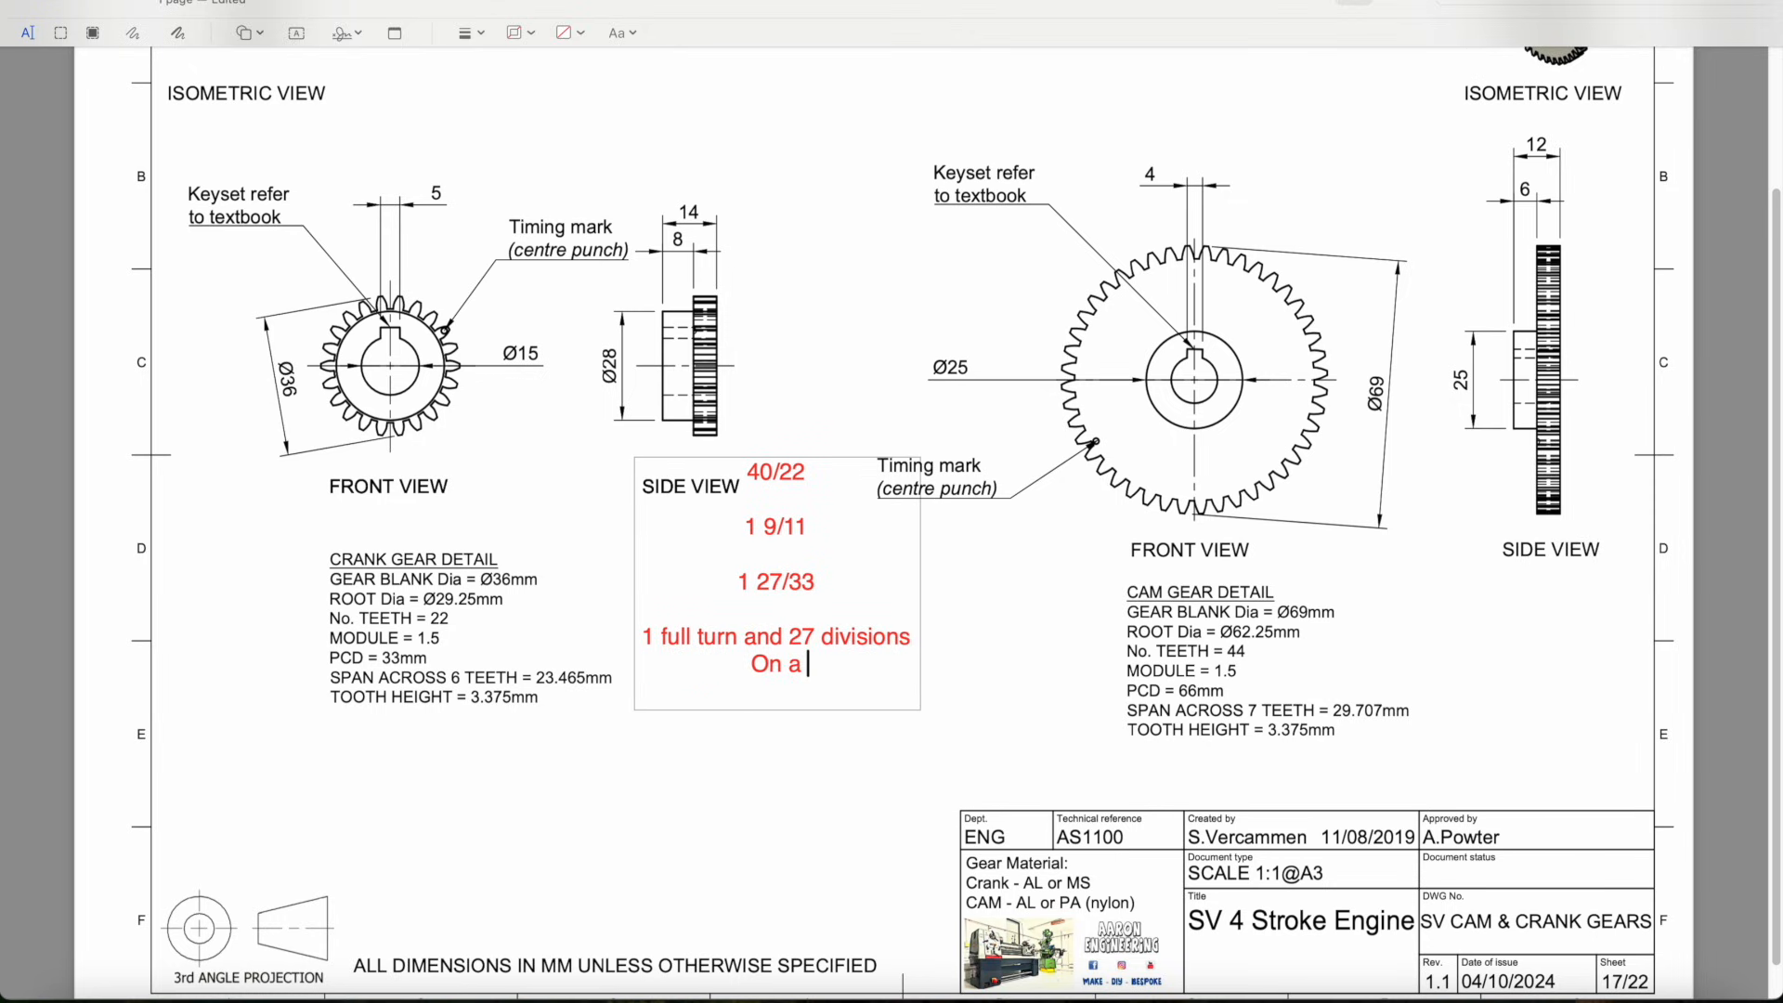
pyautogui.write('33 hole plate.')
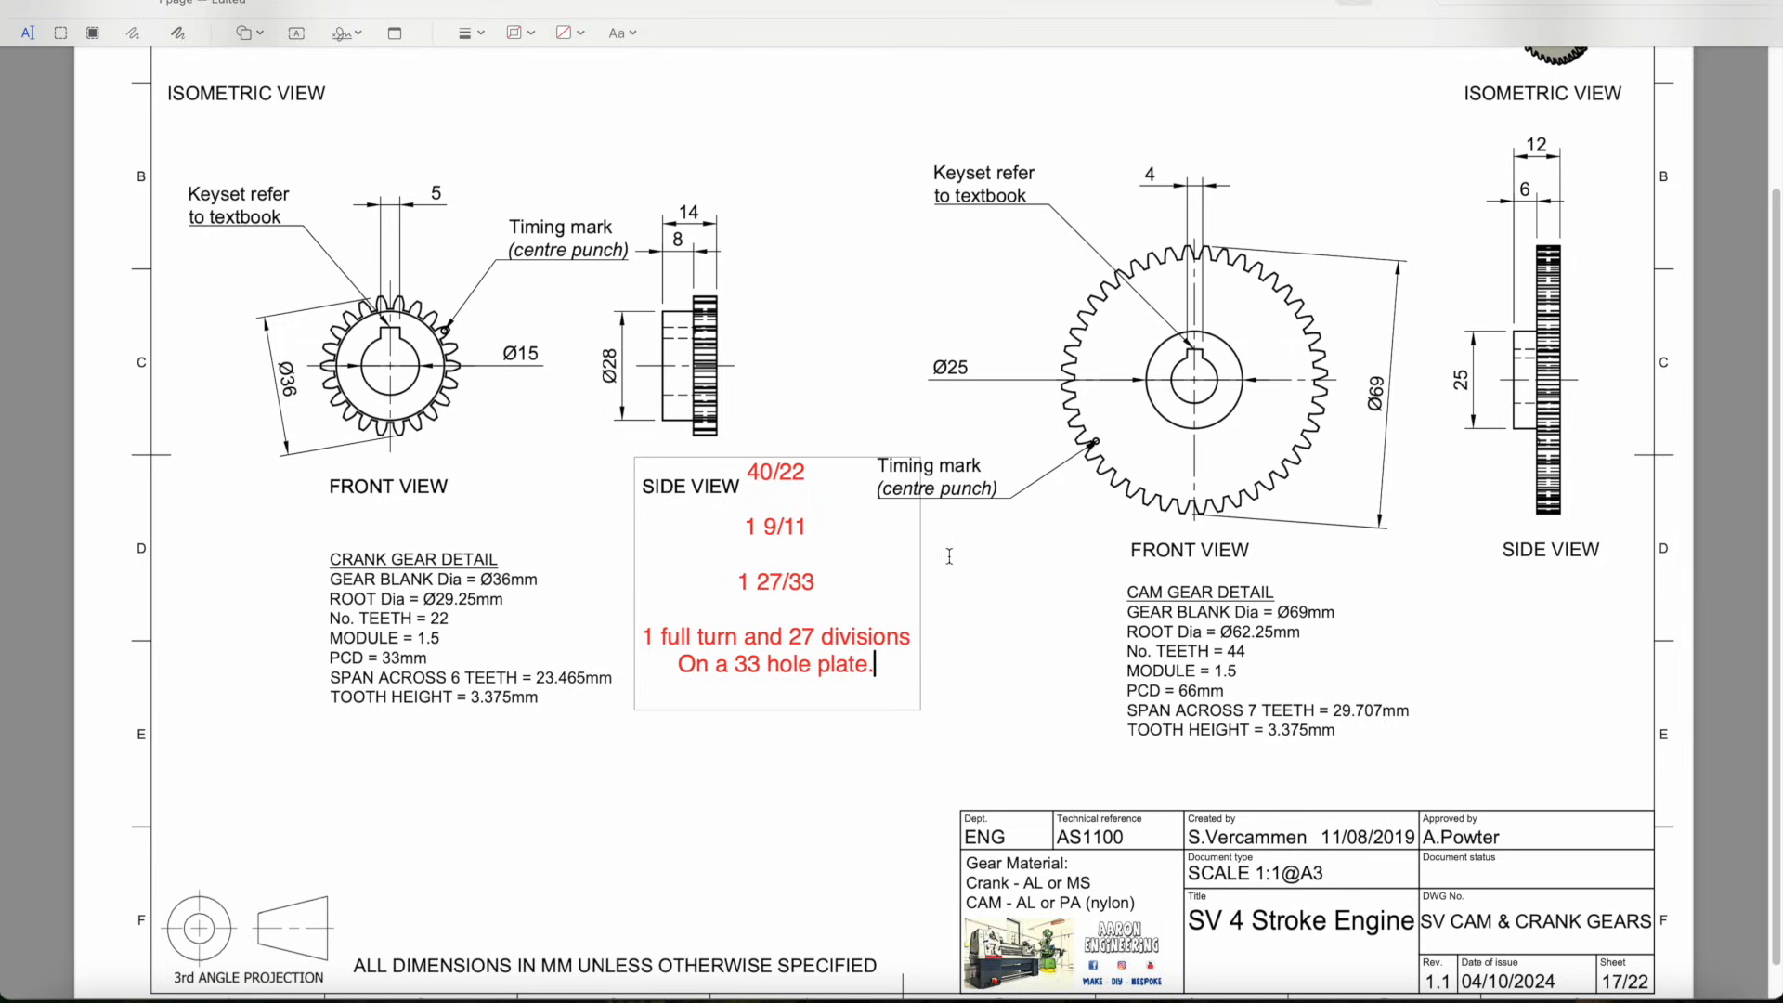
pyautogui.moveTo(962, 574)
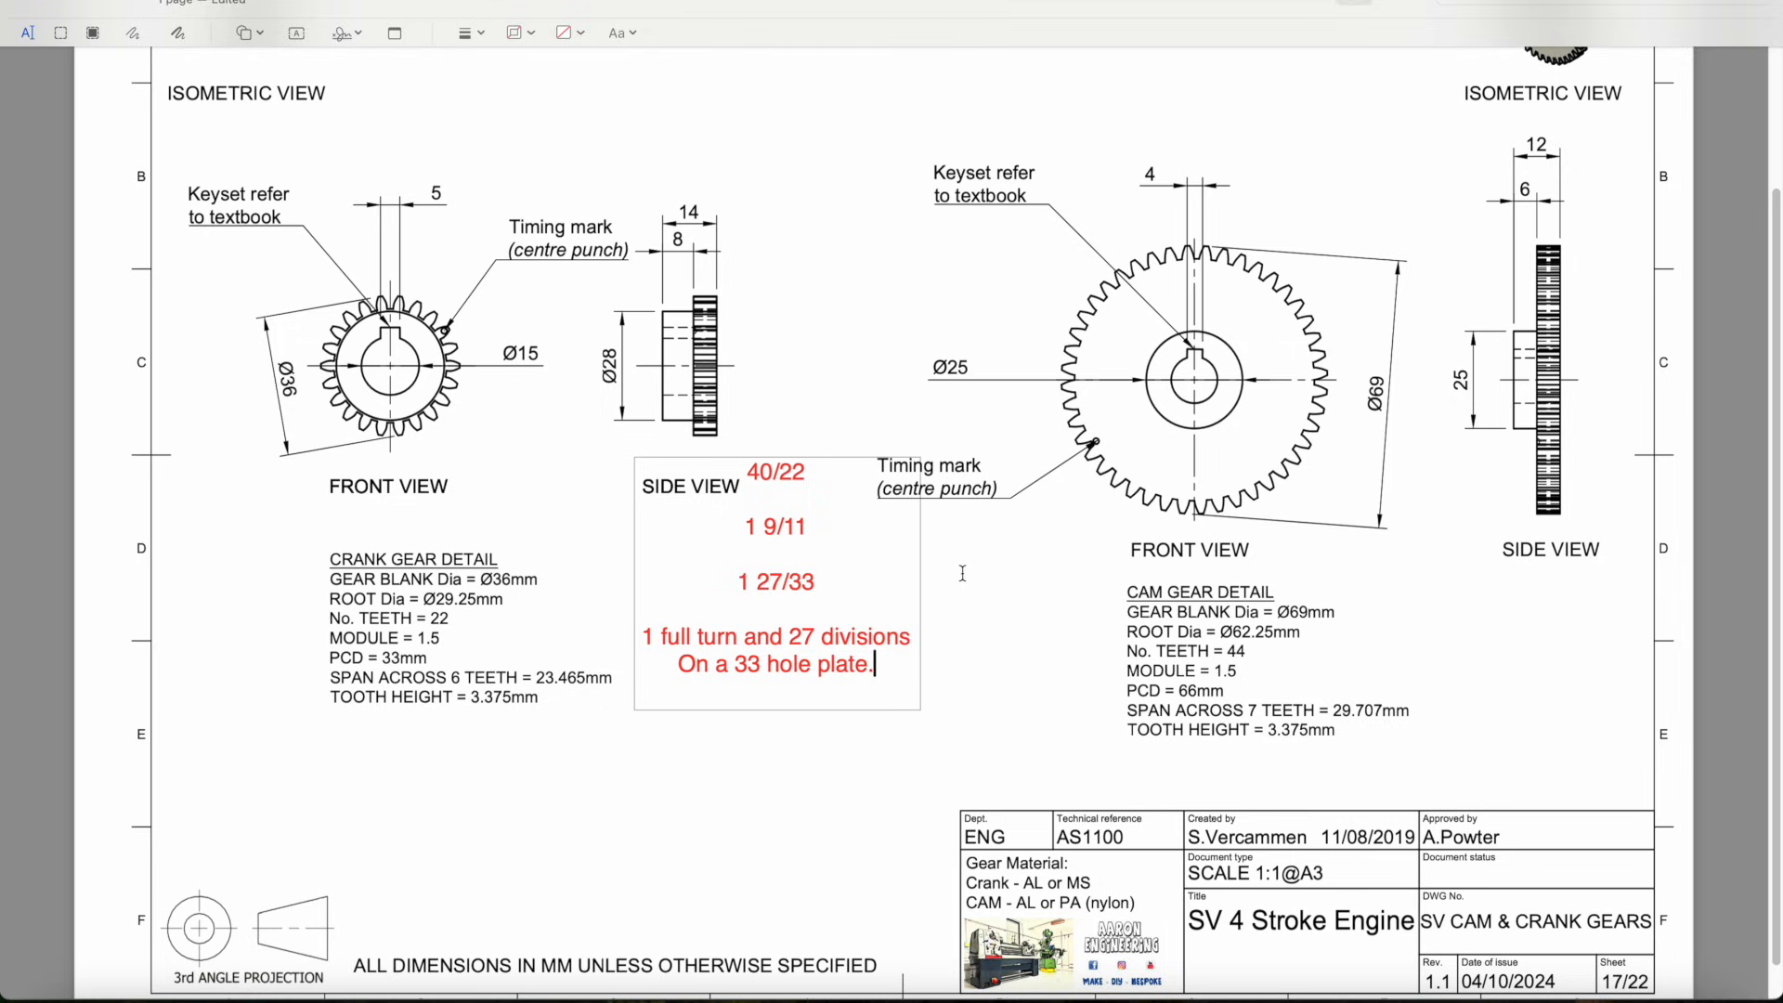